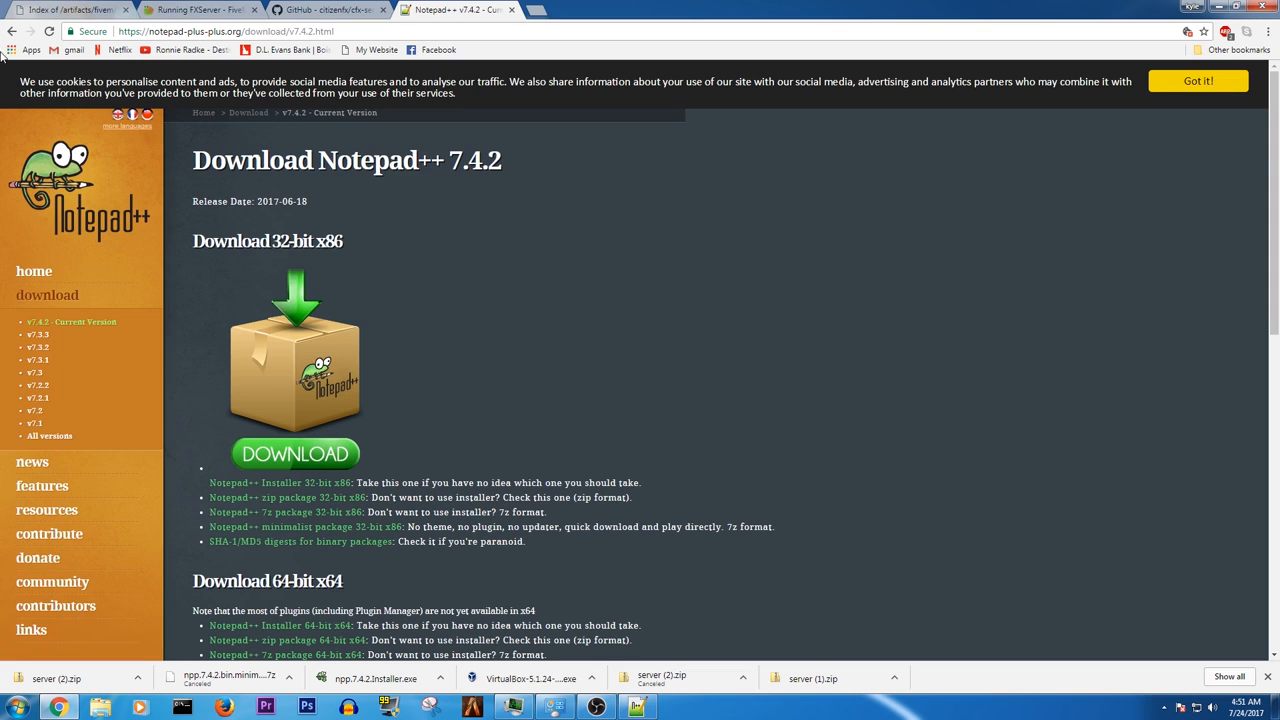
Step: Open the newest FiveM Windows server build folder, 291, containing server.zip
left_click(65, 10)
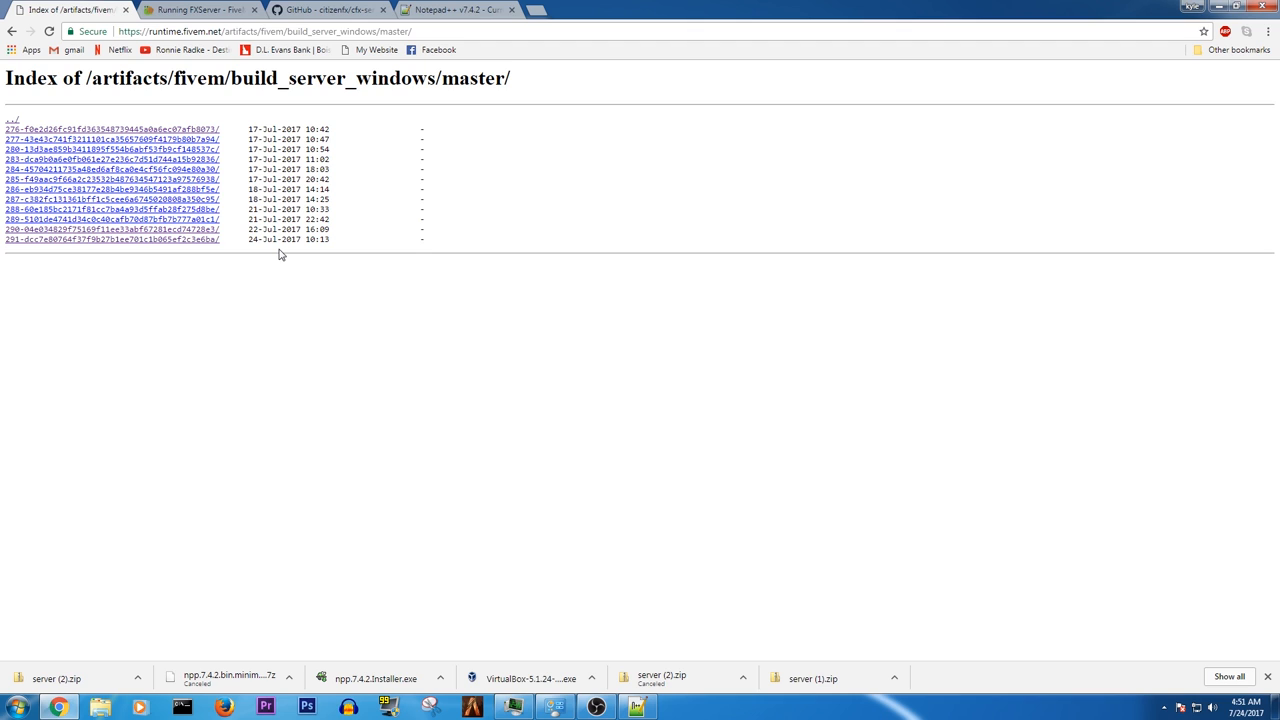
mouse_move(199, 249)
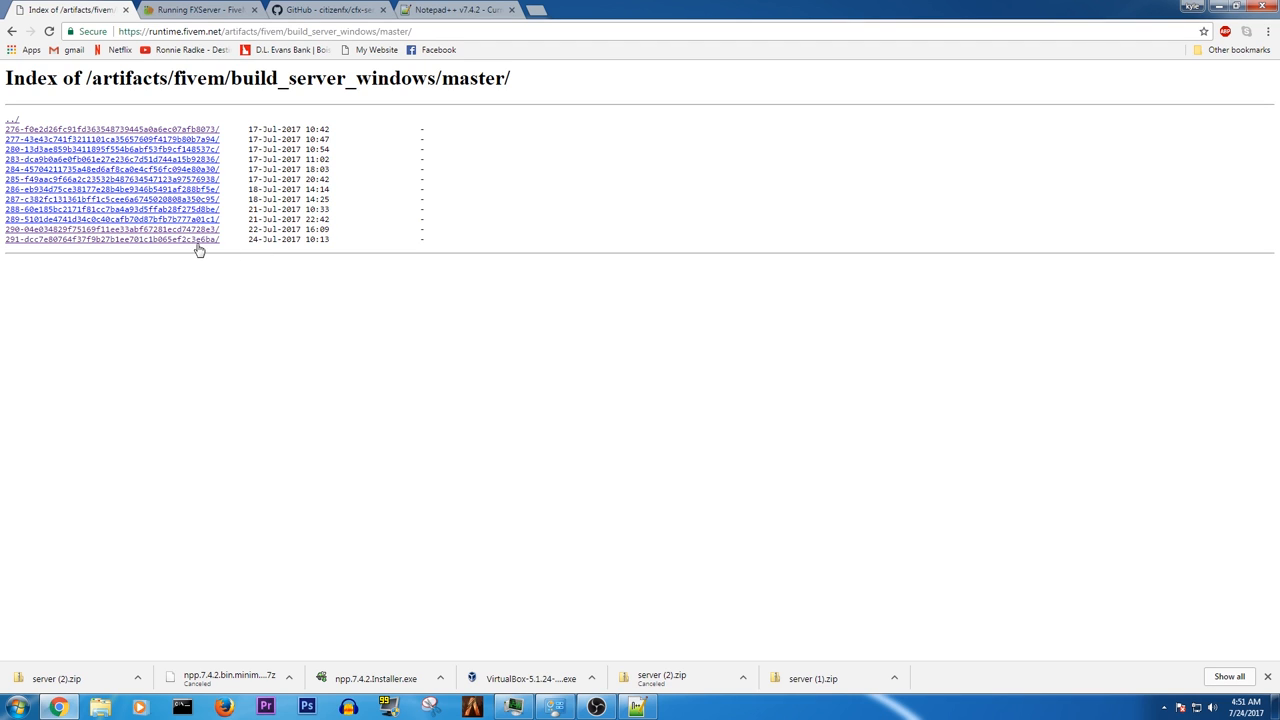
left_click(113, 239)
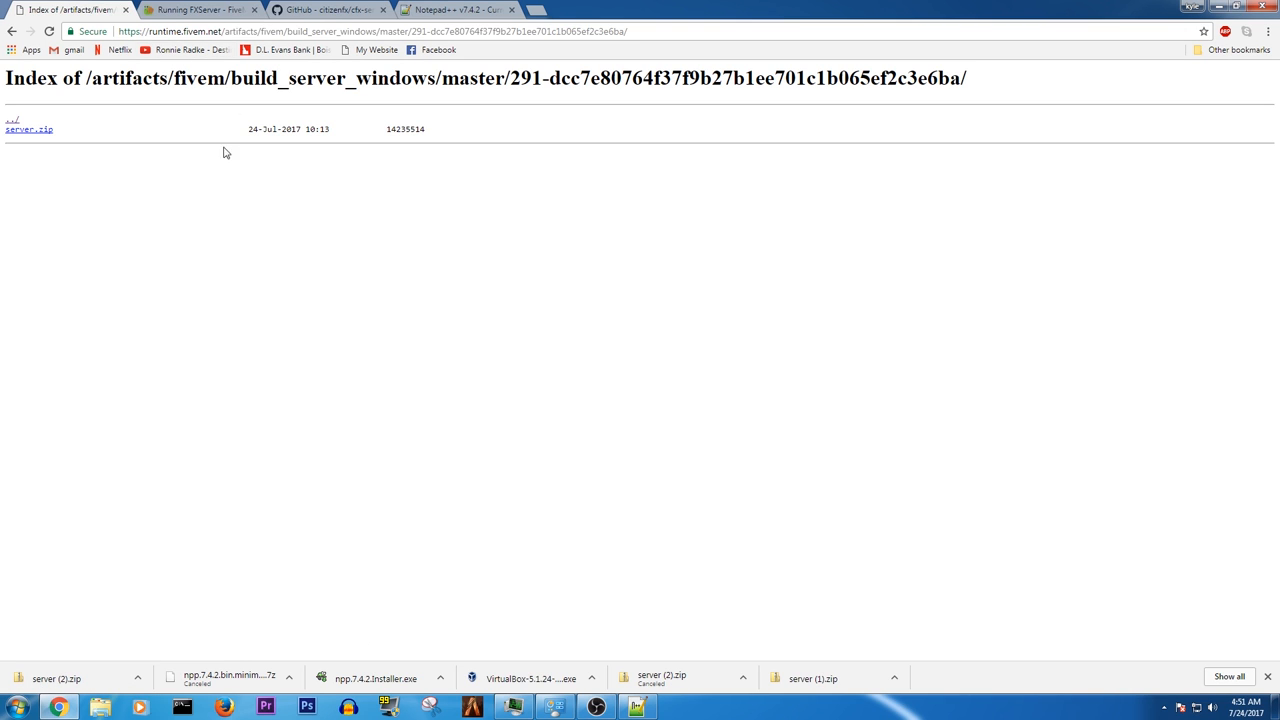
Step: View the example server.cfg on the Running FXServer wiki page, then bring up the cfx-server-data repository
left_click(200, 9)
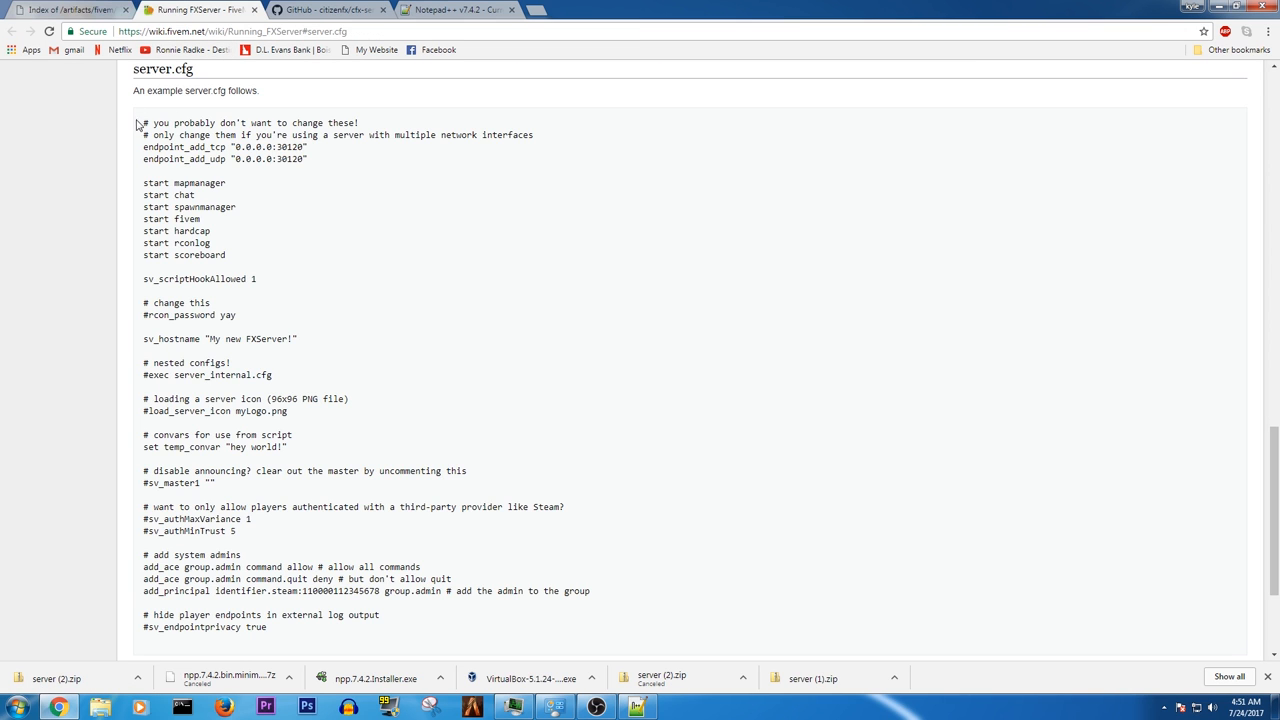
mouse_move(524, 654)
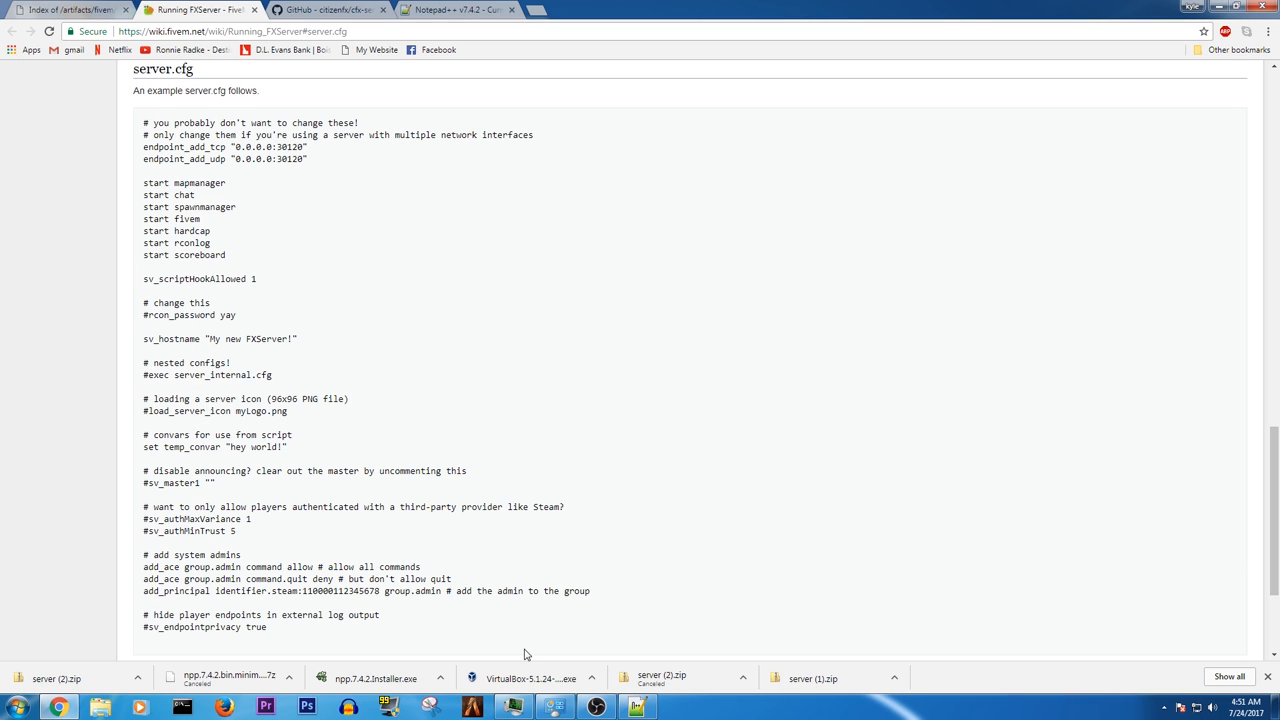
mouse_move(430, 113)
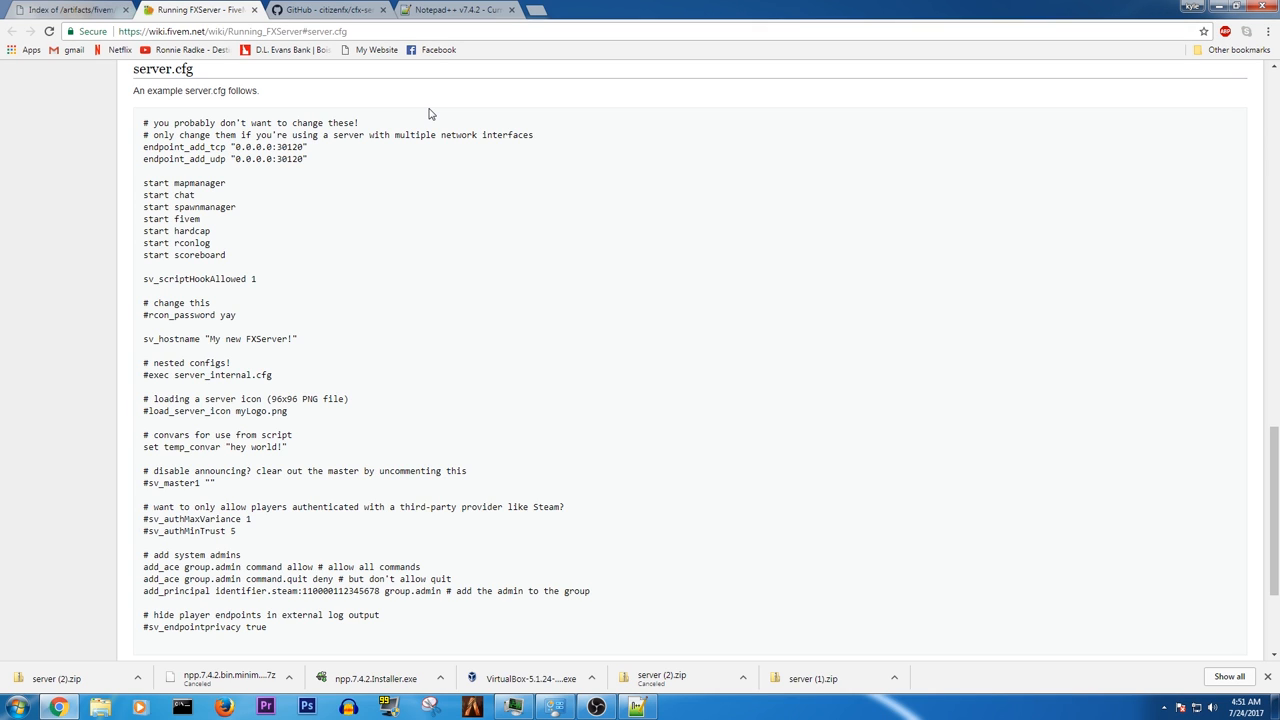
left_click(327, 9)
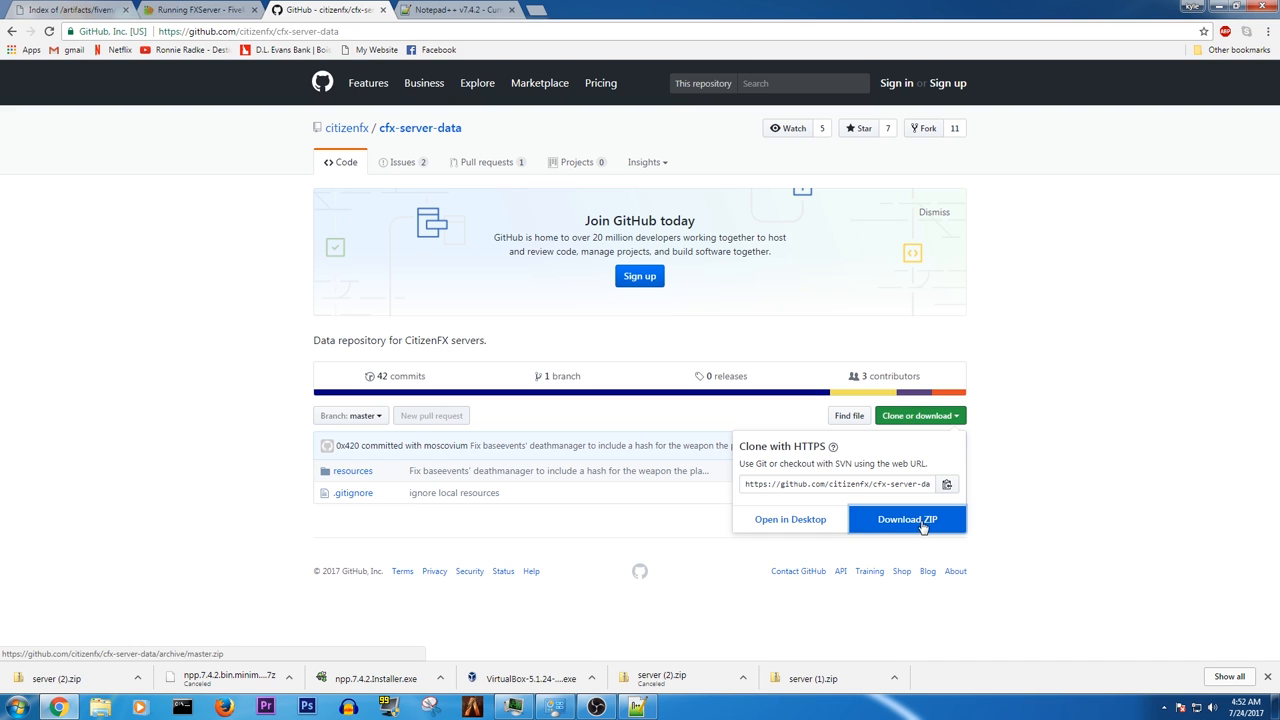
Step: Download cfx-server-data as a ZIP and return to the wiki's example server.cfg
left_click(906, 519)
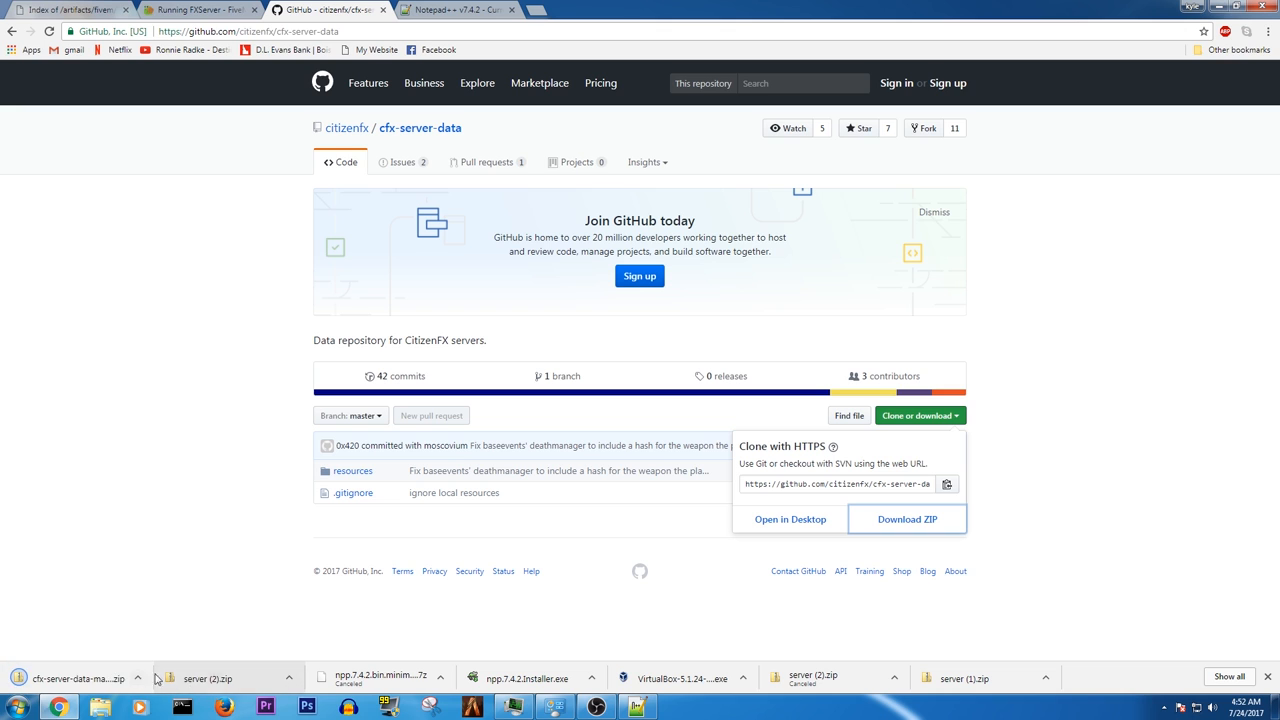
left_click(200, 10)
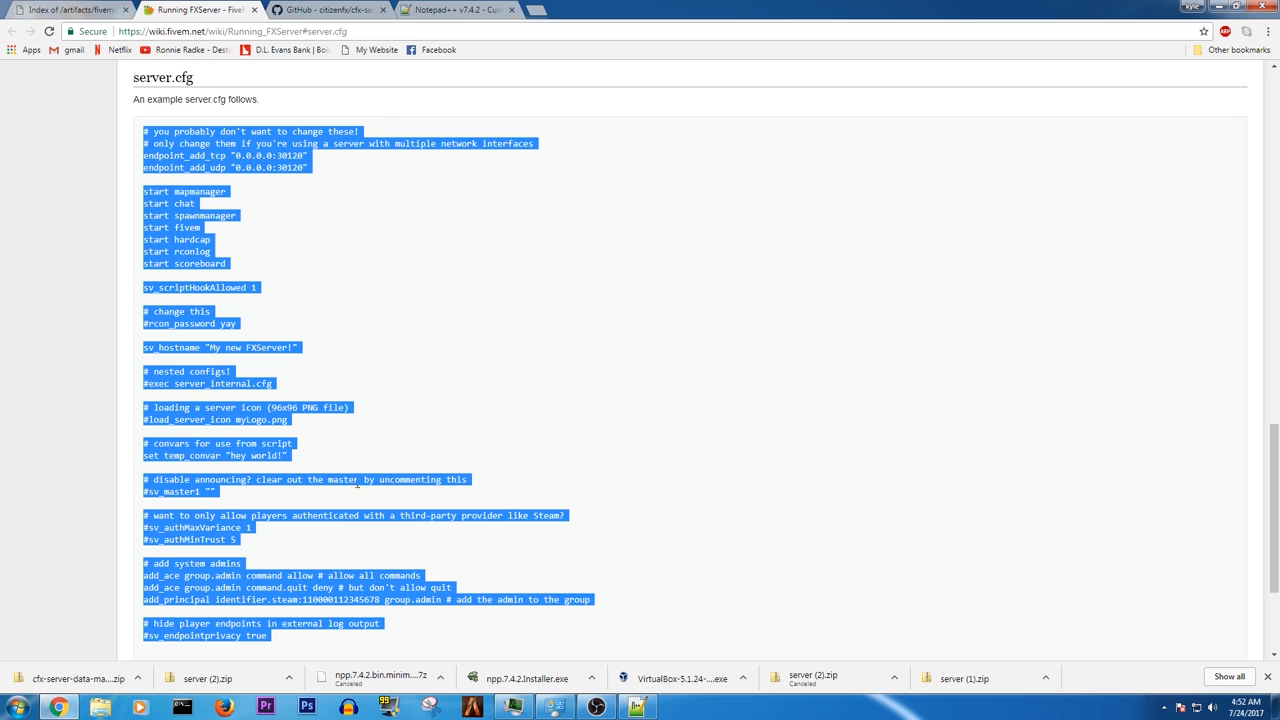
Step: Browse the Notepad++ 7.4.2 download page, then bring up a Libraries Explorer window
left_click(455, 9)
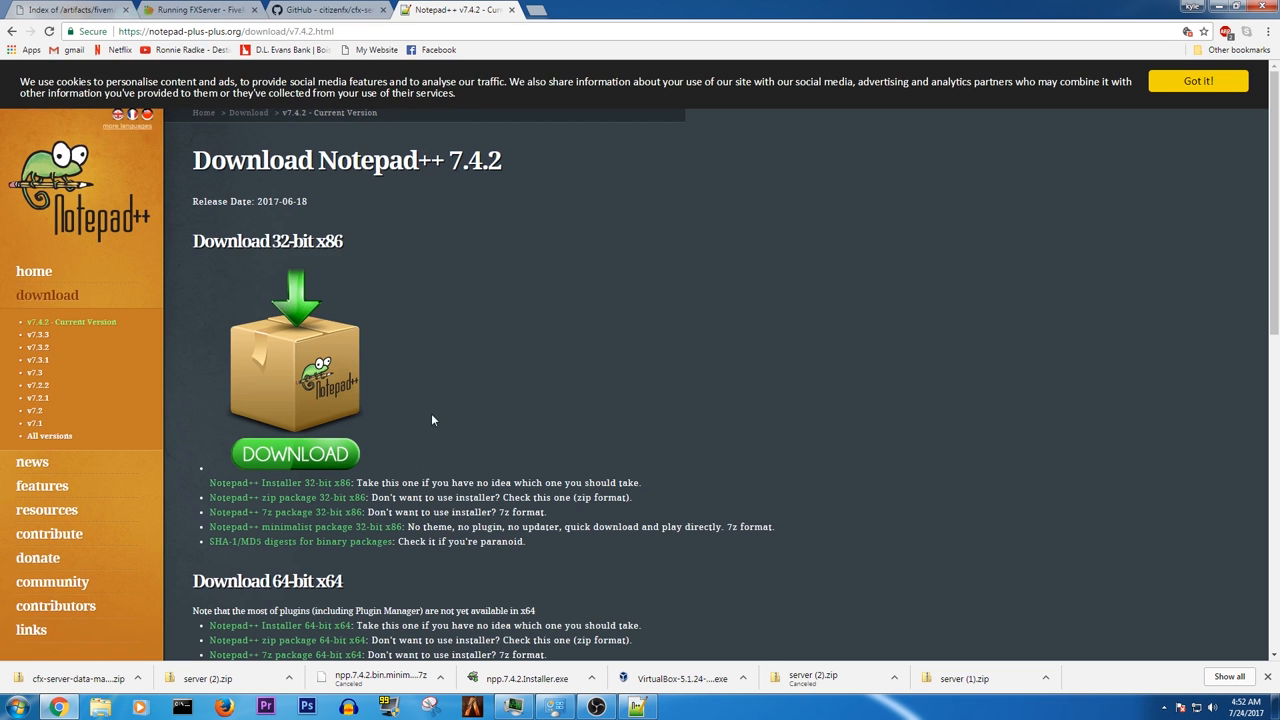
scroll("down", 3)
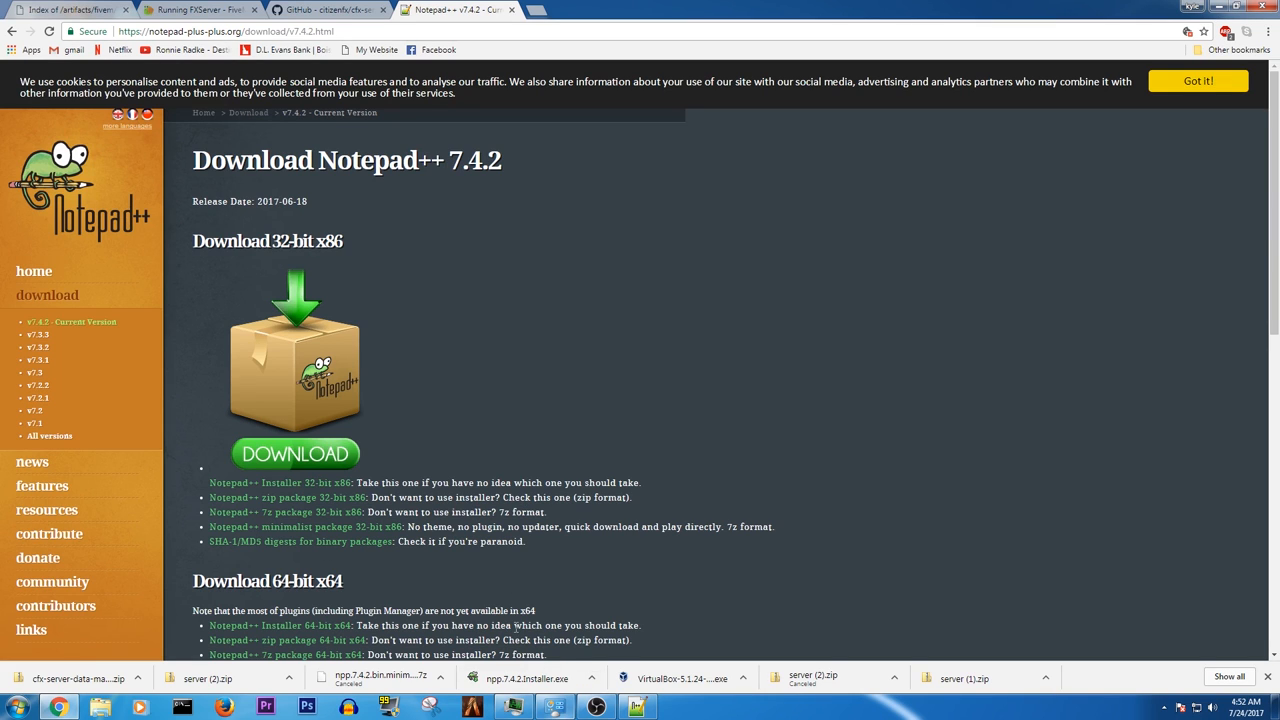
left_click(636, 707)
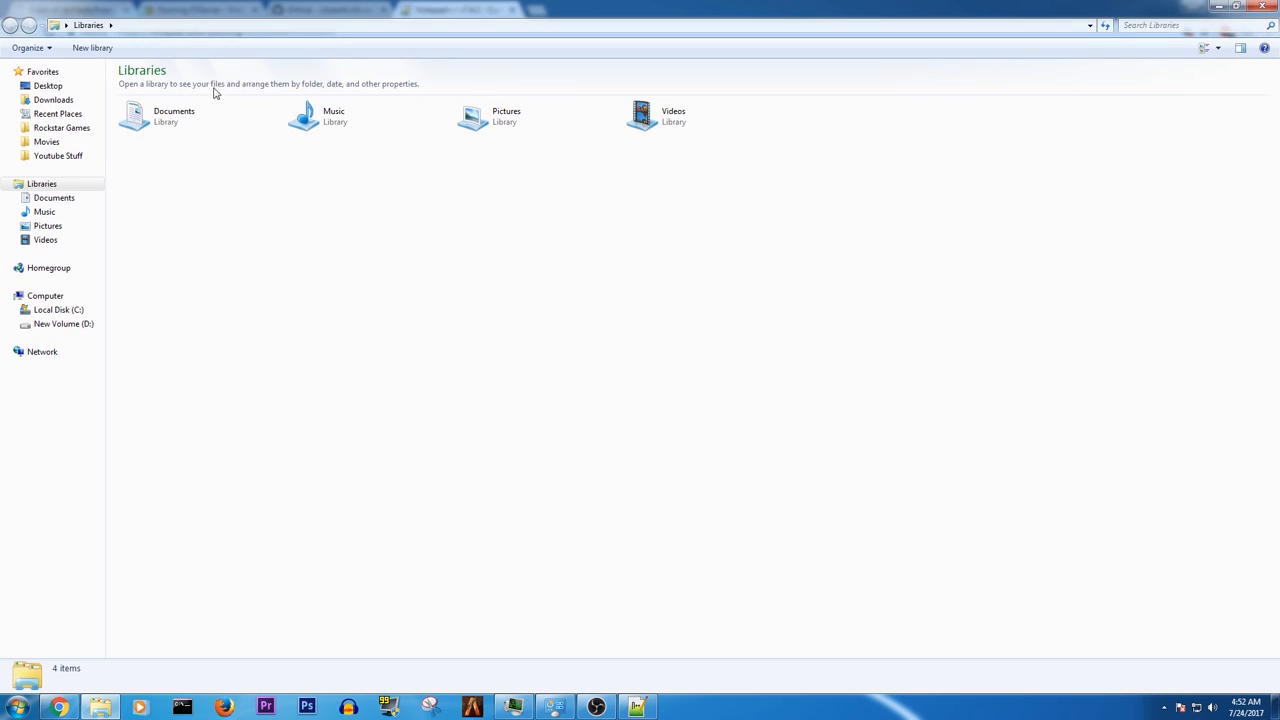
Step: Open the empty C:\FXServer folder in Explorer
left_click(58, 309)
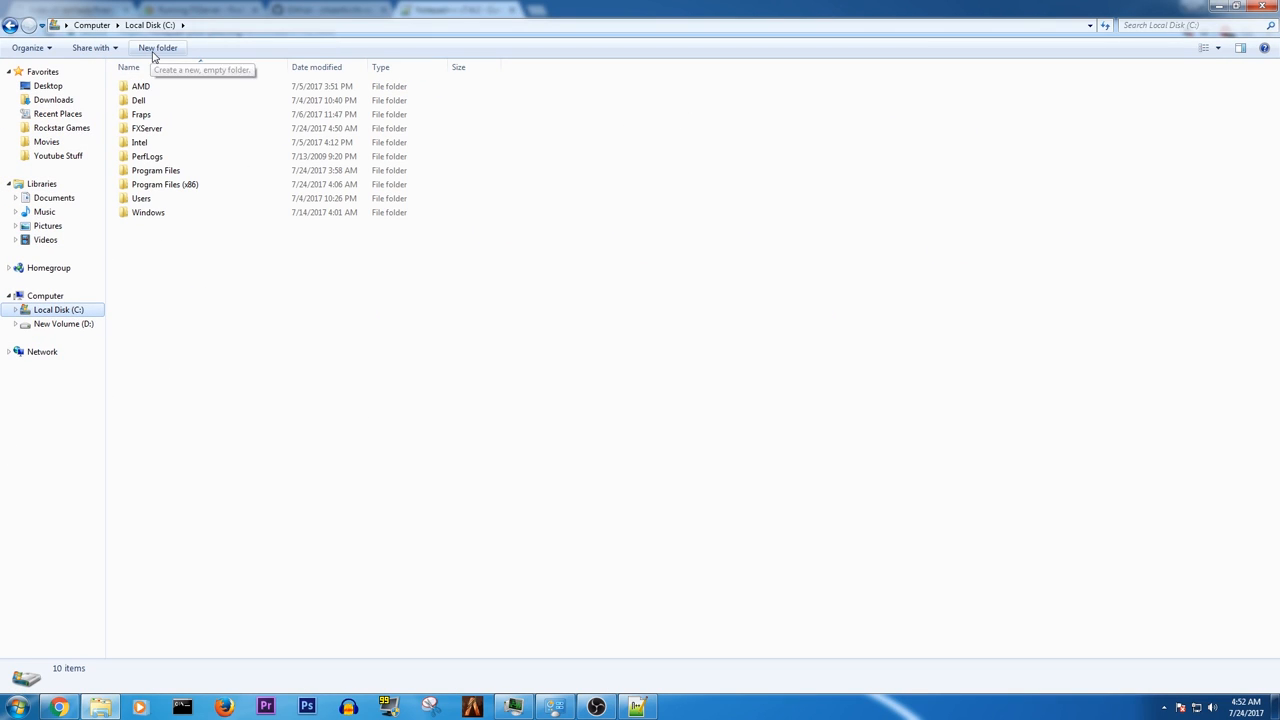
left_click(147, 128)
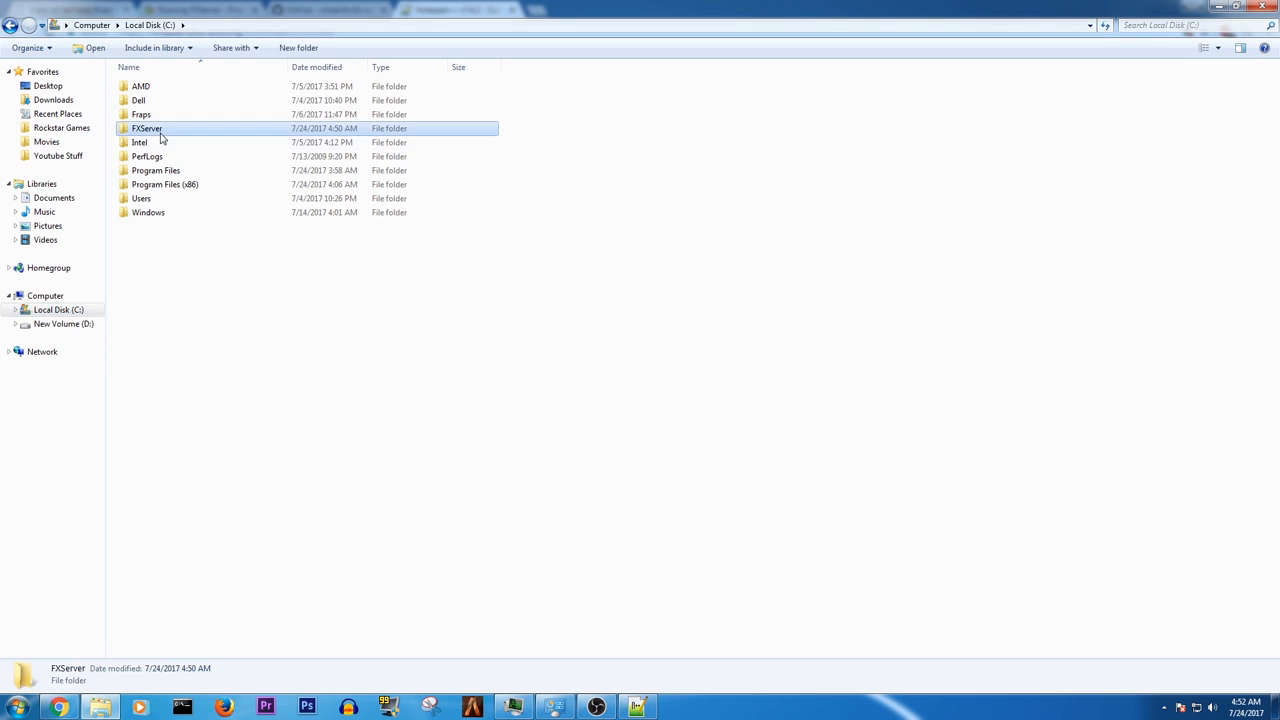
double_click(147, 128)
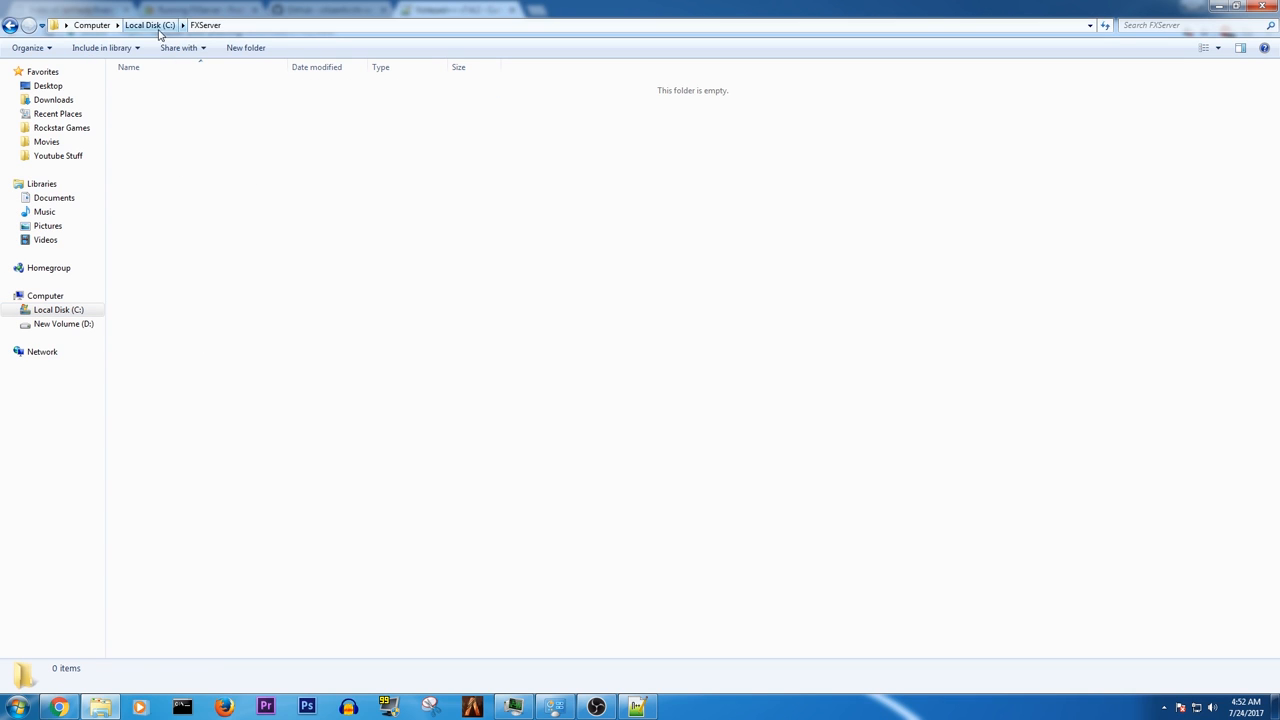
left_click(147, 25)
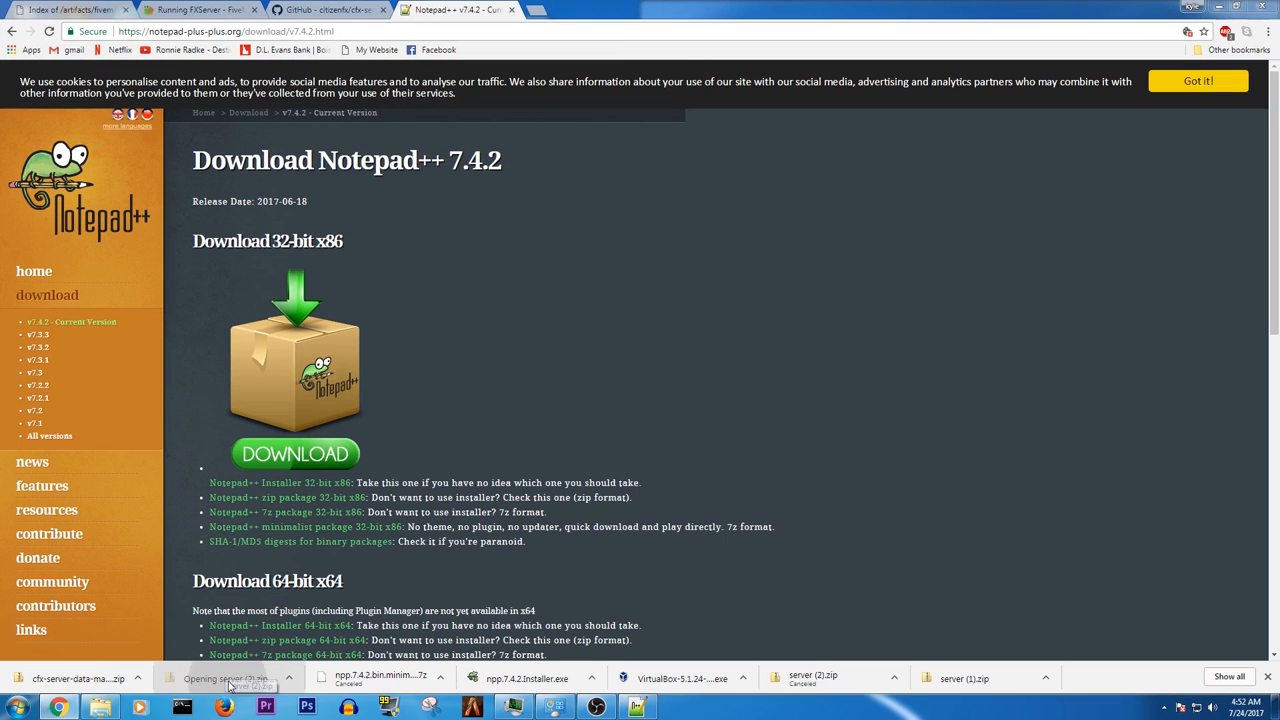
Step: Extract server.zip into FXServer and create the ServerData folder
left_click(230, 678)
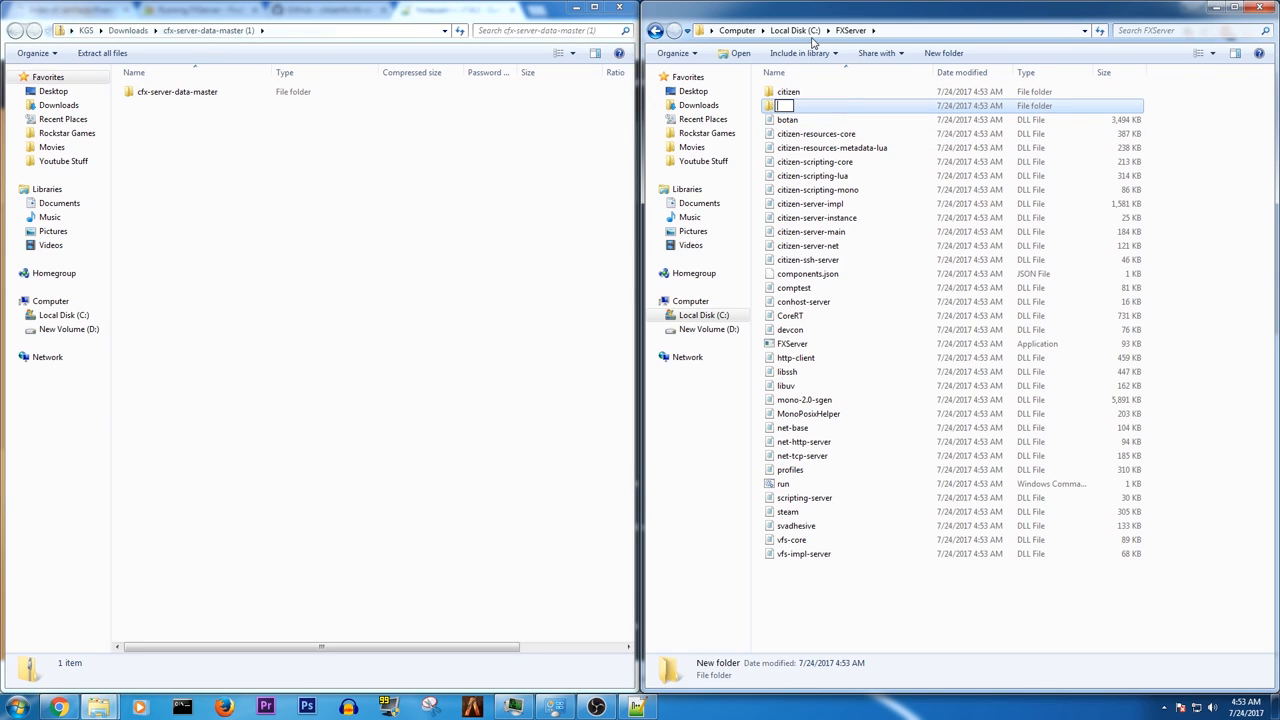
type("ServerData")
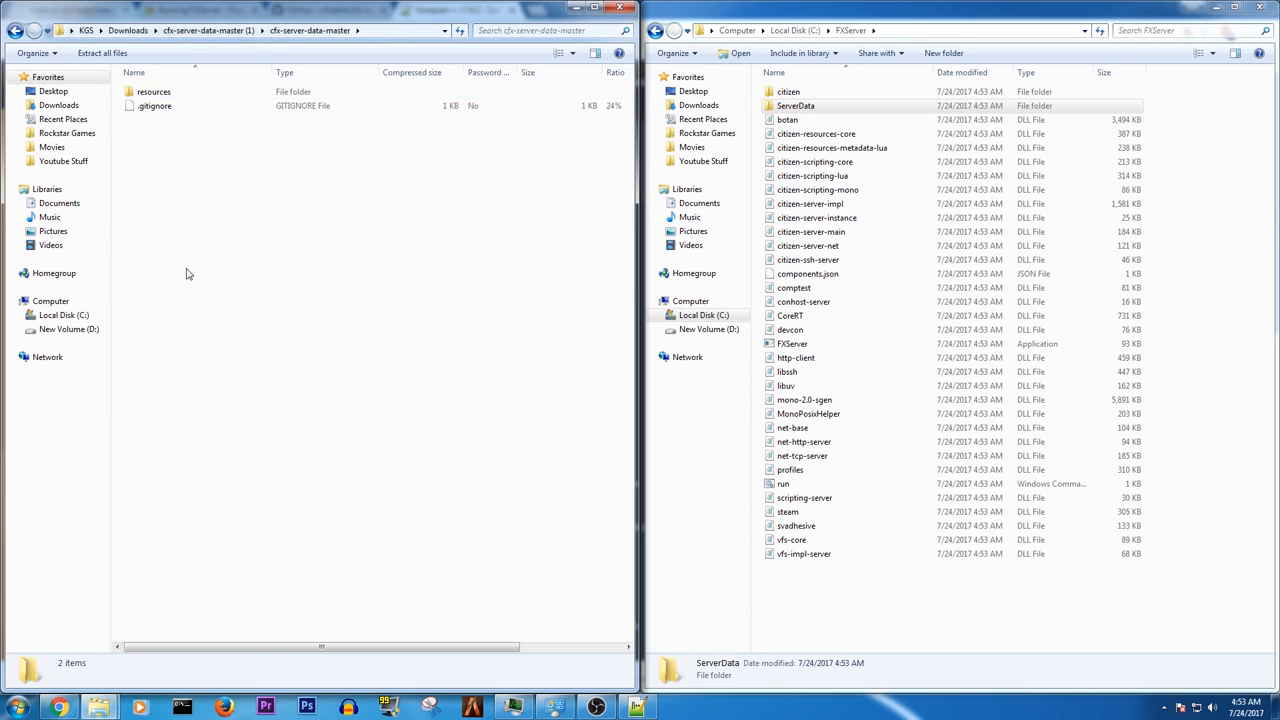
left_click(796, 106)
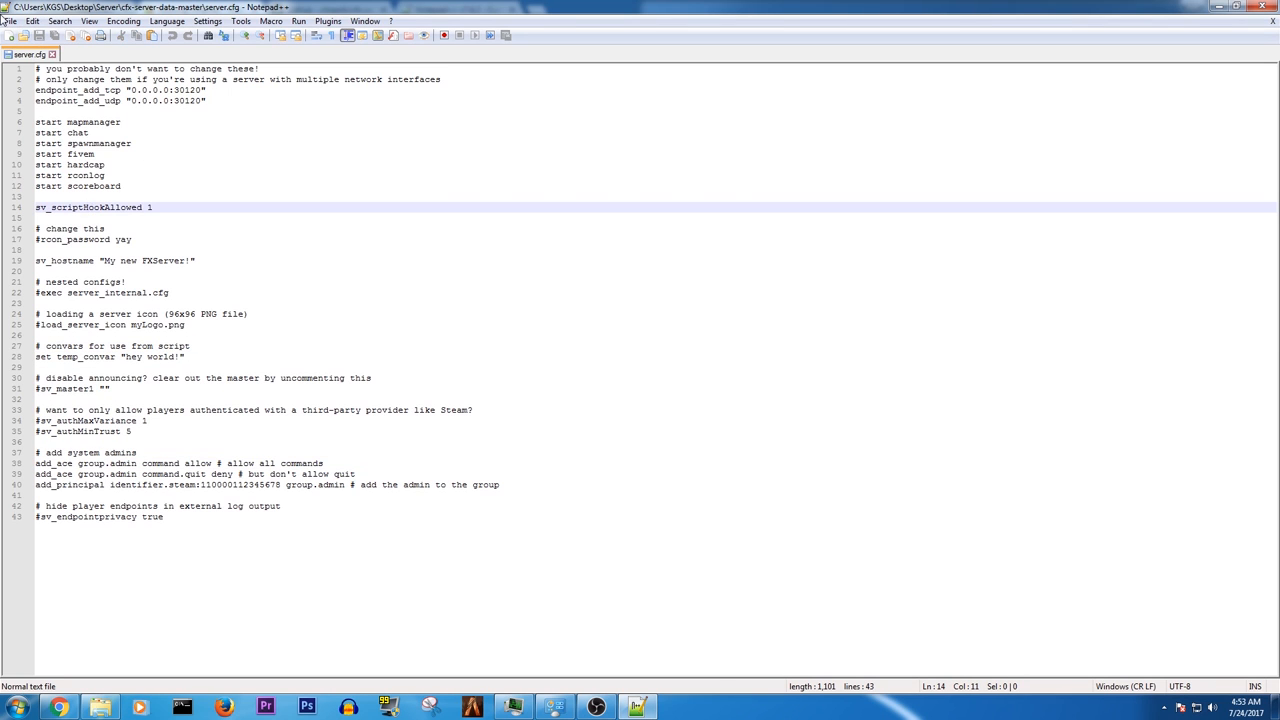
Step: Save the config as server.cfg in C:\FXServer\ServerData via Save As
left_click(9, 21)
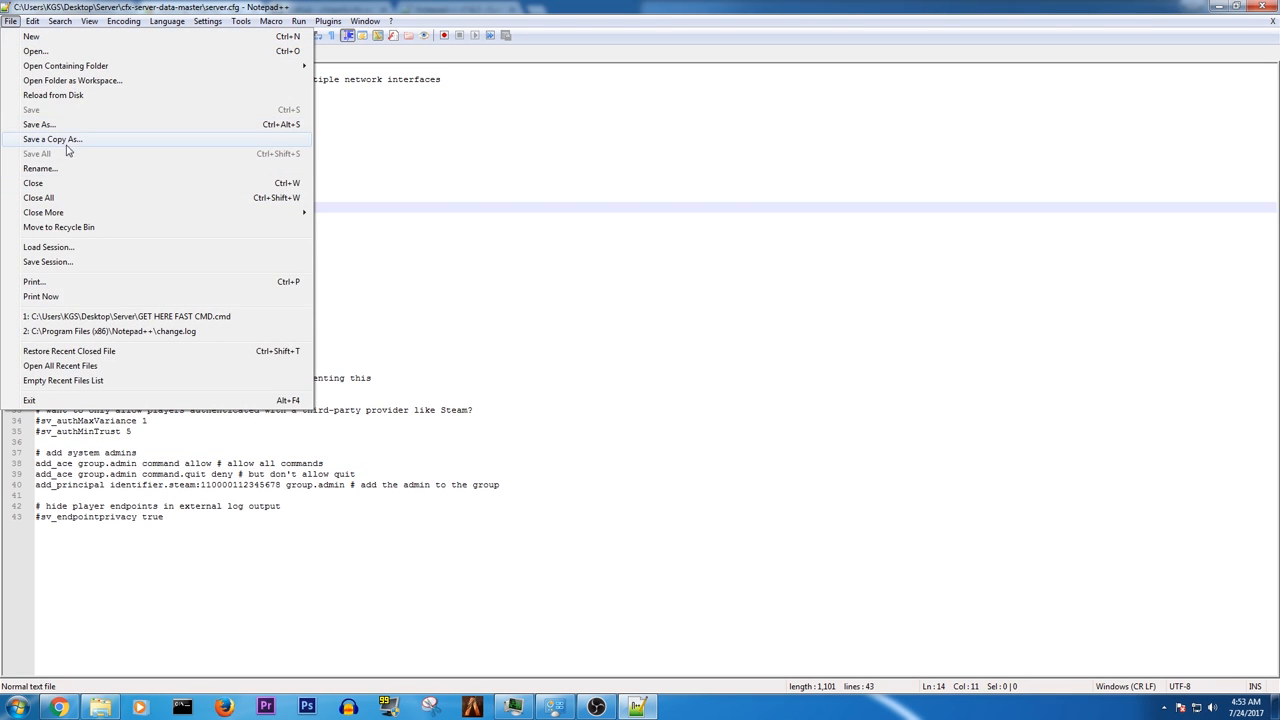
left_click(38, 124)
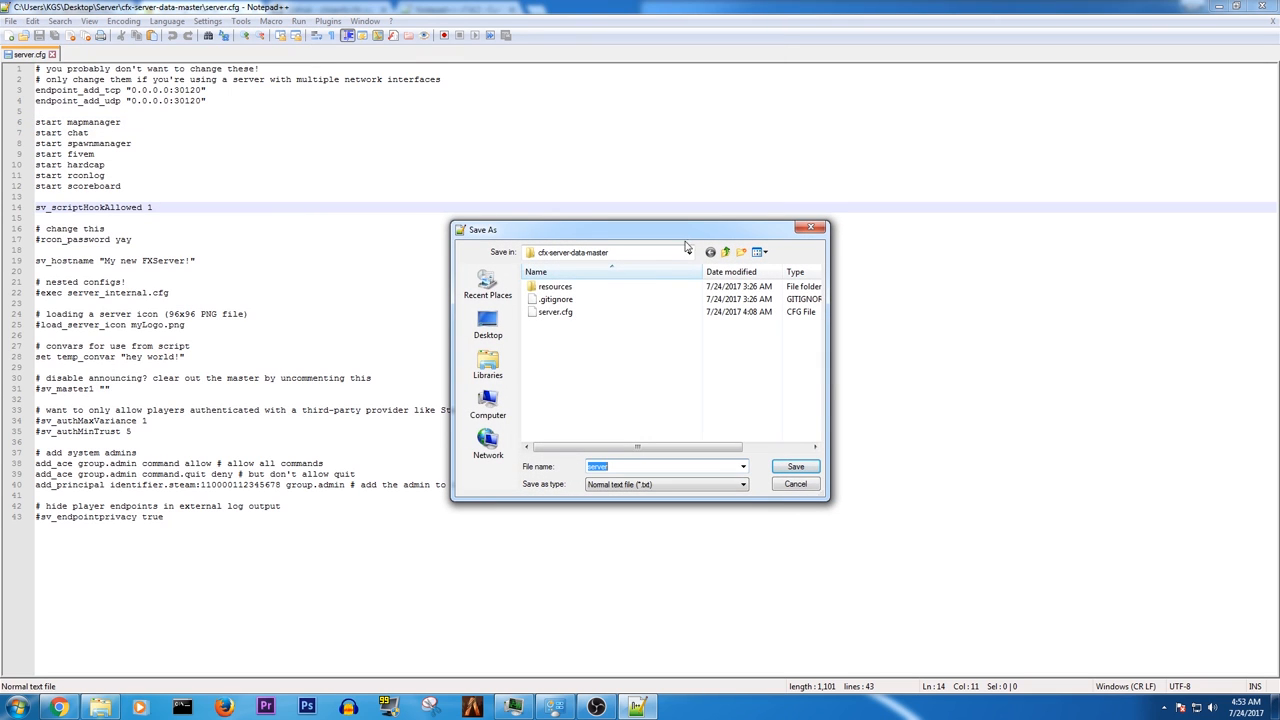
left_click(488, 363)
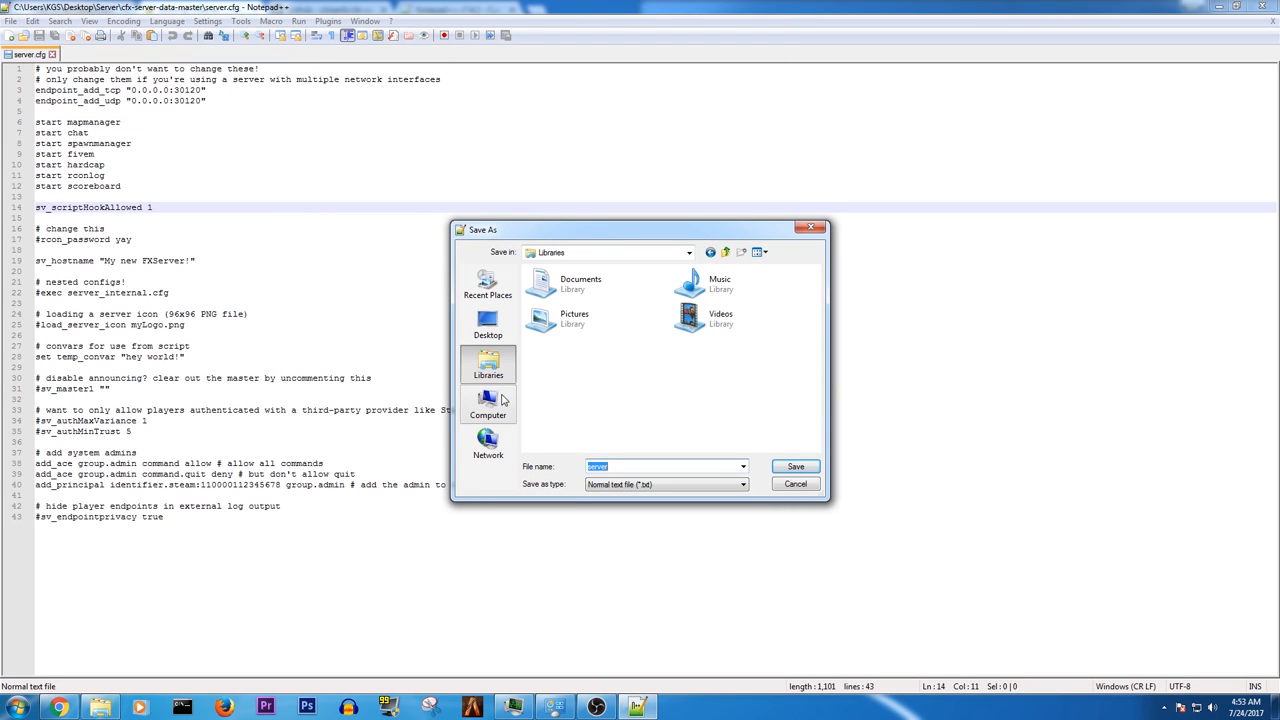
left_click(488, 405)
type(".cfg")
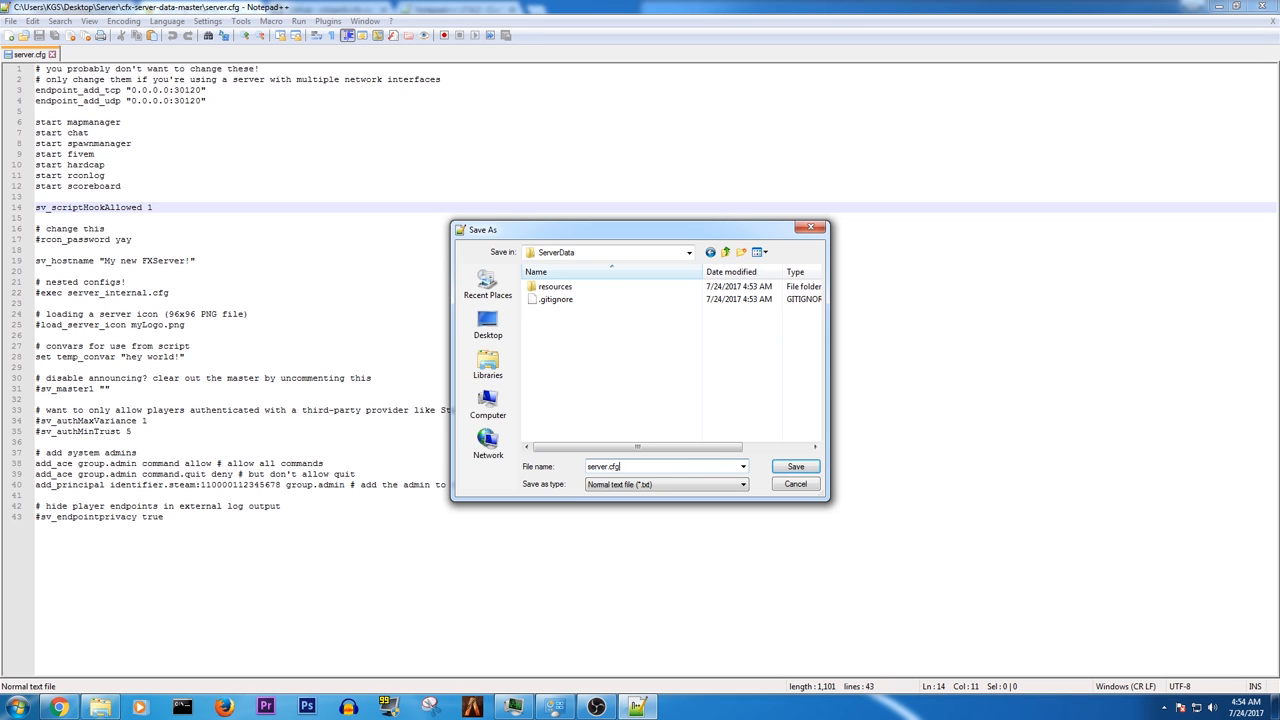
left_click(794, 466)
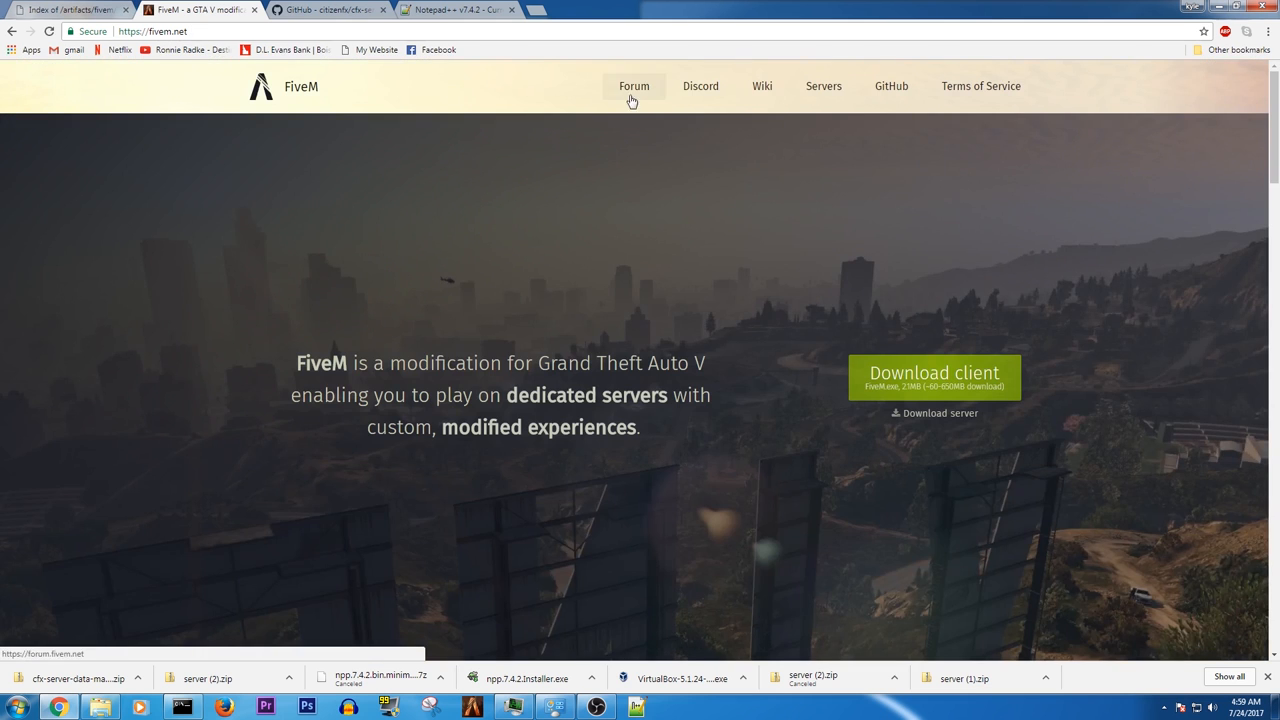
Step: Open the '[Release] Car damage system' thread on the FiveM Forum
left_click(634, 86)
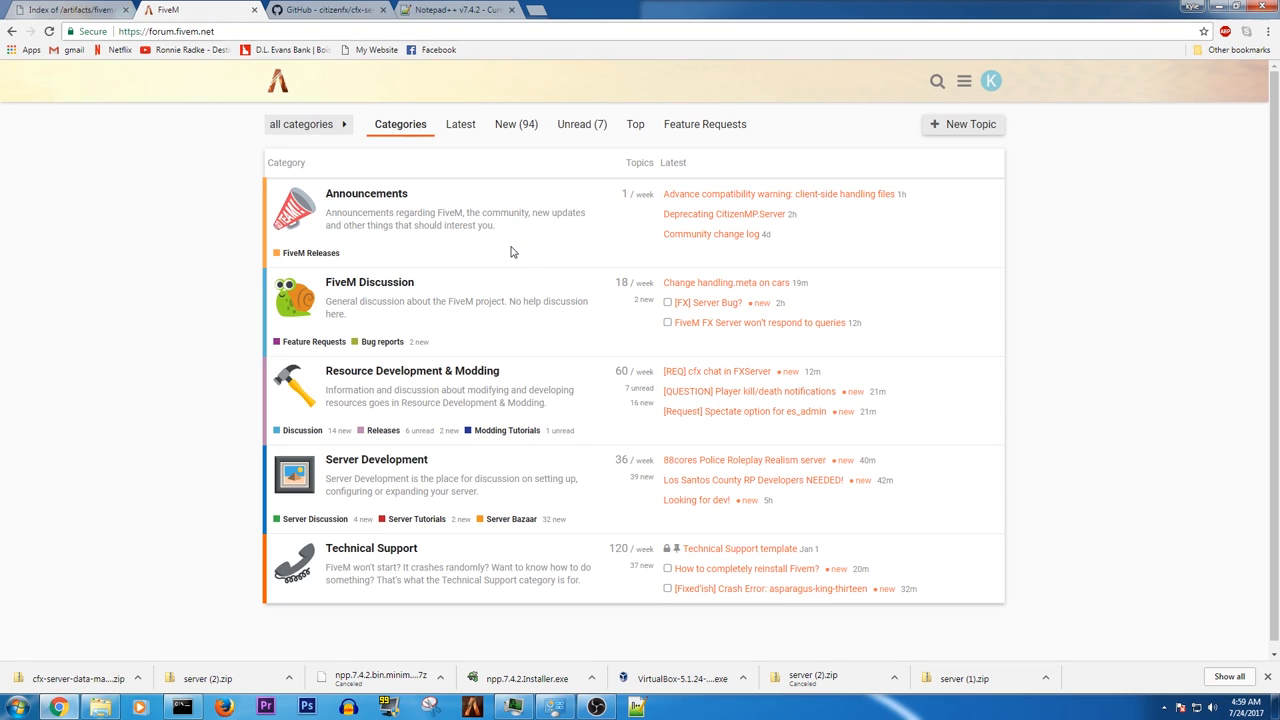
mouse_move(428, 468)
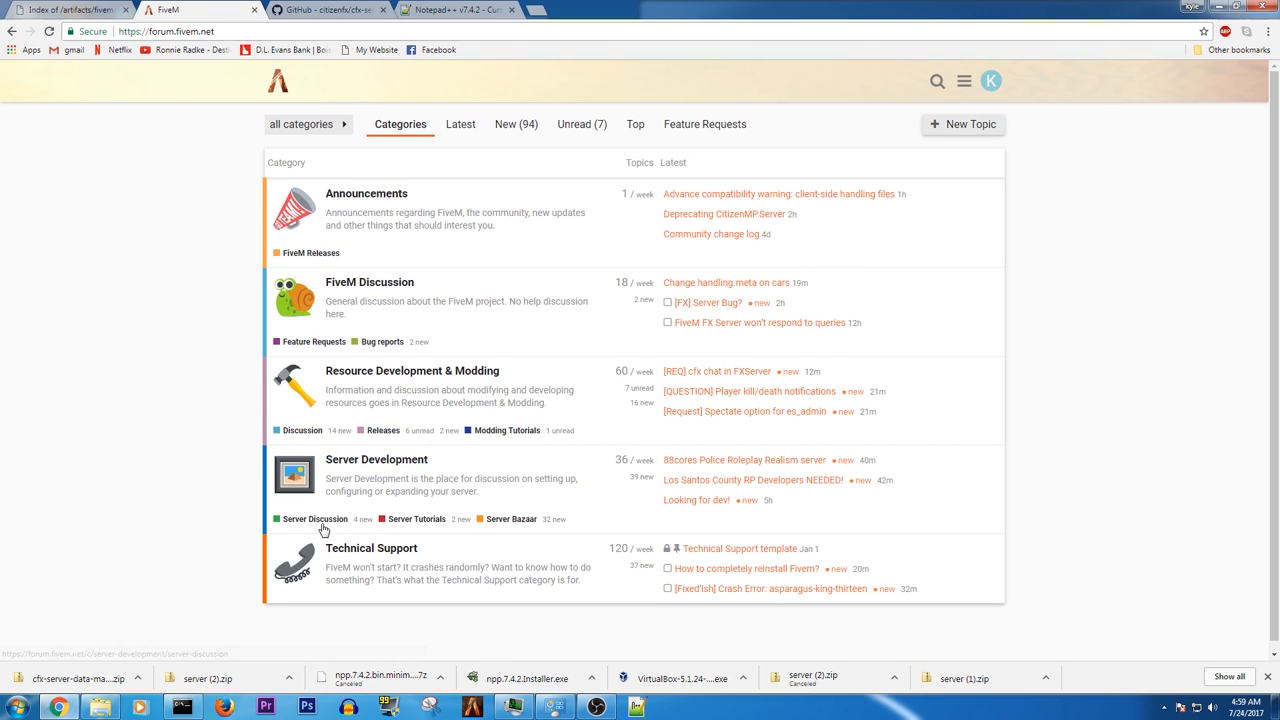
mouse_move(330, 531)
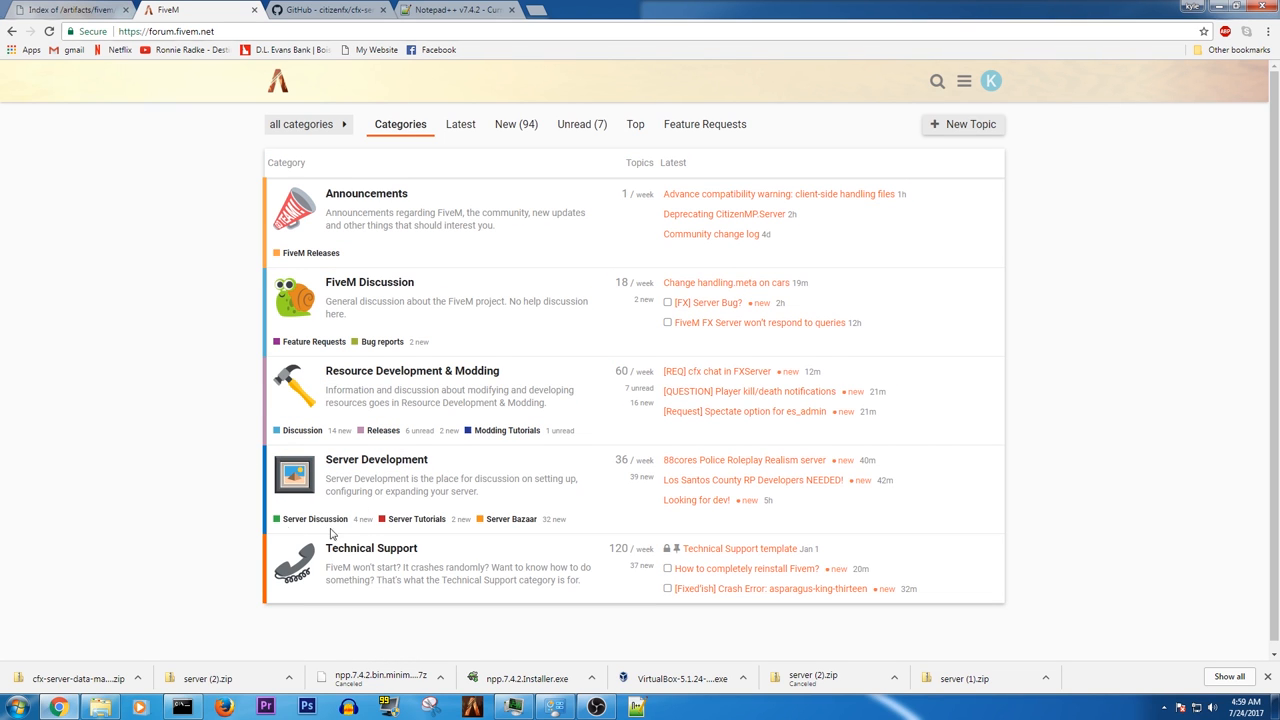
mouse_move(343, 476)
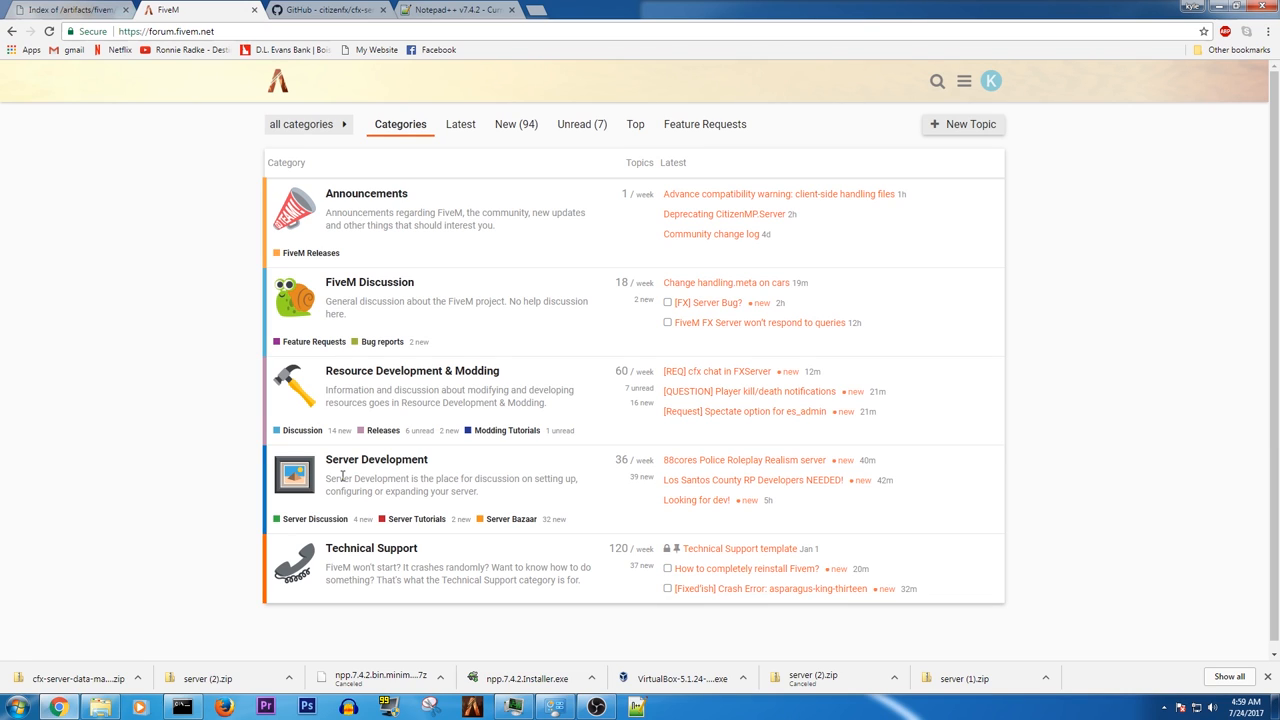
mouse_move(412, 528)
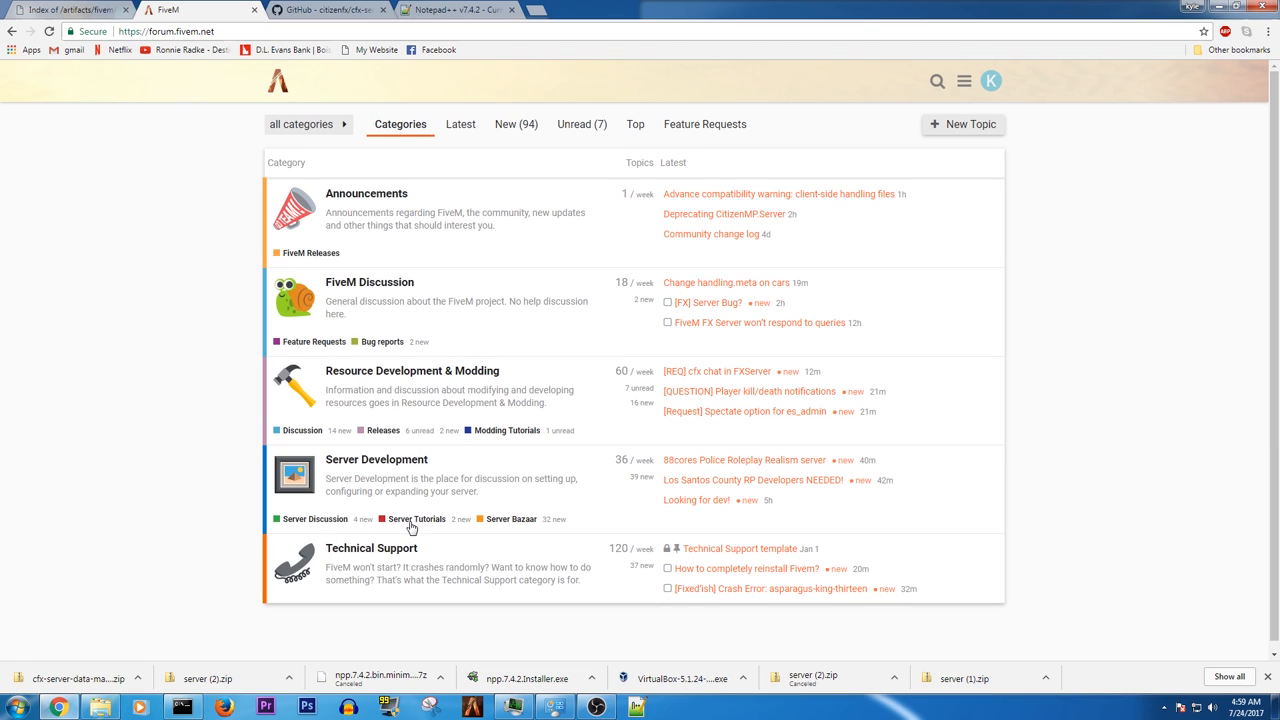
mouse_move(446, 473)
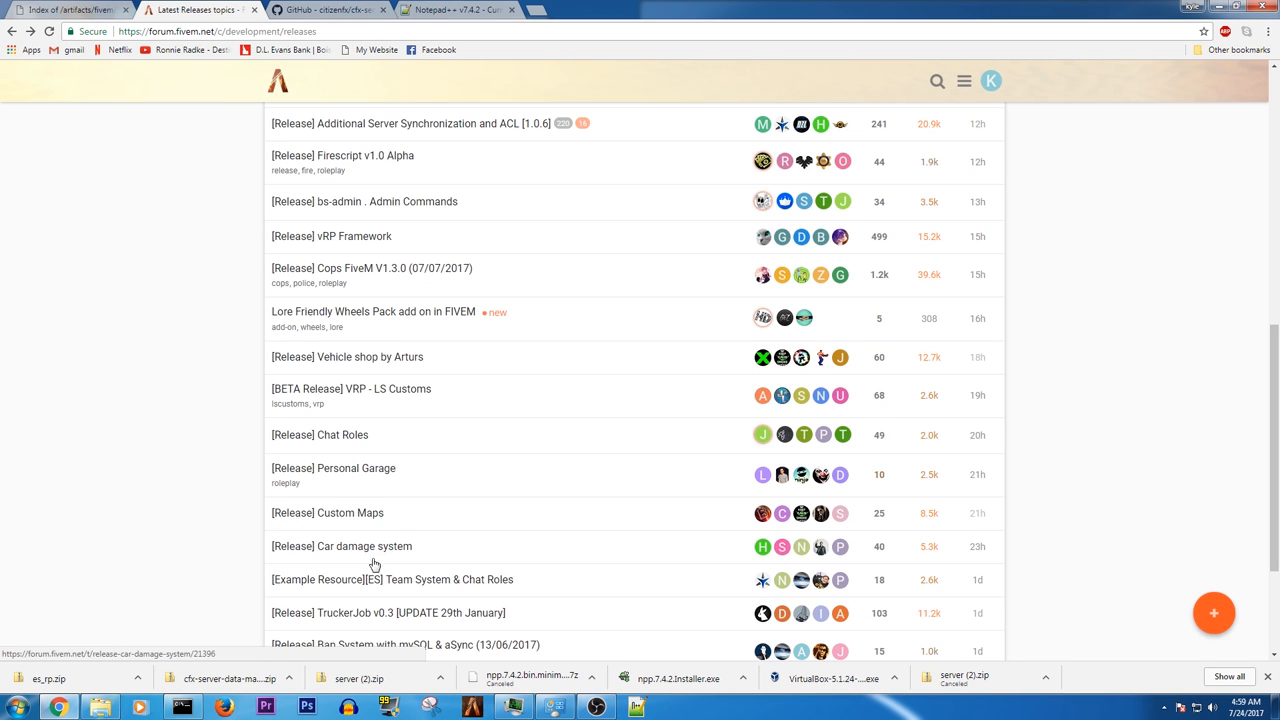
left_click(341, 546)
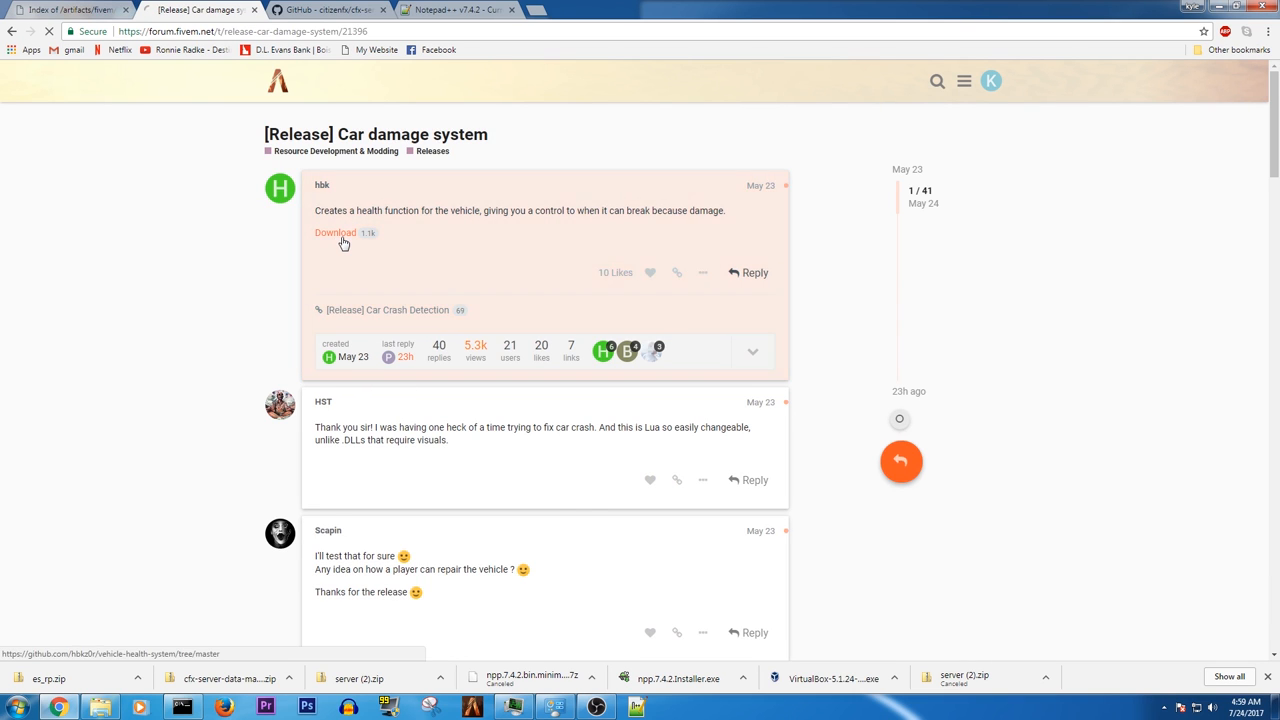
Step: Follow the release's download link and download vehicle-health-system as a ZIP
left_click(335, 232)
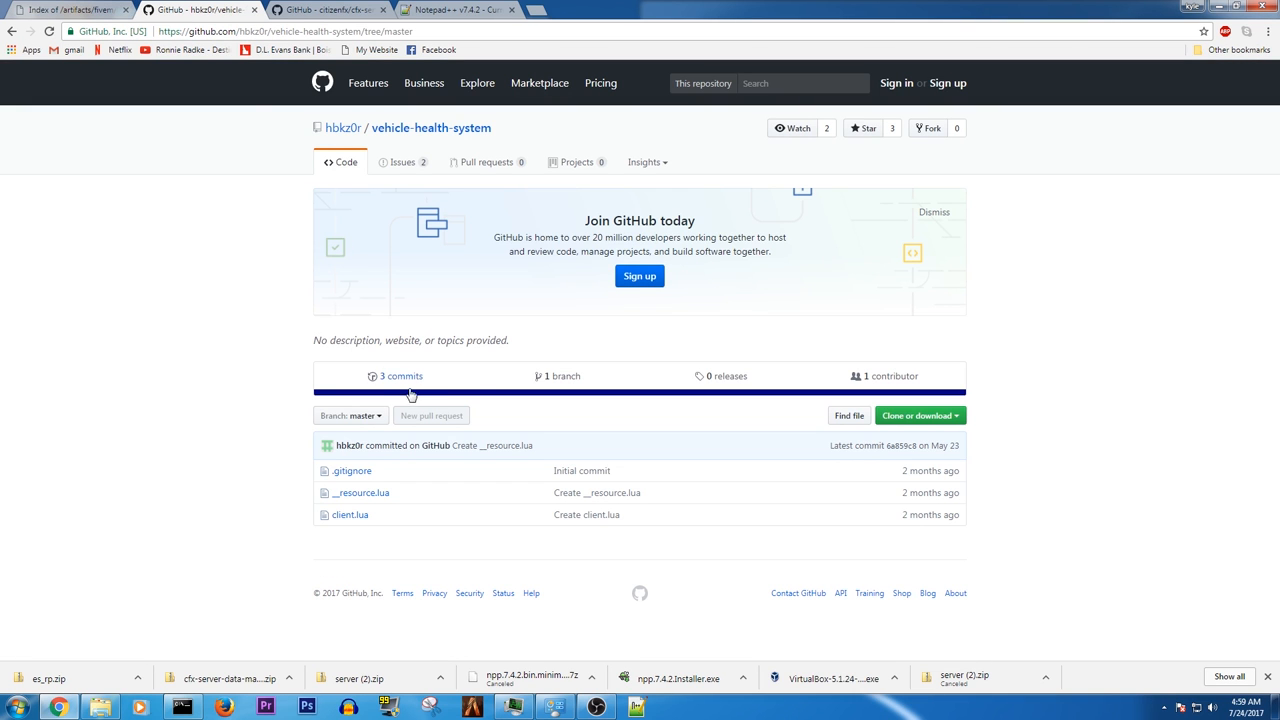
left_click(916, 415)
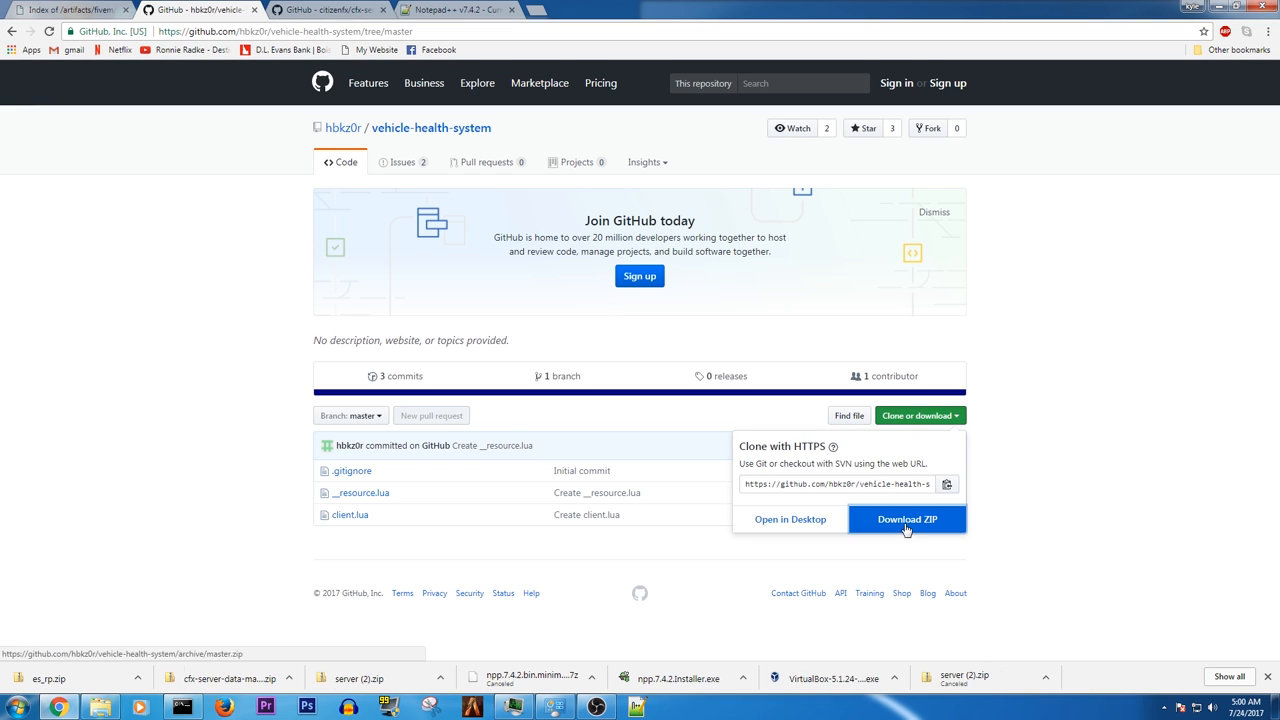
left_click(906, 519)
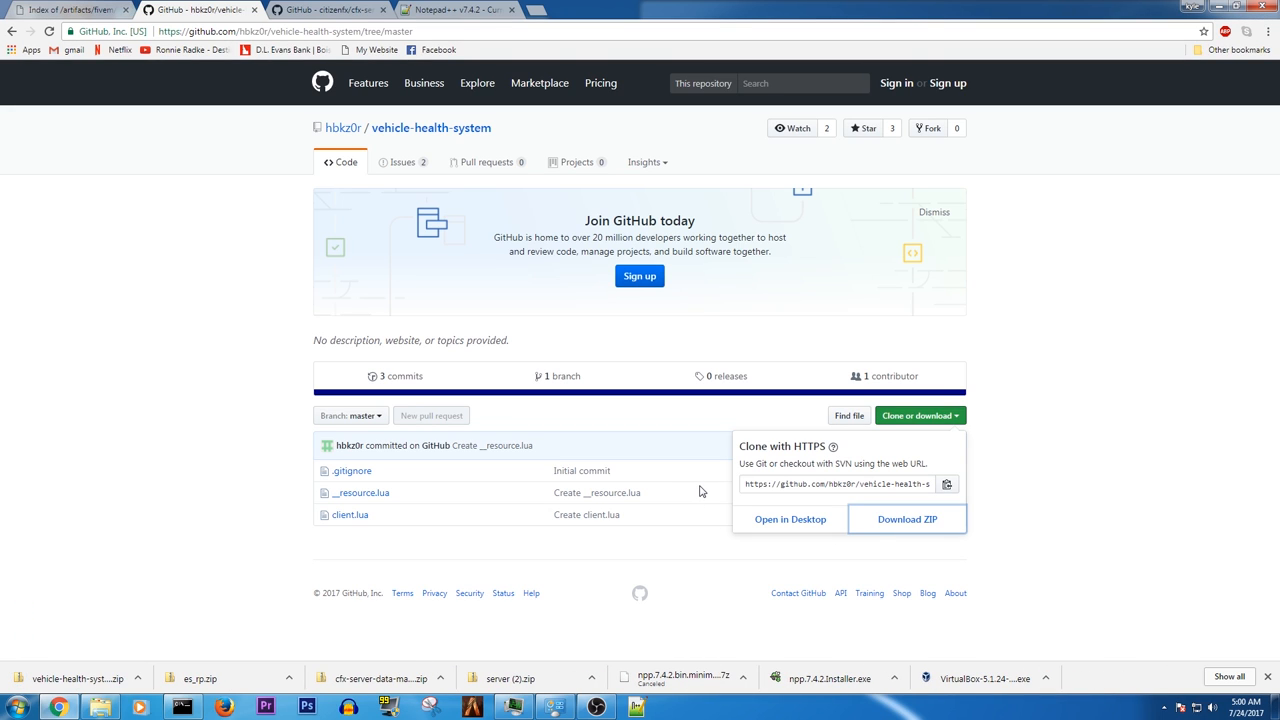
mouse_move(564, 620)
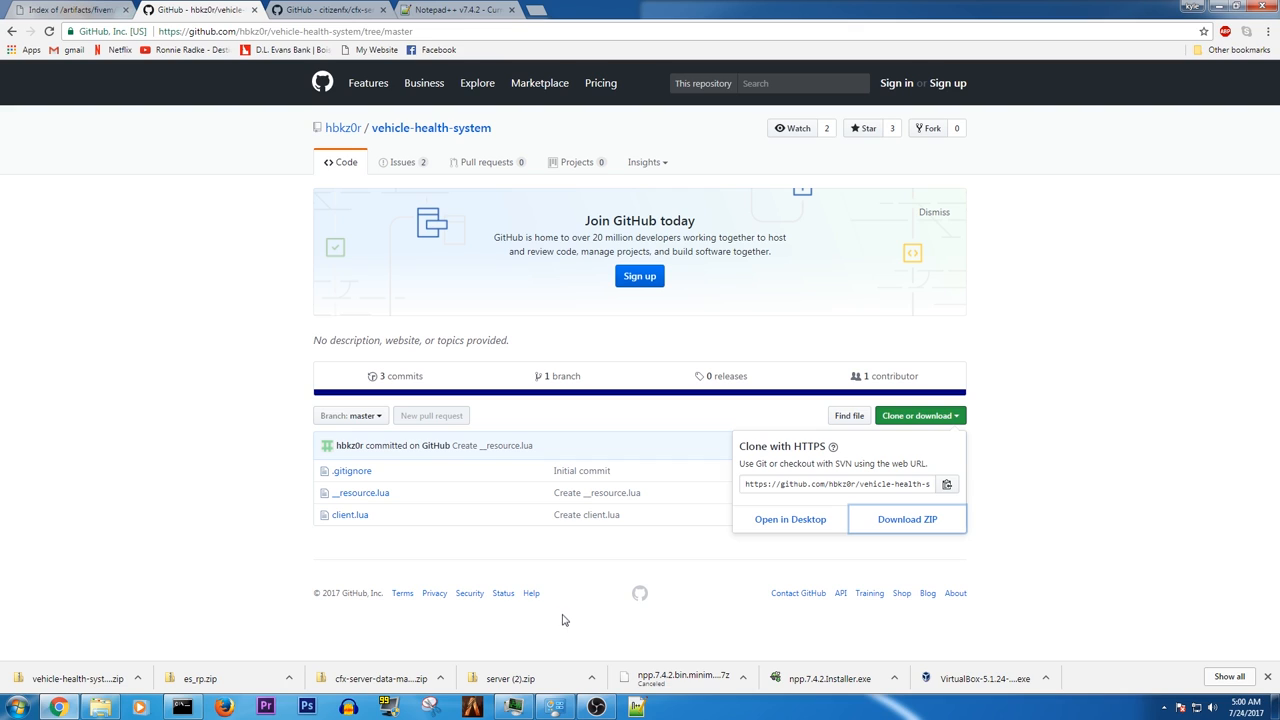
mouse_move(414, 690)
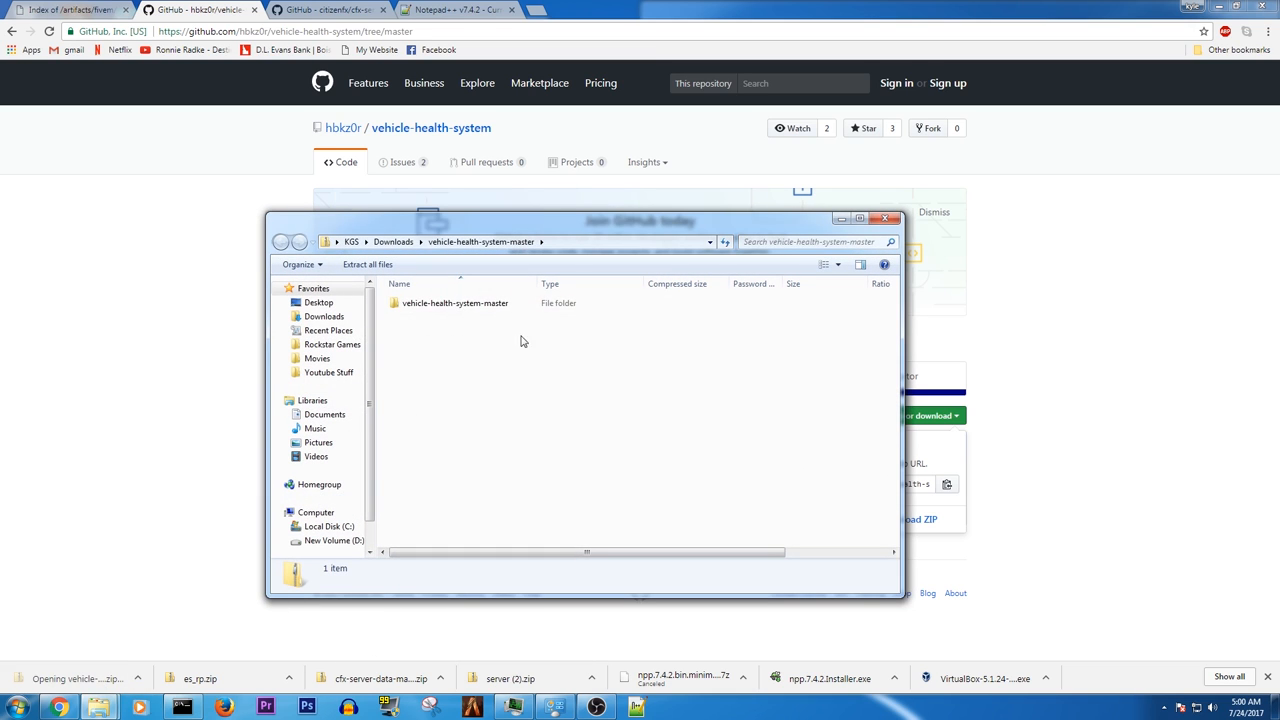
Step: Copy vehicle-health-system into ServerData\resources and rename it veh-health
double_click(454, 303)
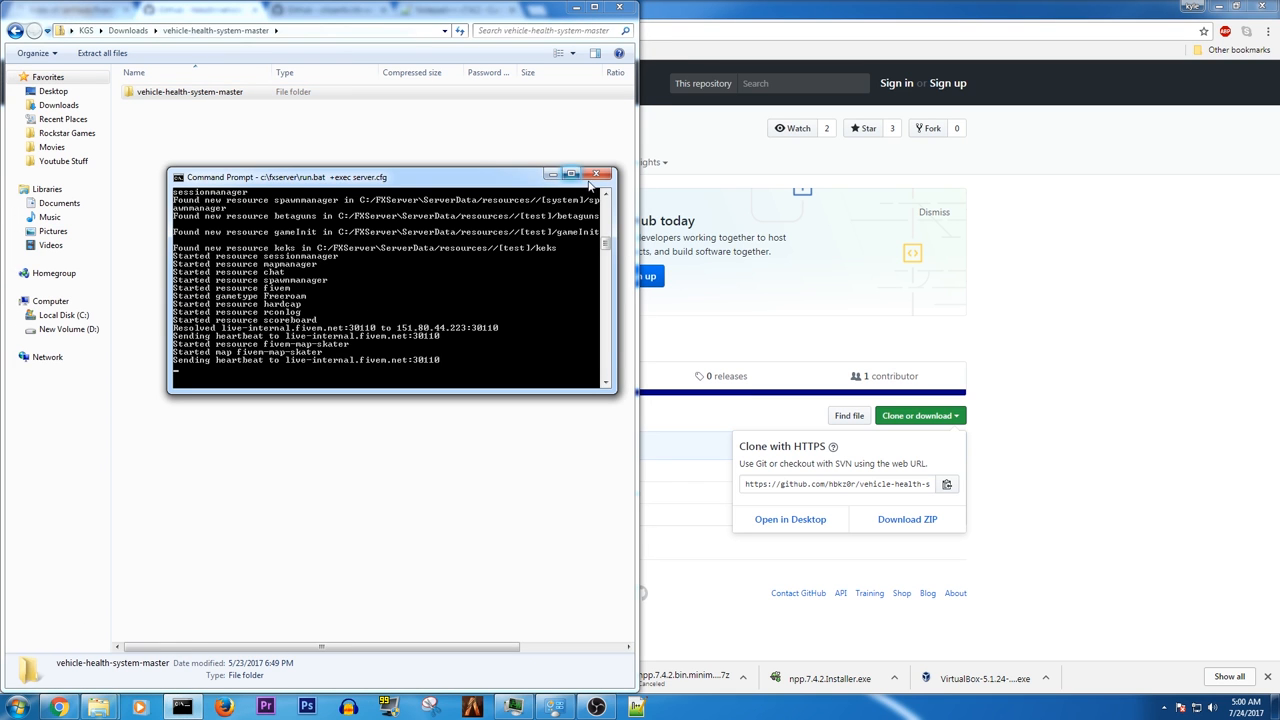
left_click(599, 177)
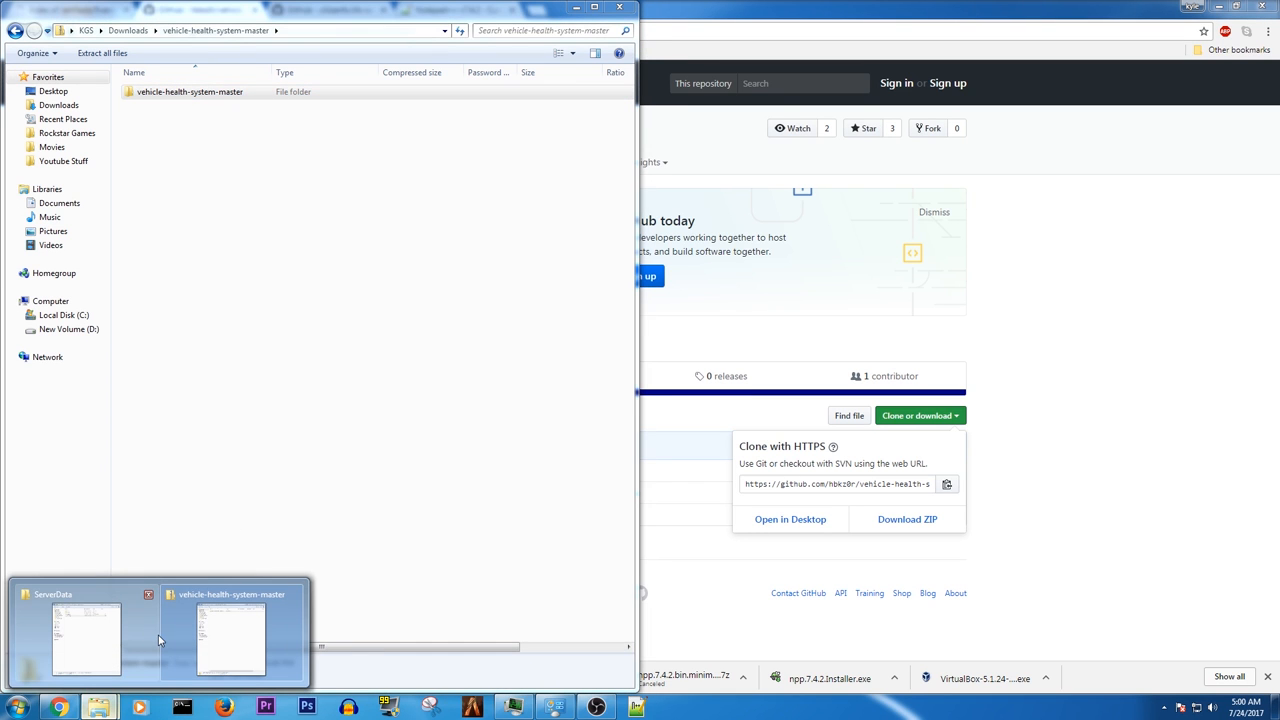
left_click(85, 637)
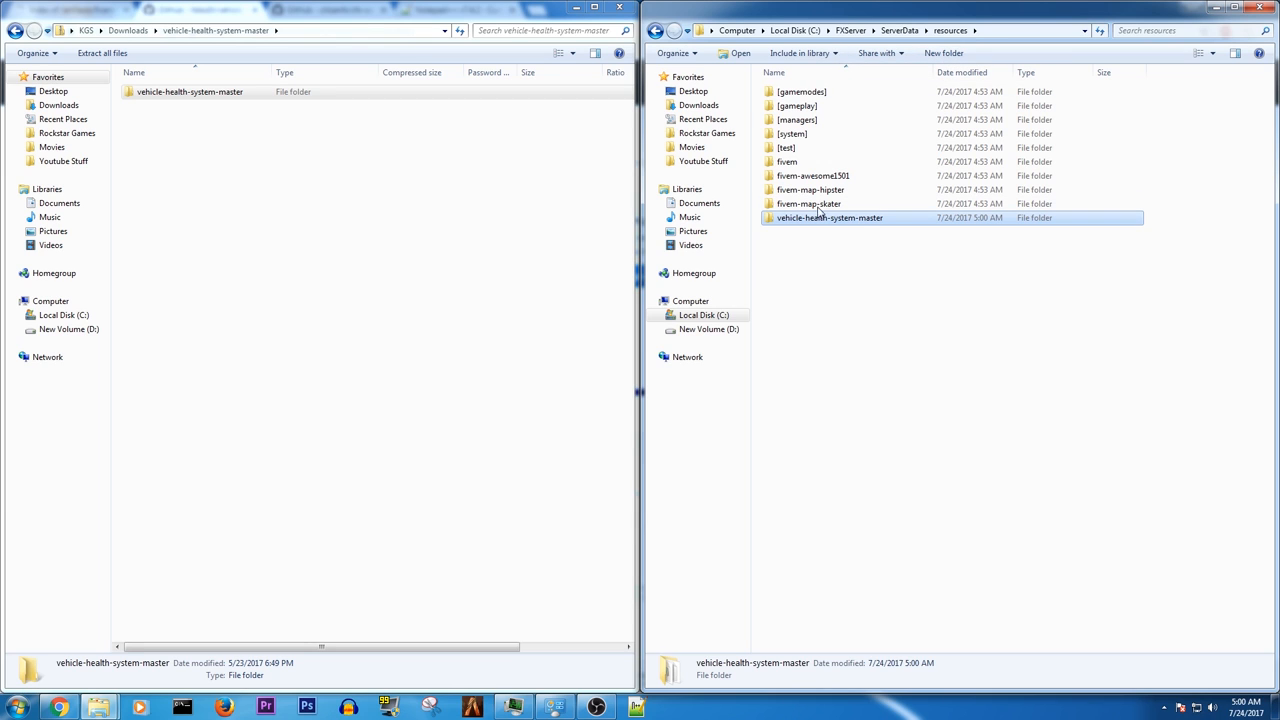
double_click(830, 217)
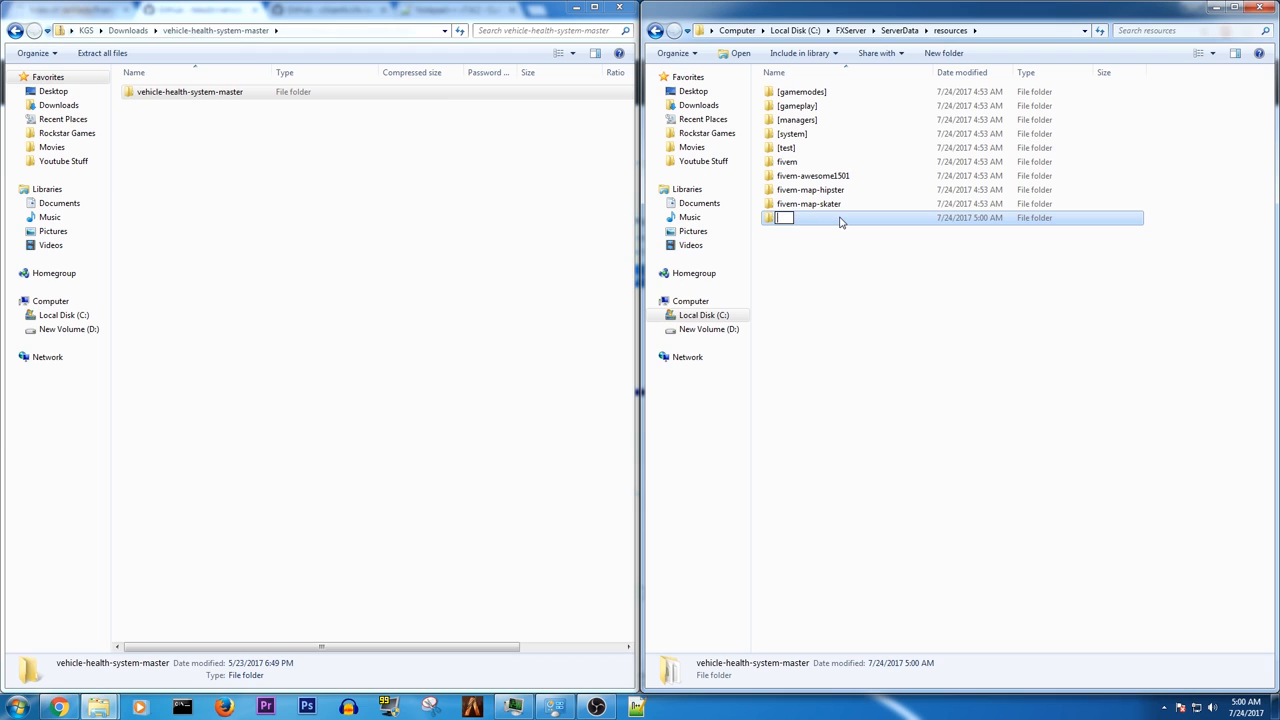
type("veh-health")
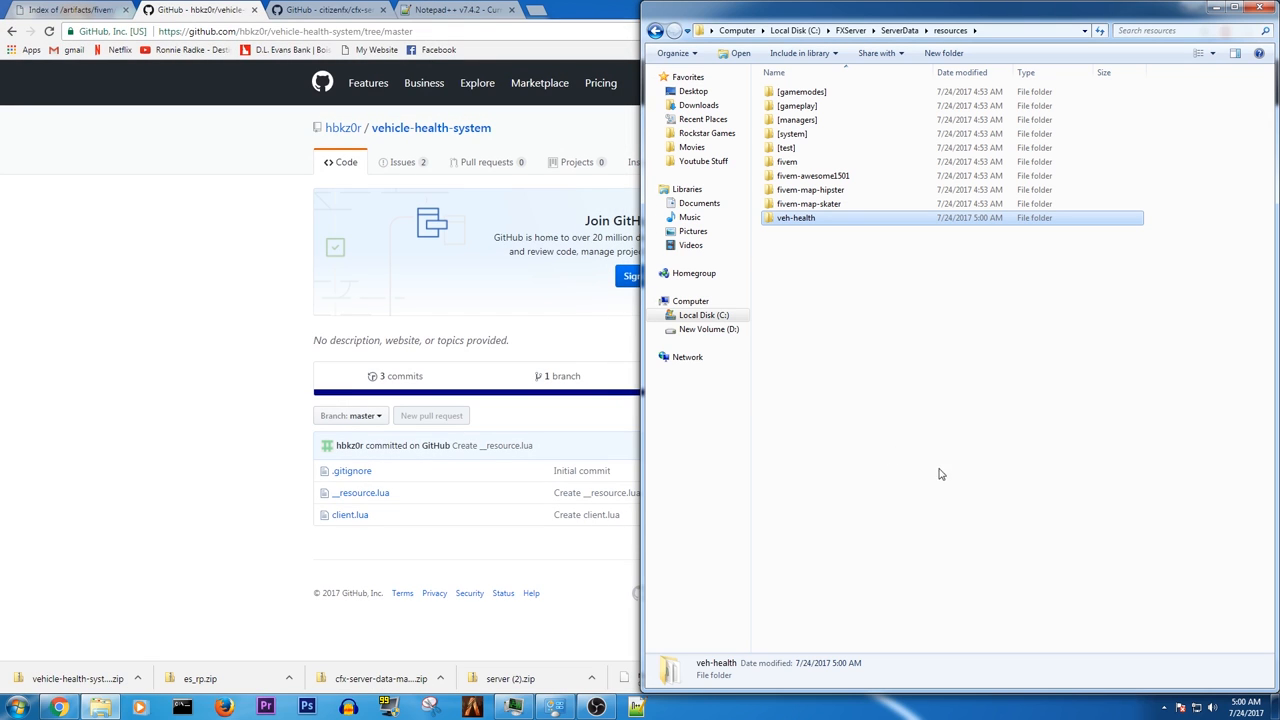
Step: Add a 'start veh-health' line below 'start scoreboard' in server.cfg
left_click(900, 30)
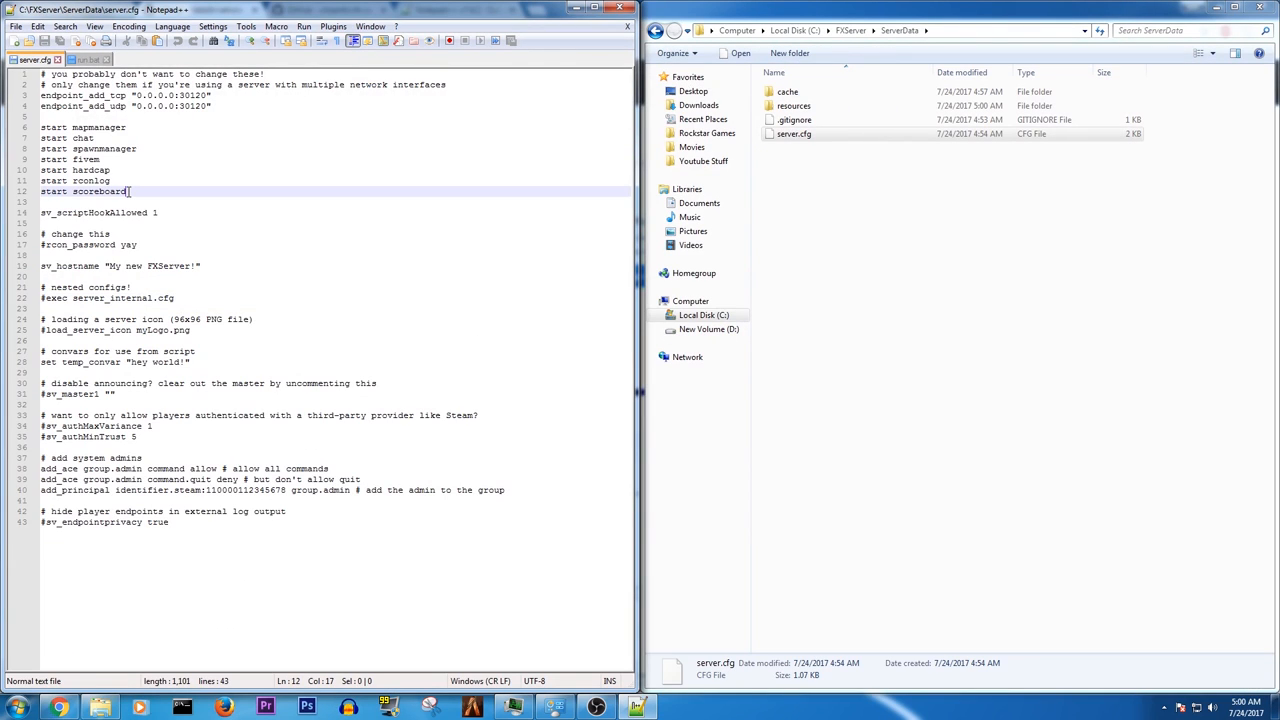
type("start")
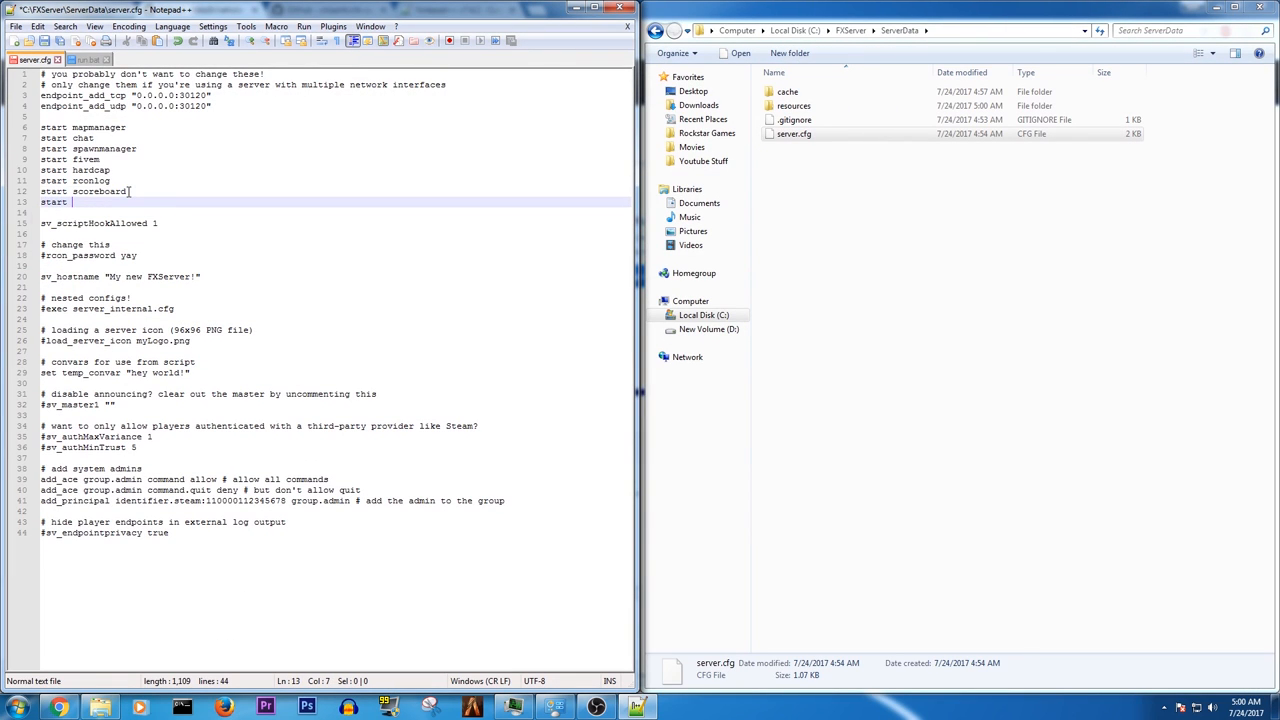
type("veh-health")
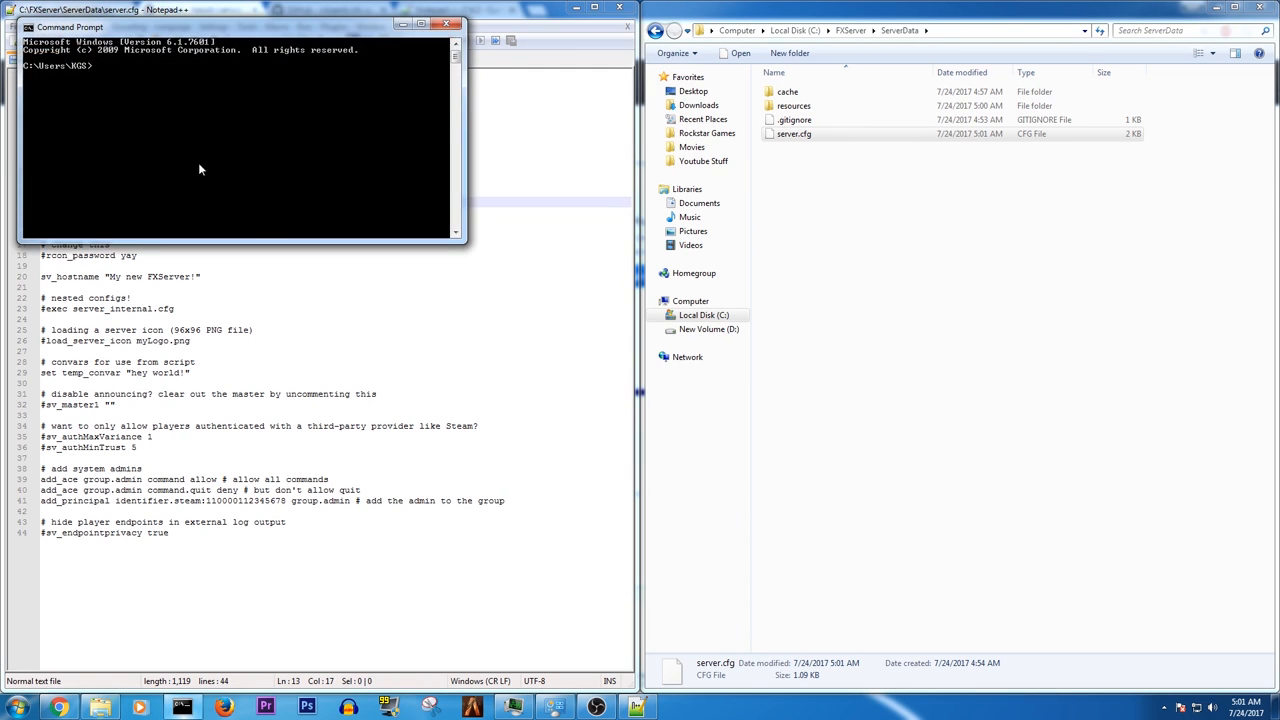
Step: Change directory to c:\fxserver\serverdata
type("cd")
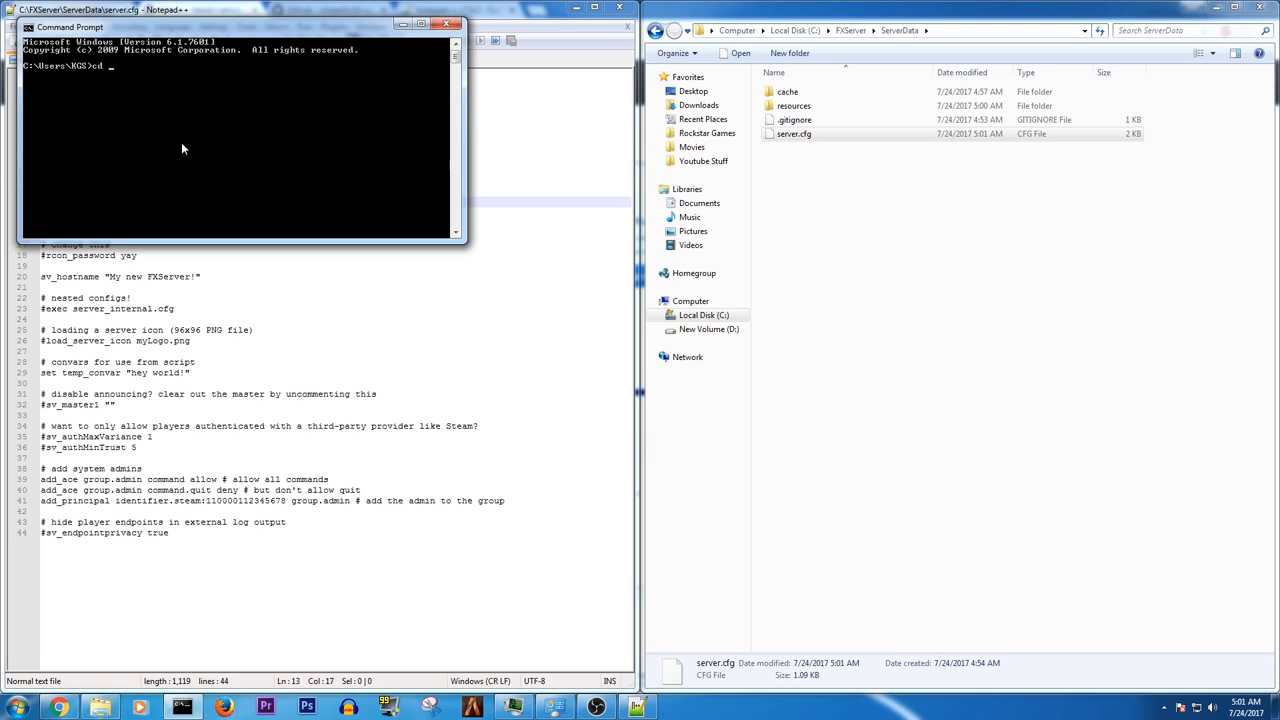
type("s")
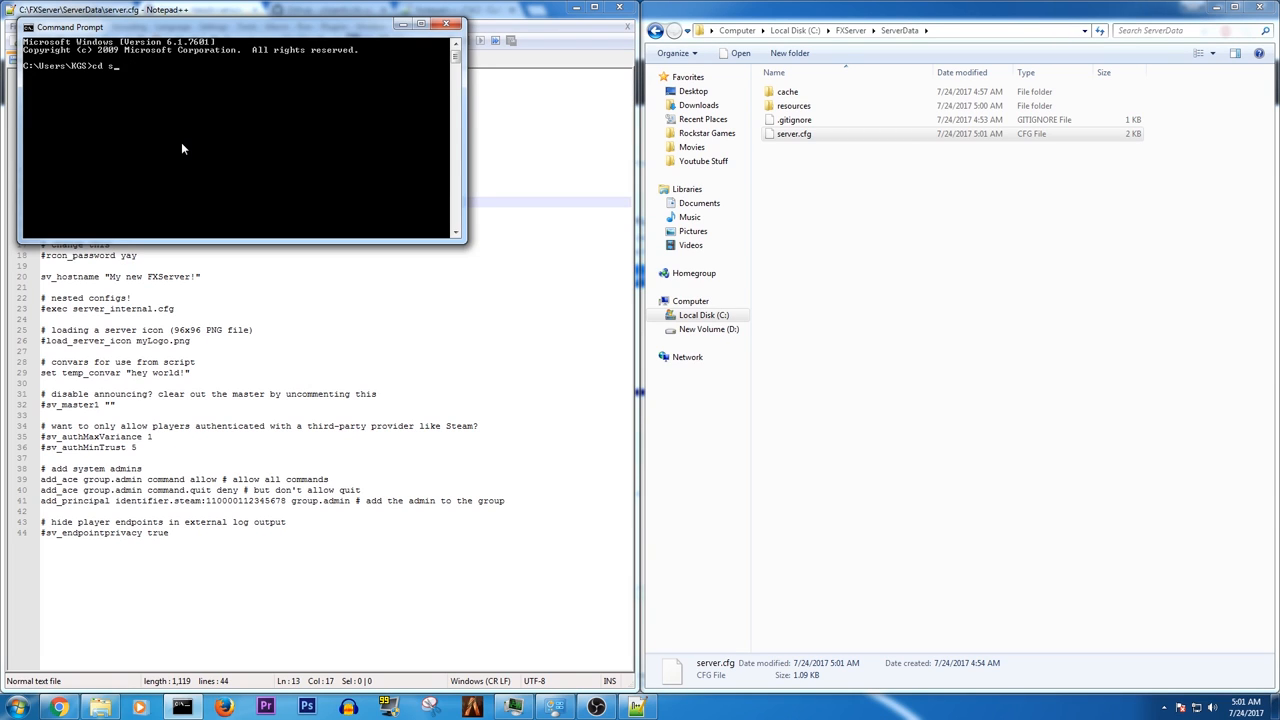
type("c:\\")
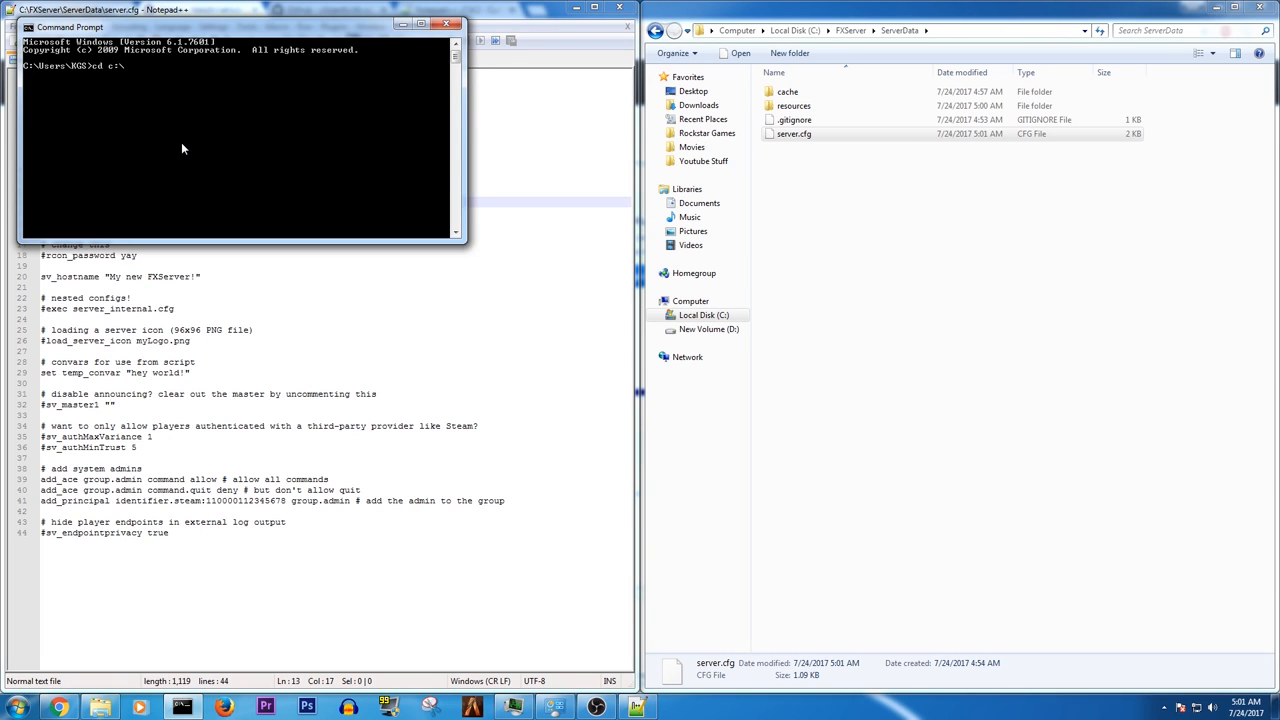
type("fxserver\\")
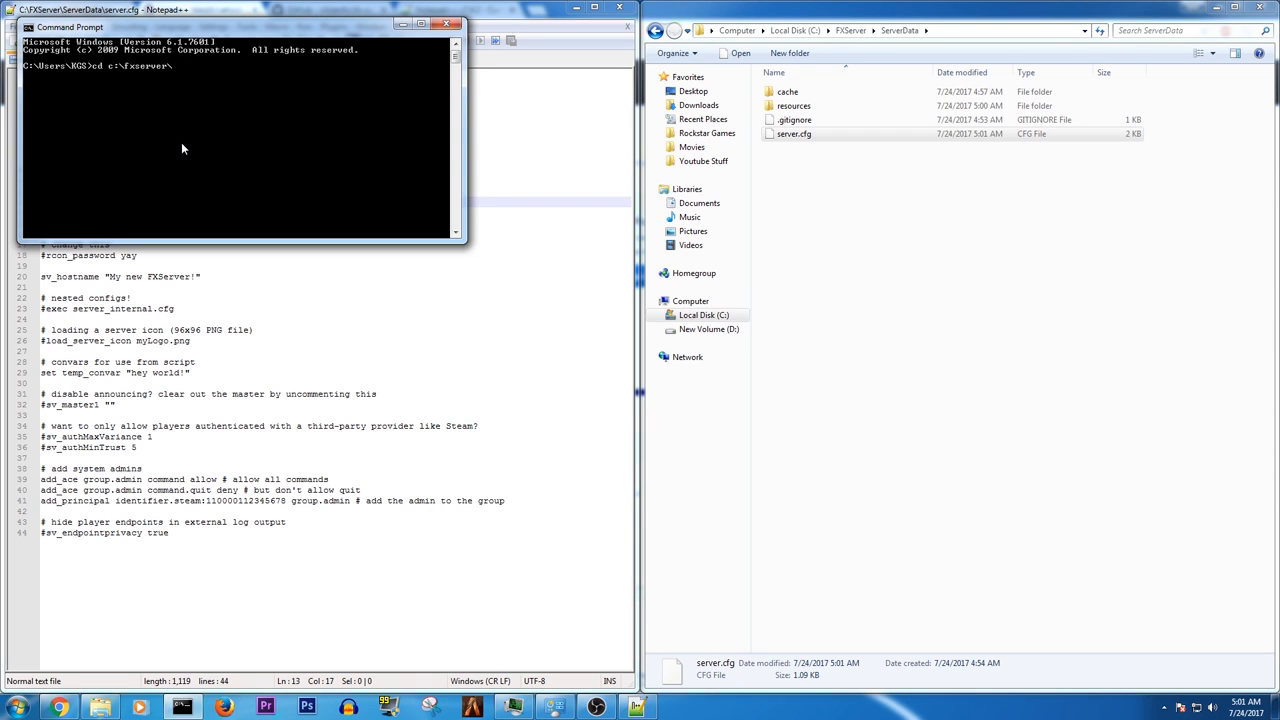
type("serverdata")
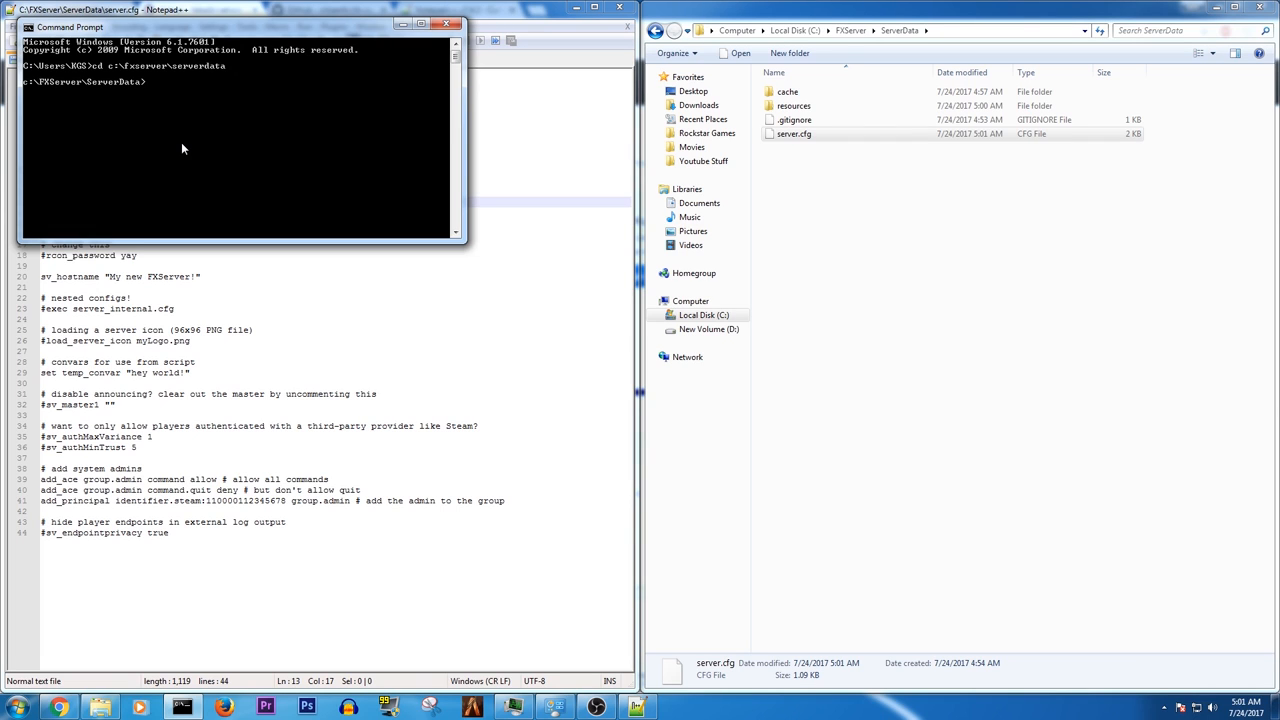
Step: Run c:\fxserver\run.bat +exec server.cfg to launch FXServer
type("c:\\")
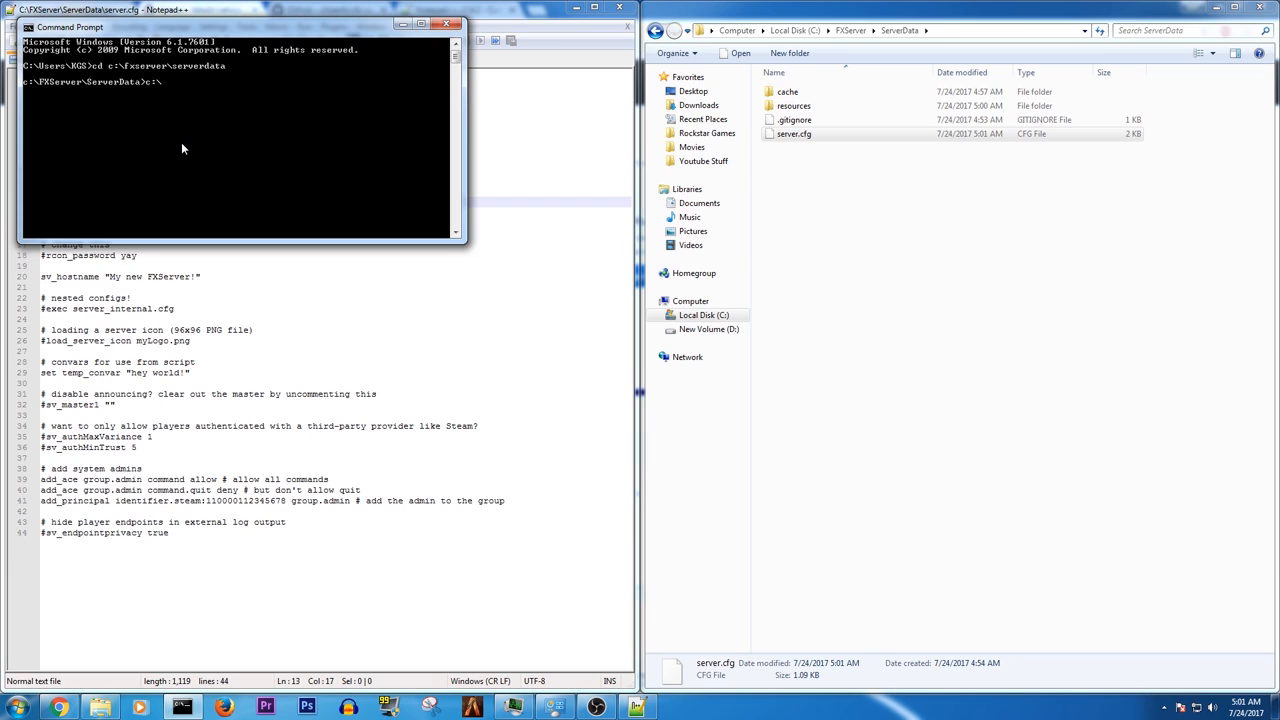
type("fxserve")
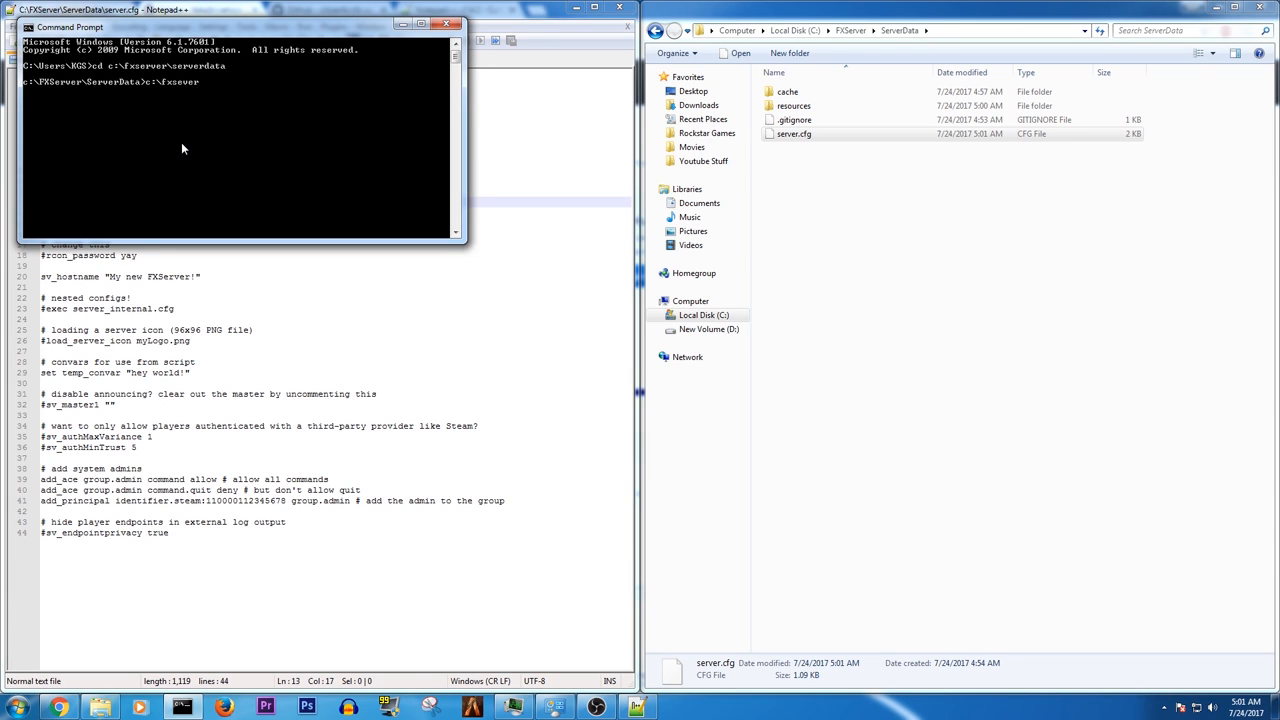
type("run.bat")
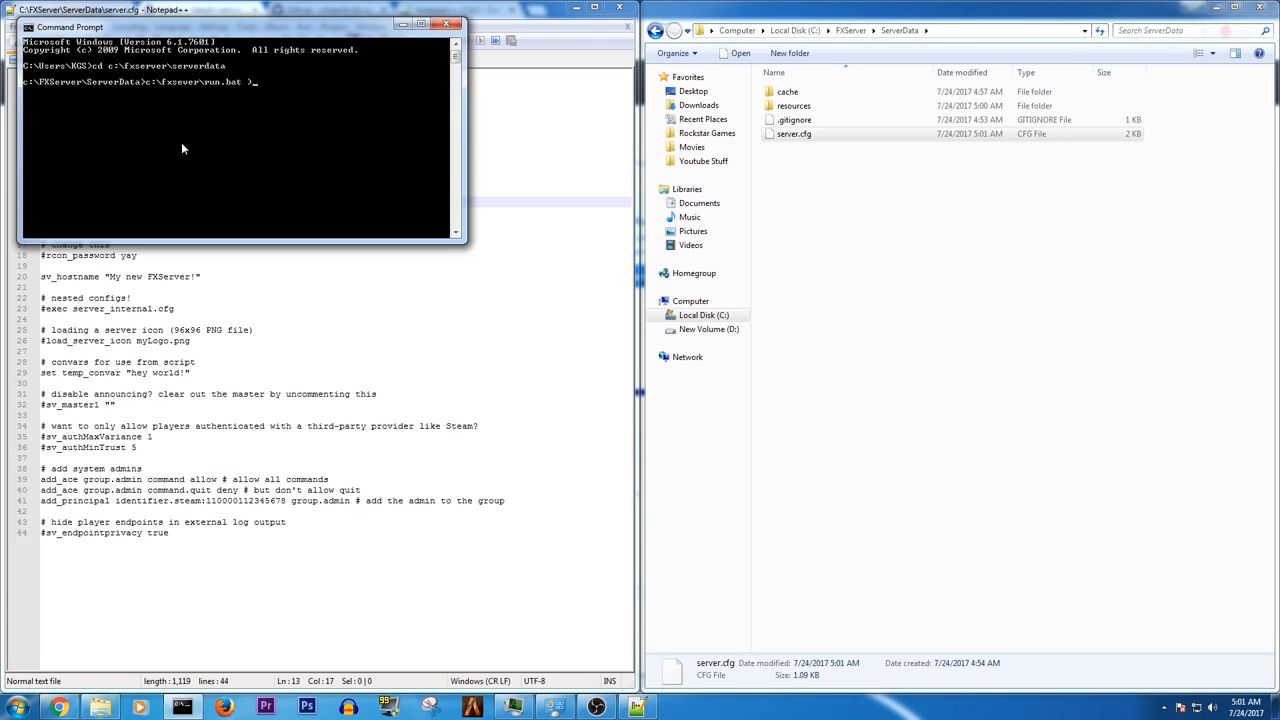
type("+exec")
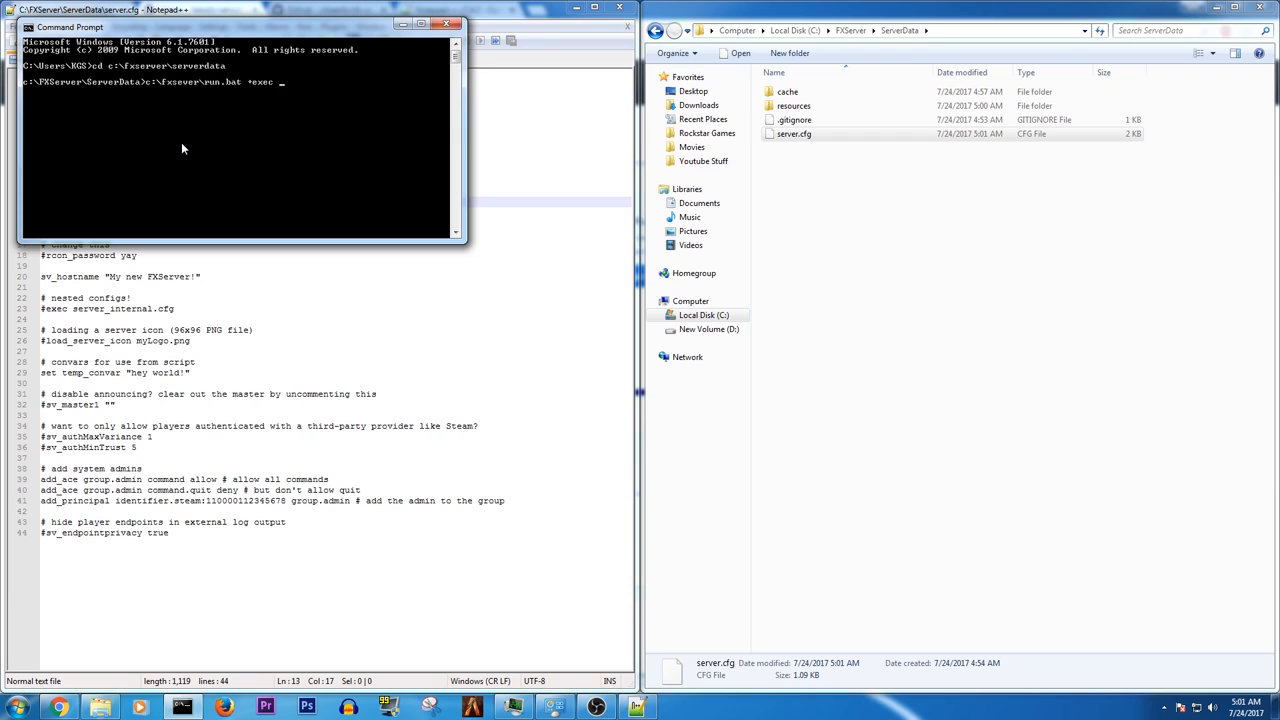
type("server.cfg")
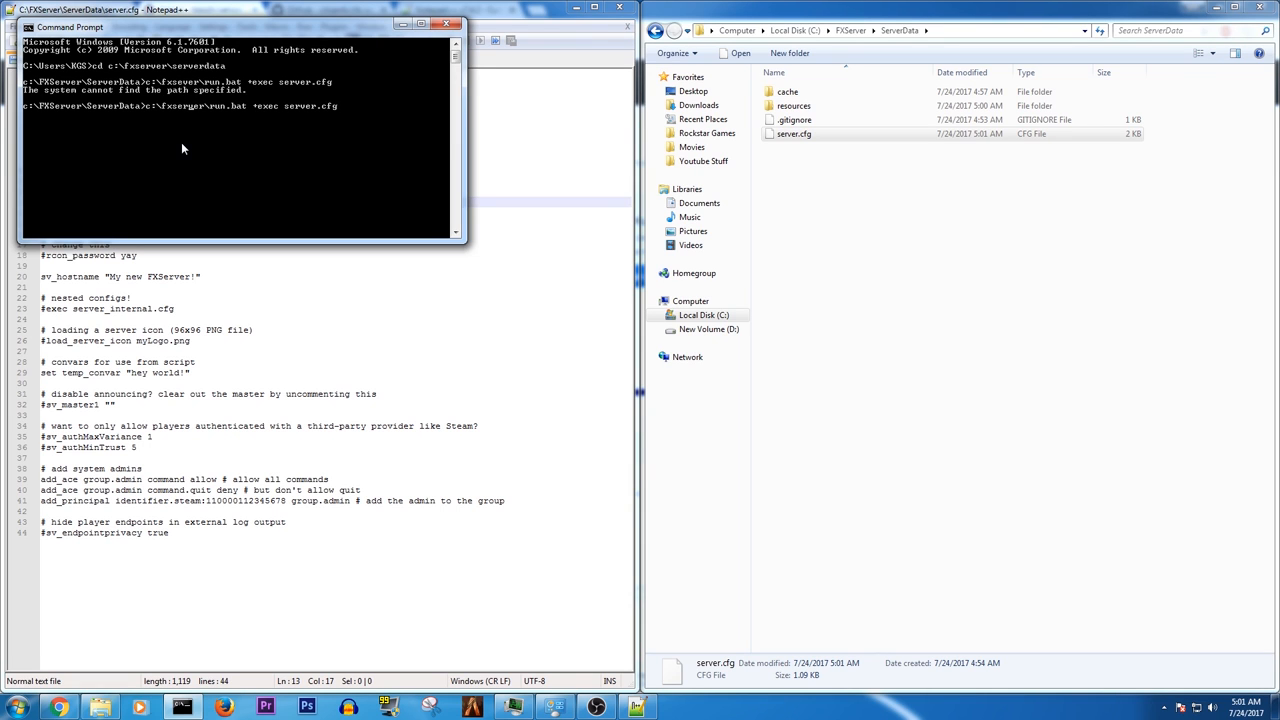
key("enter")
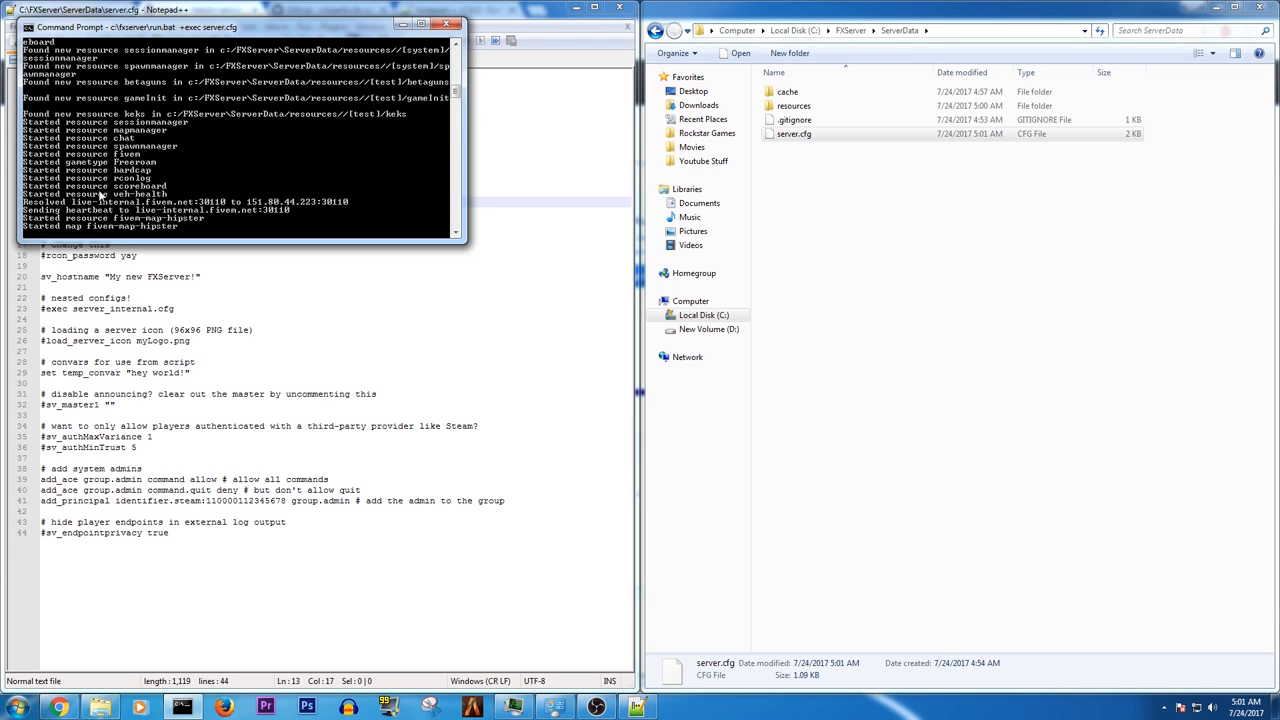
mouse_move(211, 341)
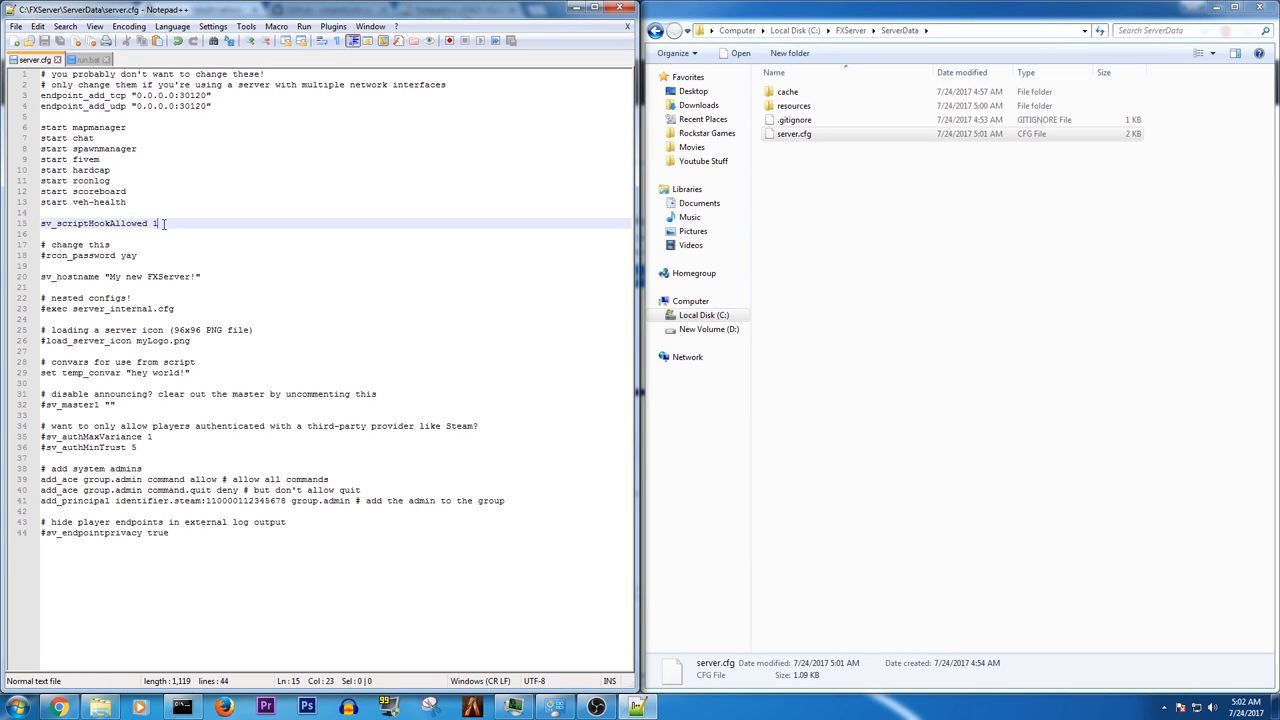
left_click(107, 223)
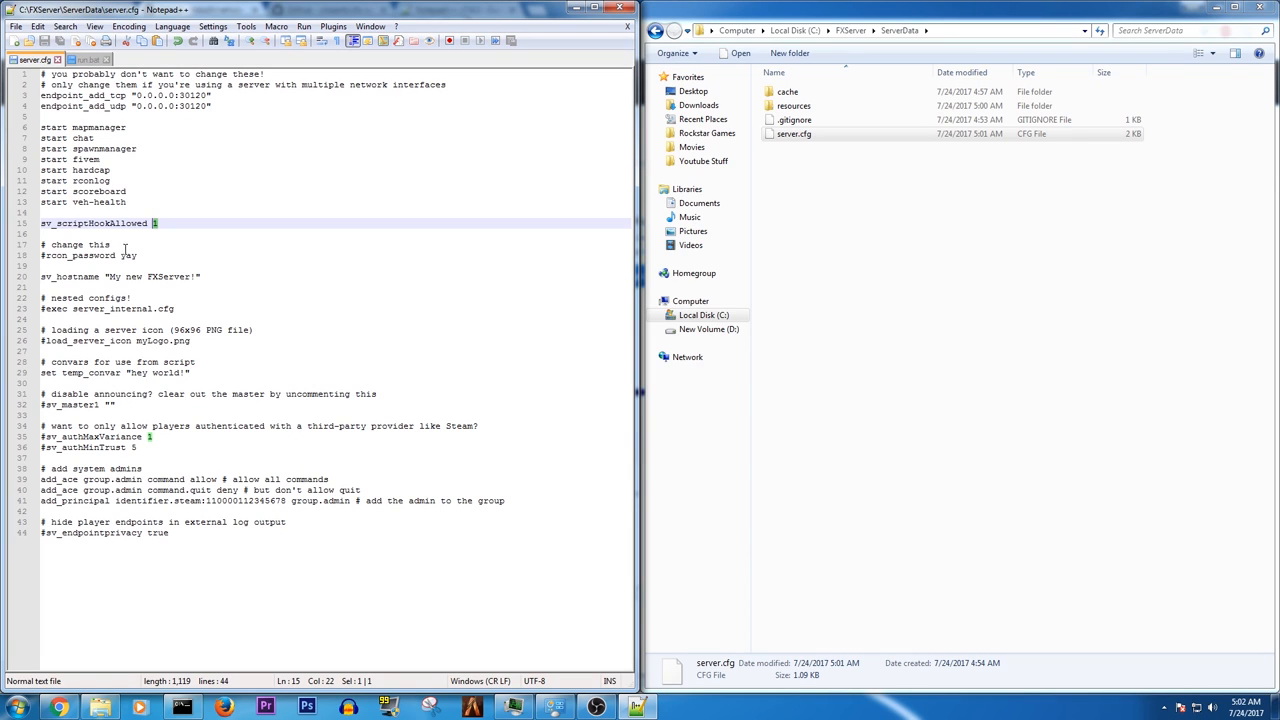
double_click(127, 255)
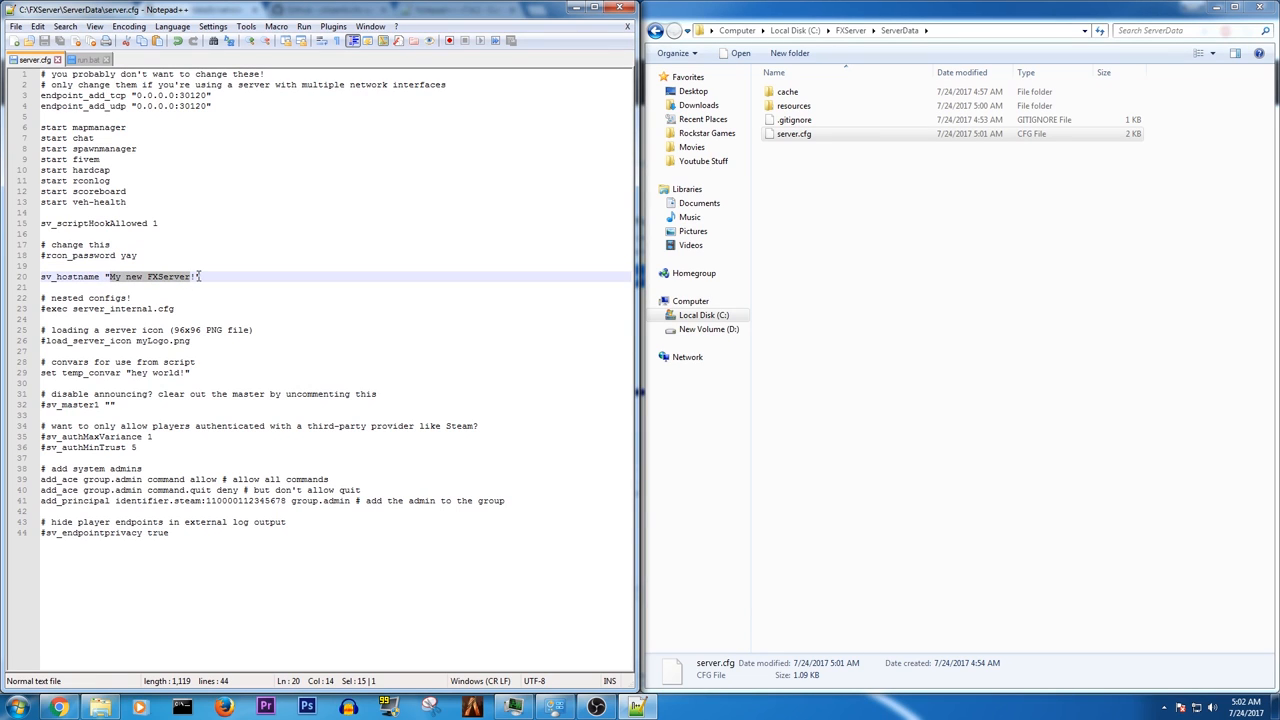
Step: Replace the sv_hostname value on line 20 with KGS-ISP [Beta]
key("Delete")
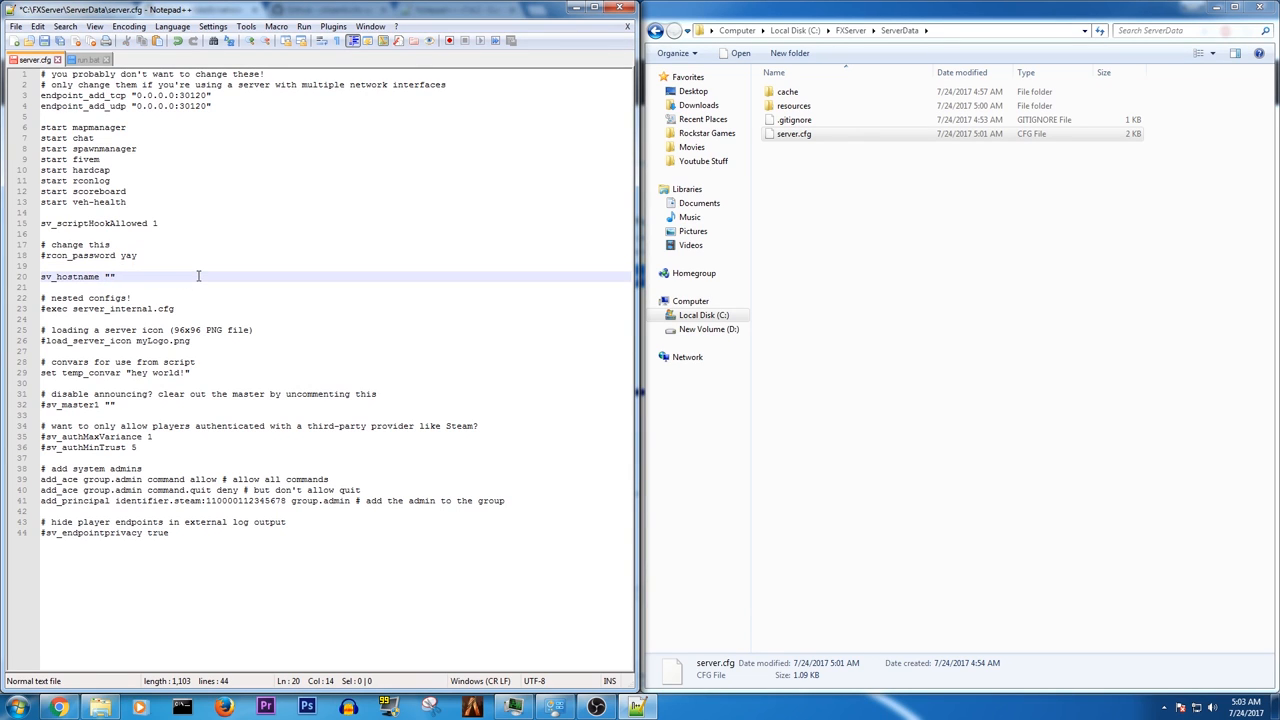
type("KGS-")
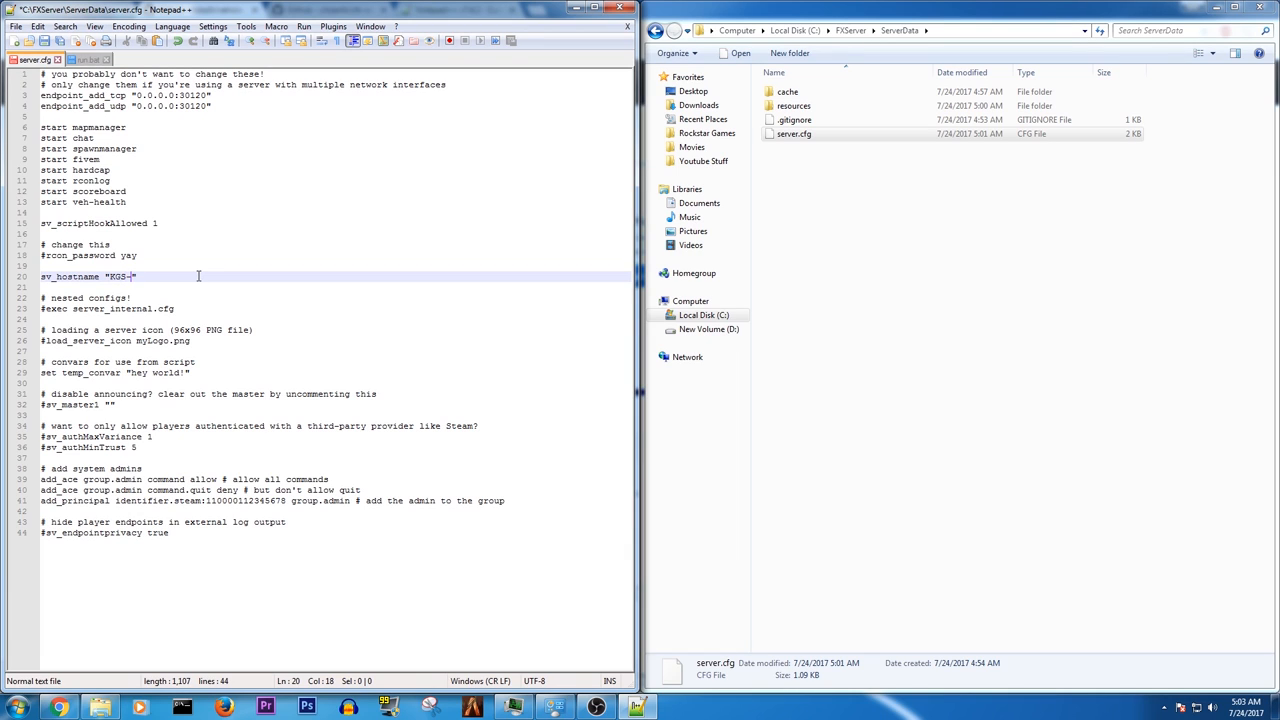
type("ISP")
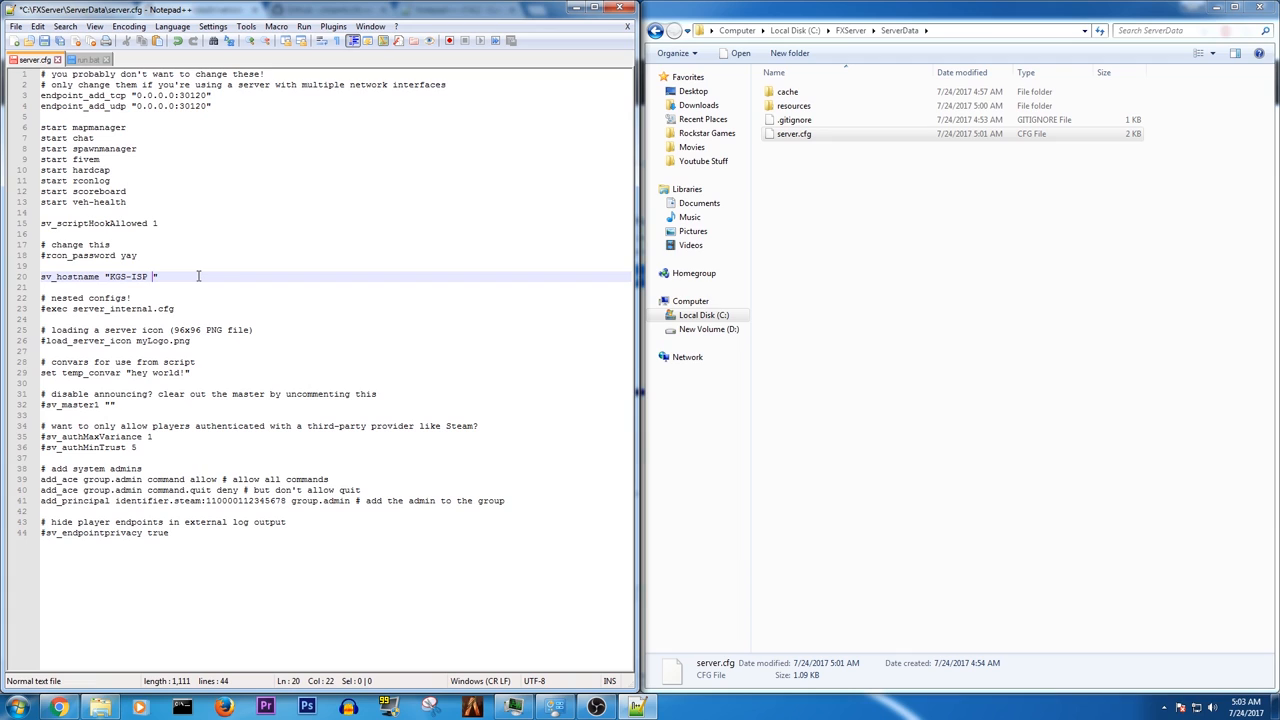
type("p")
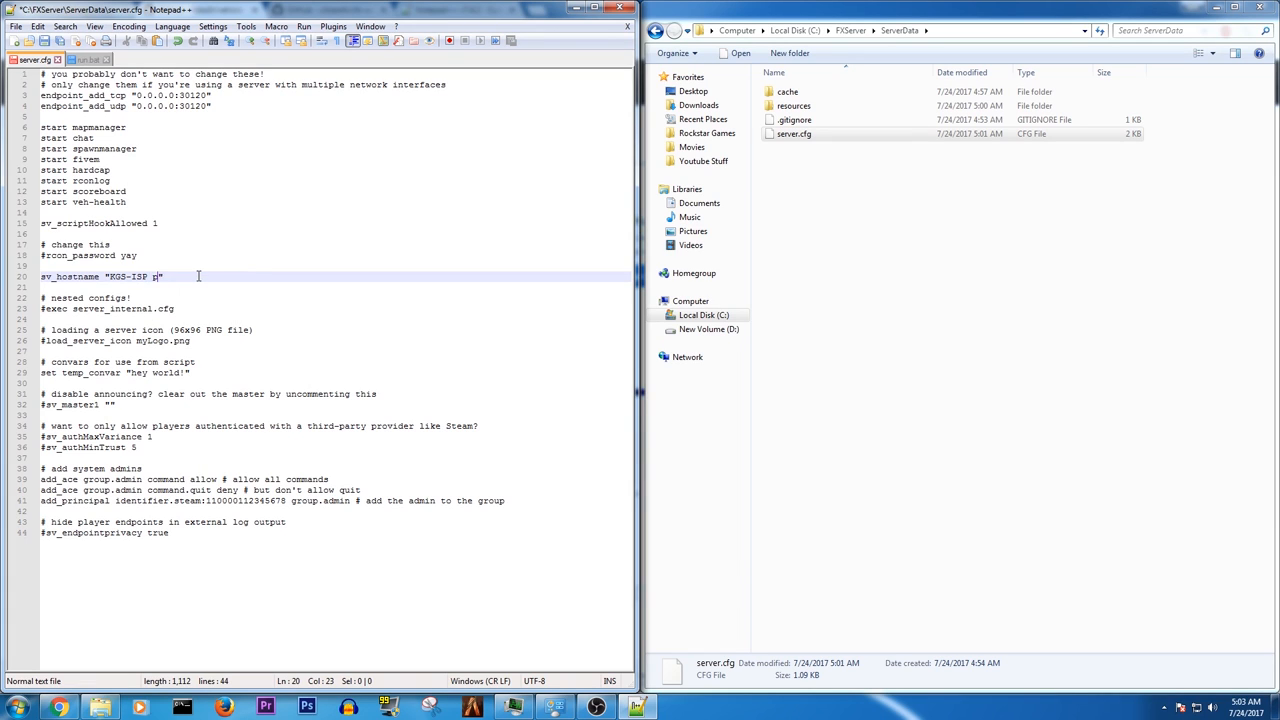
type("(")
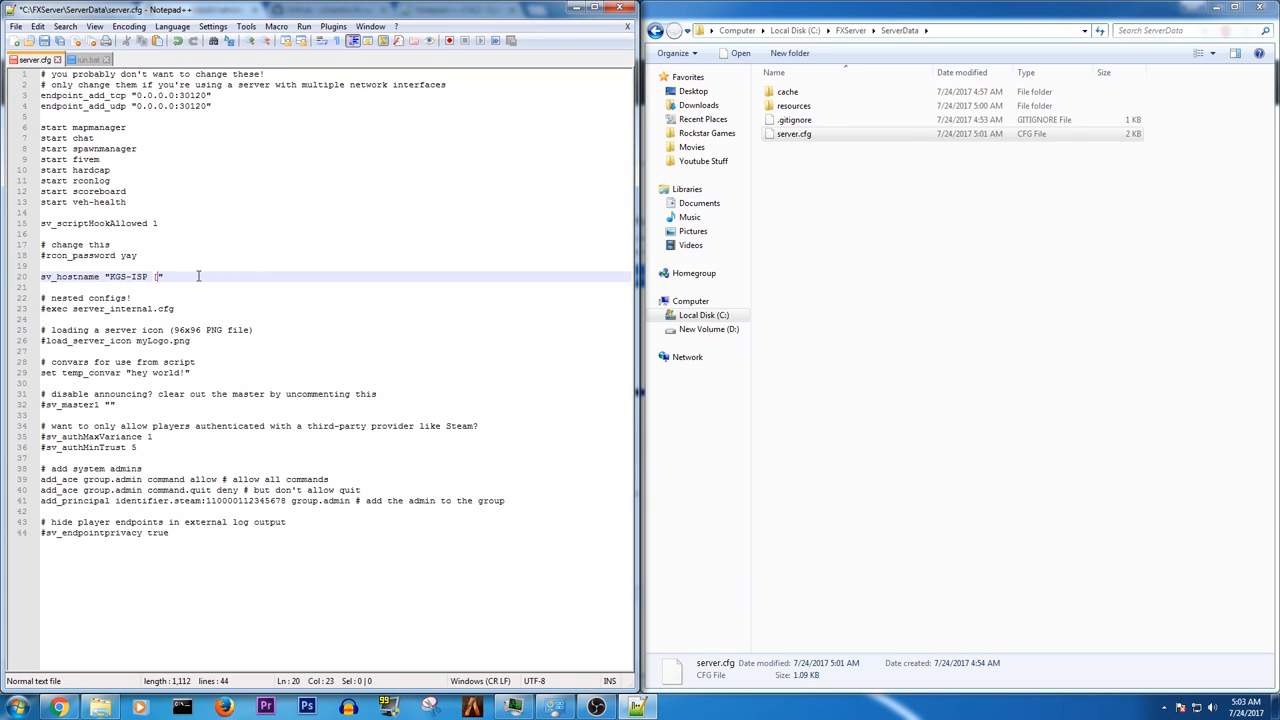
type("Beta")
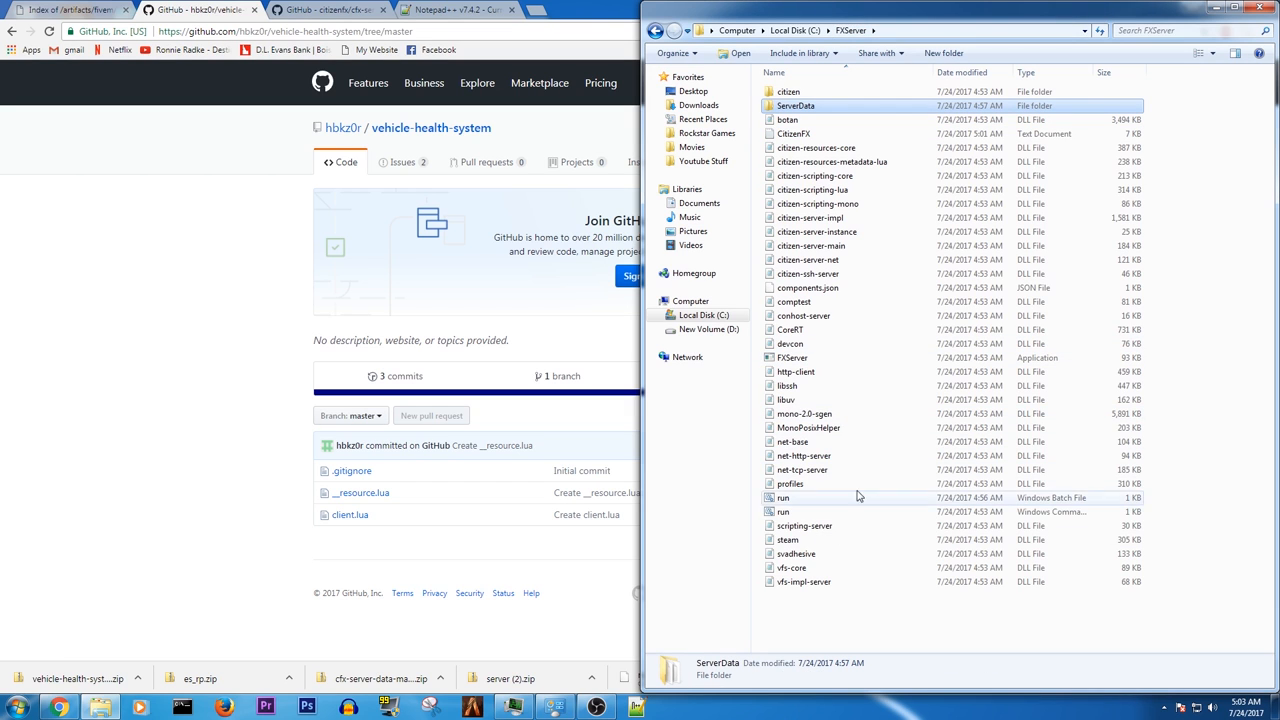
mouse_move(810, 353)
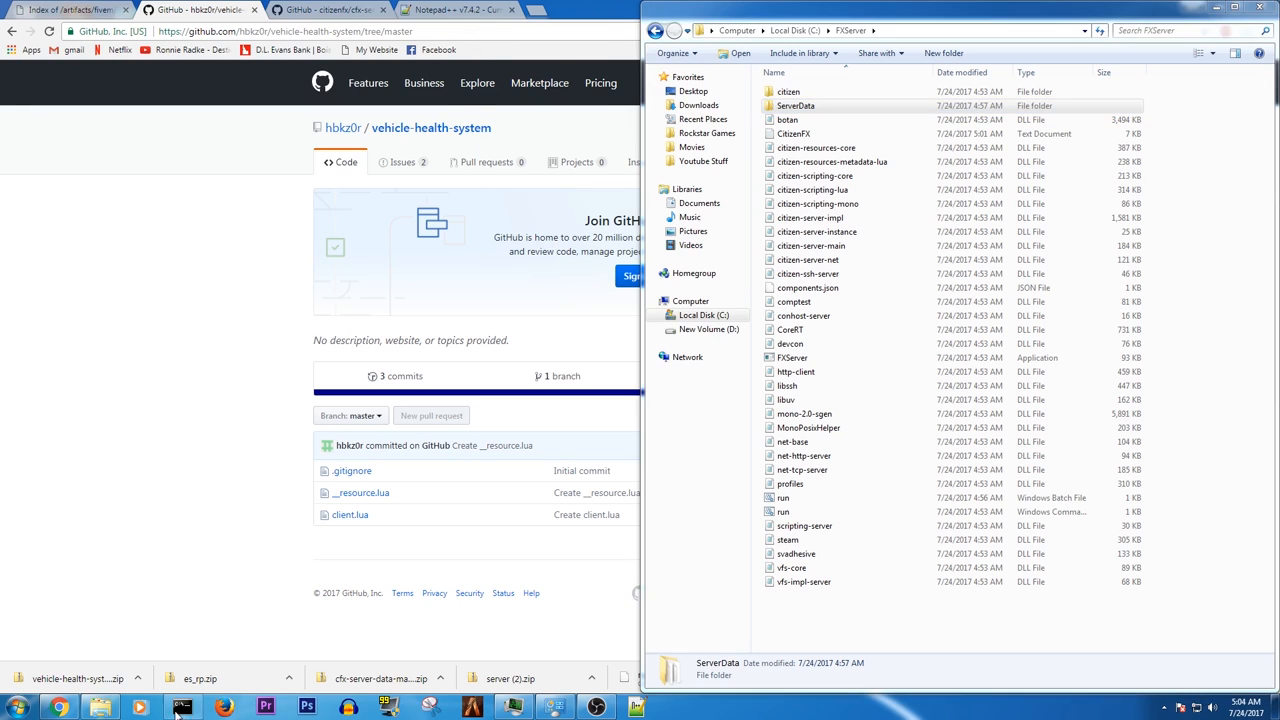
Step: In a new command prompt, change directory to c:\fxserver\serverdata
left_click(181, 708)
type("cd c:")
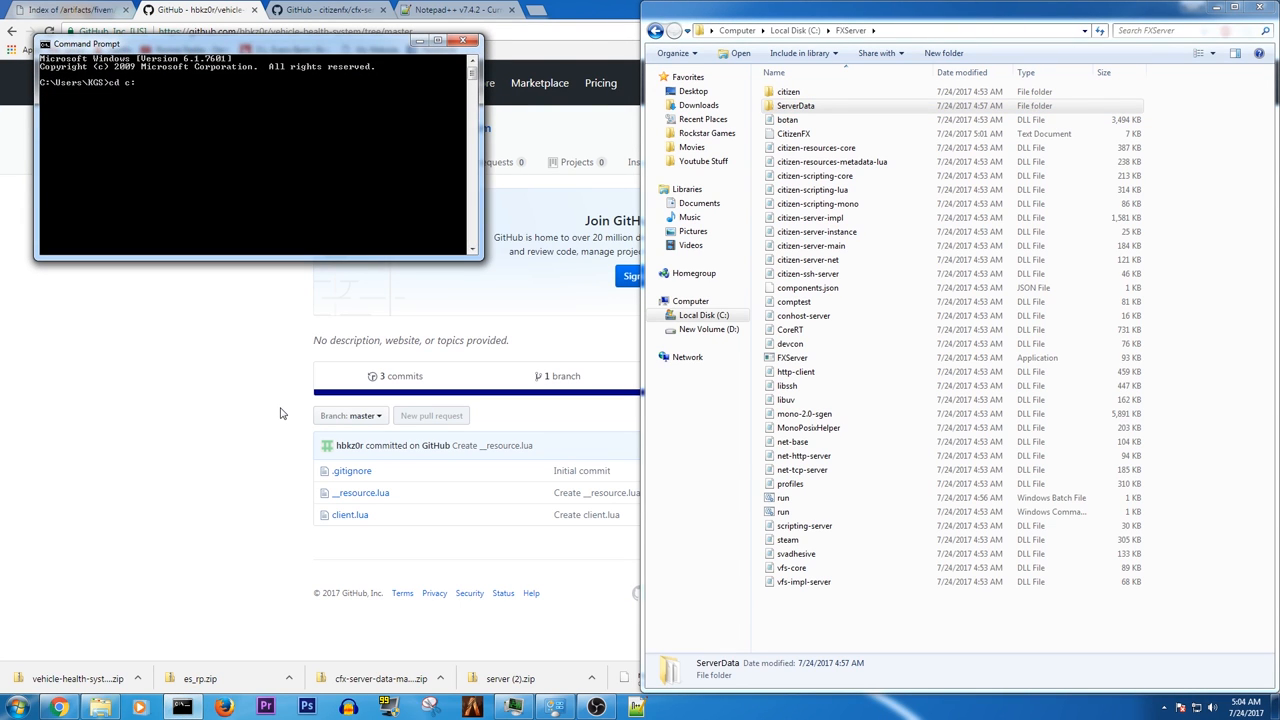
type("fxserv")
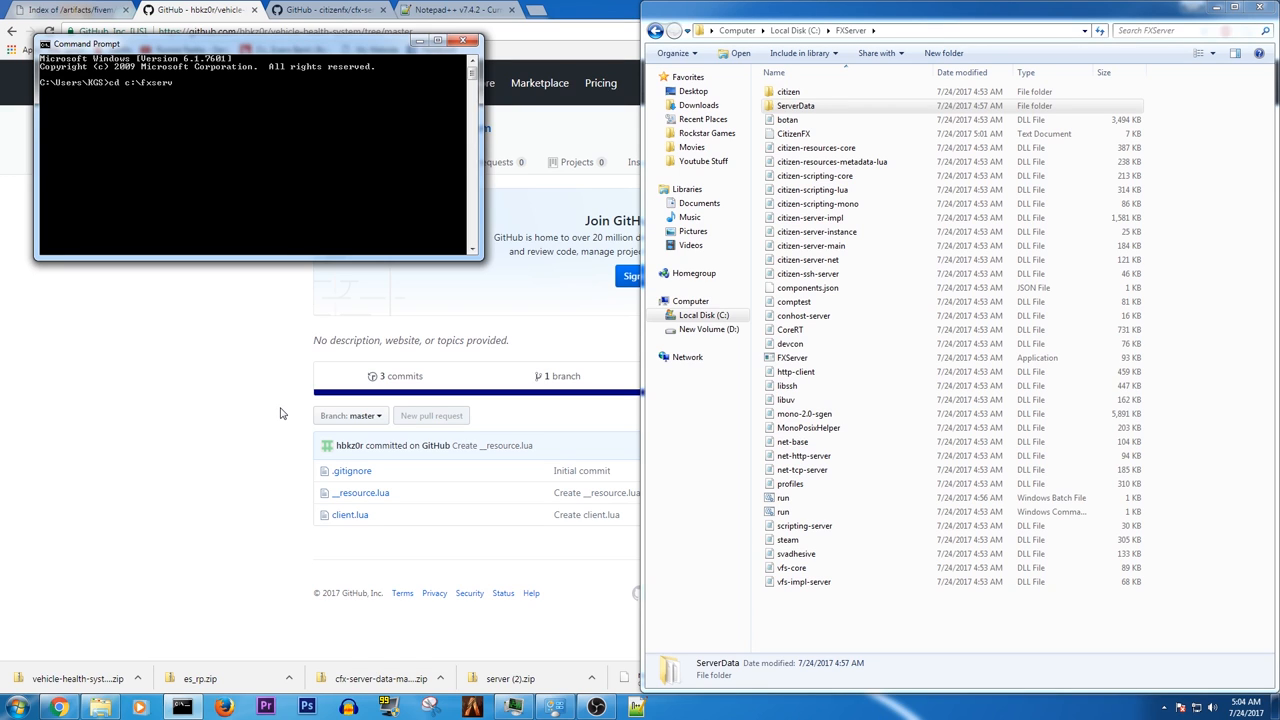
type("erver\\")
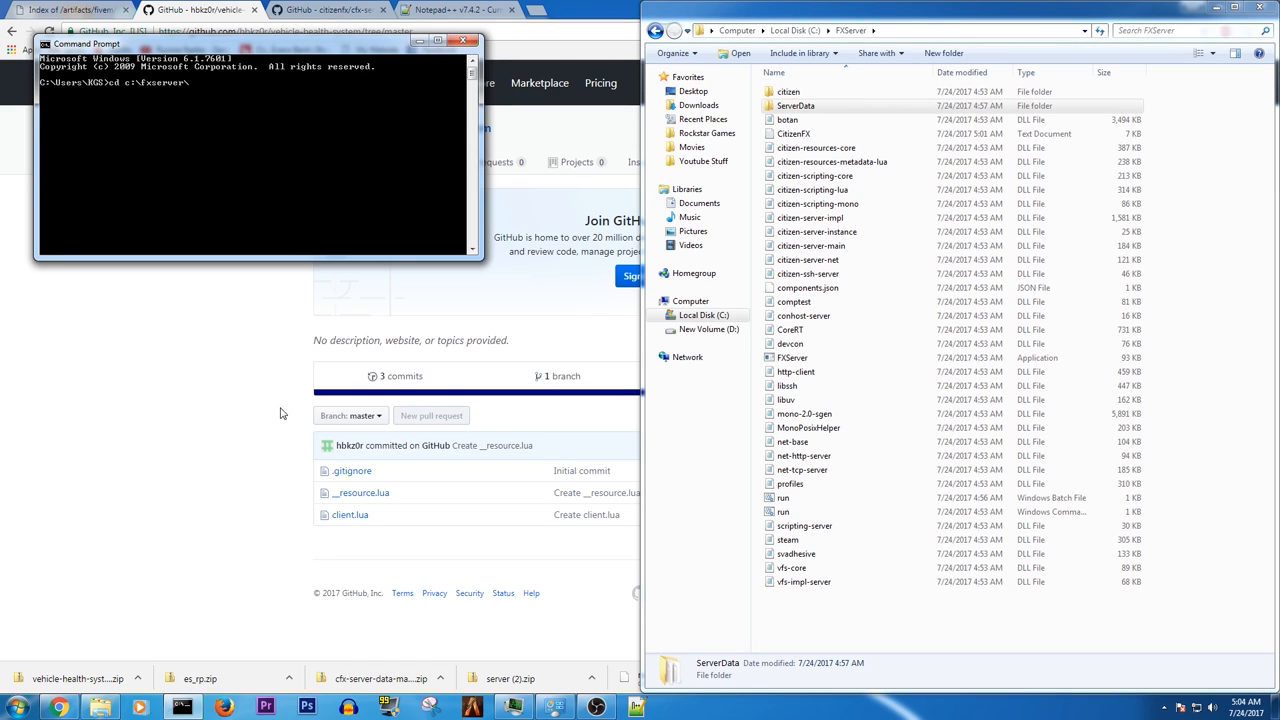
type("serverdata")
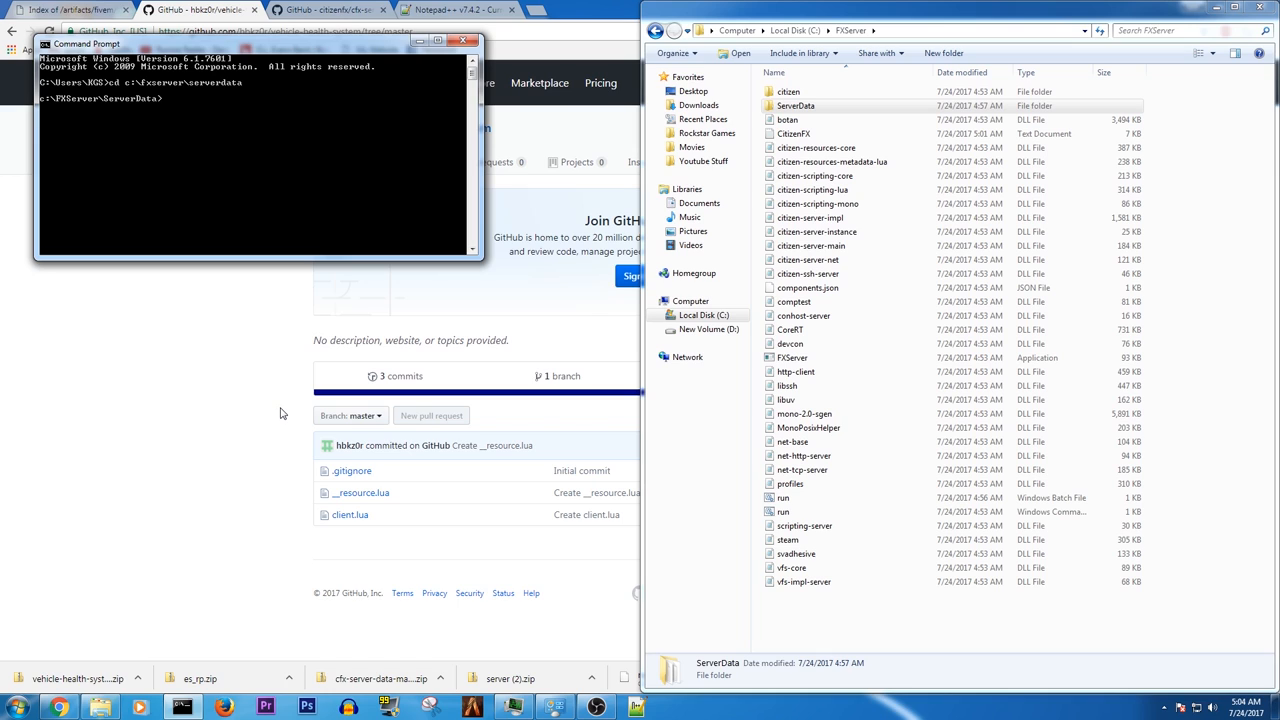
Step: Launch c:\fxserver\run.bat +exec server.cfg from ServerData
type("rc")
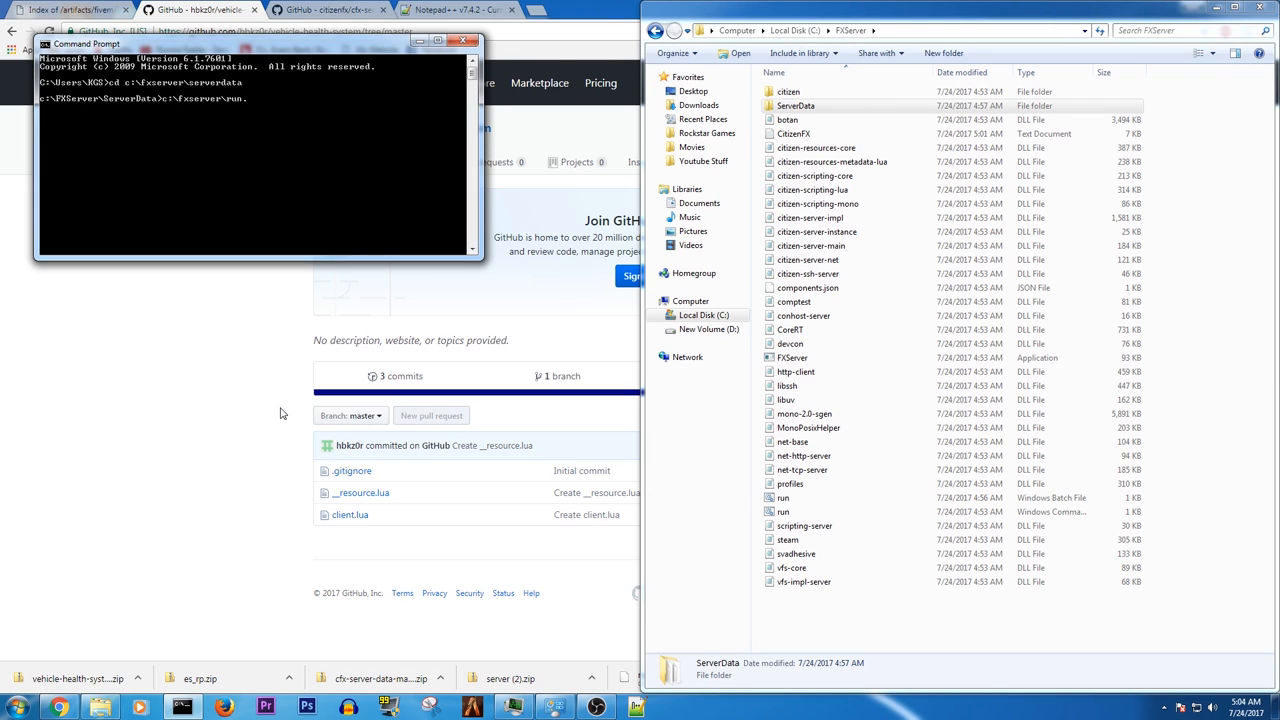
type(".bat _e")
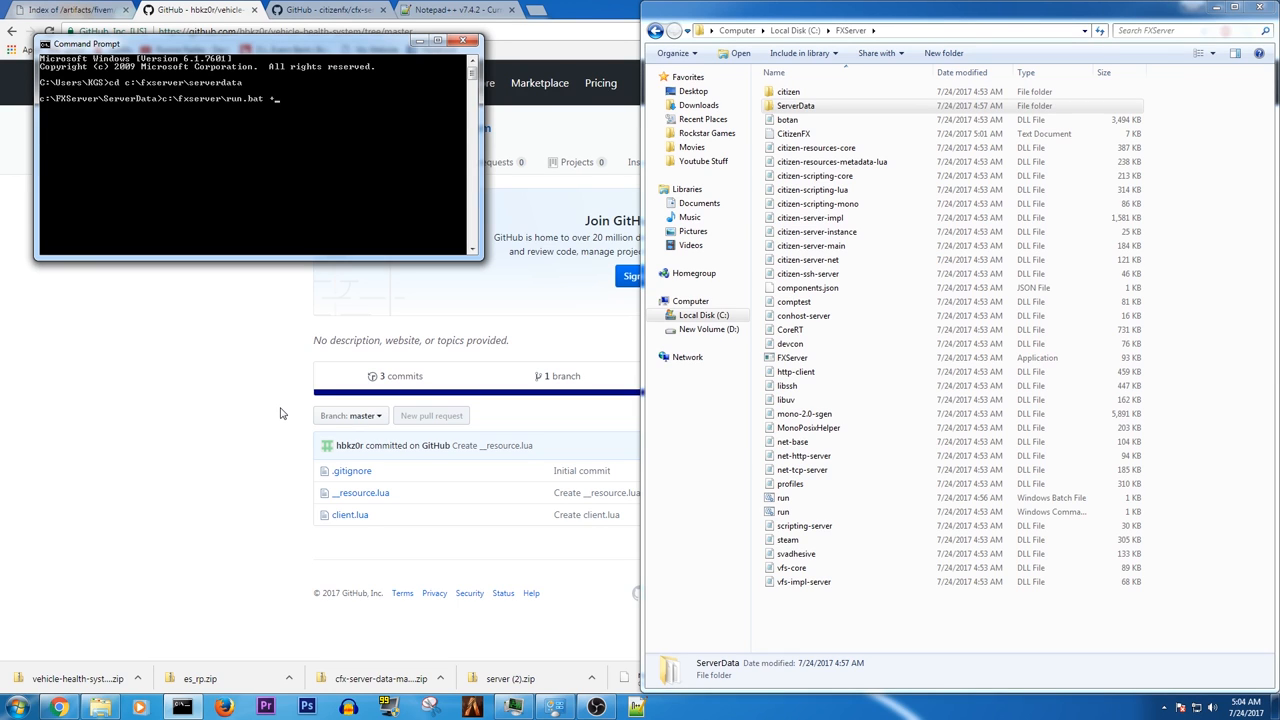
type("exec")
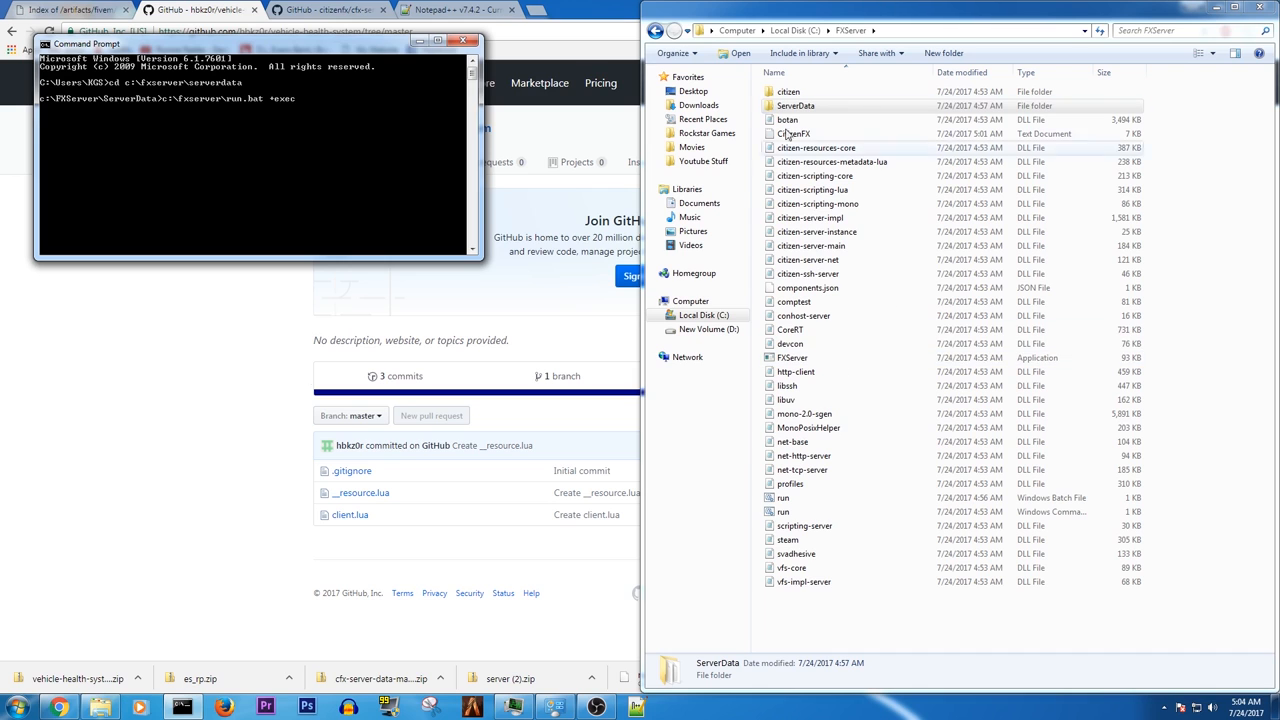
type("ser")
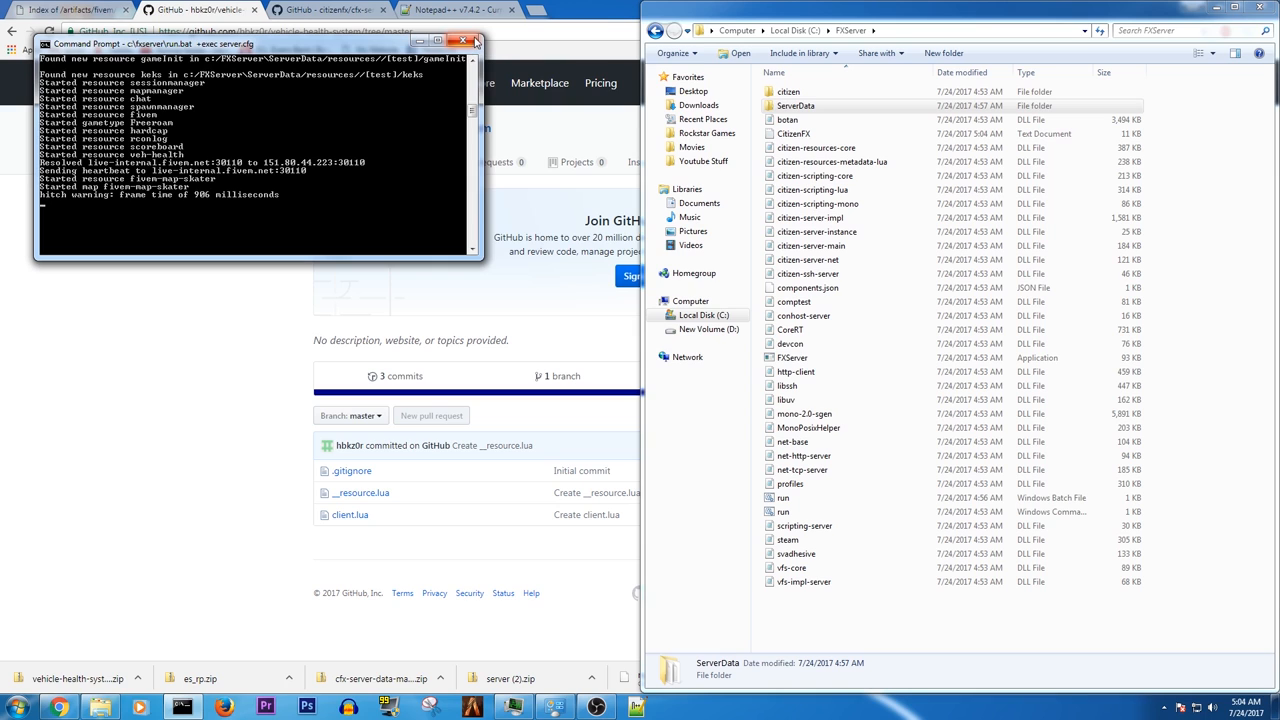
mouse_move(474, 42)
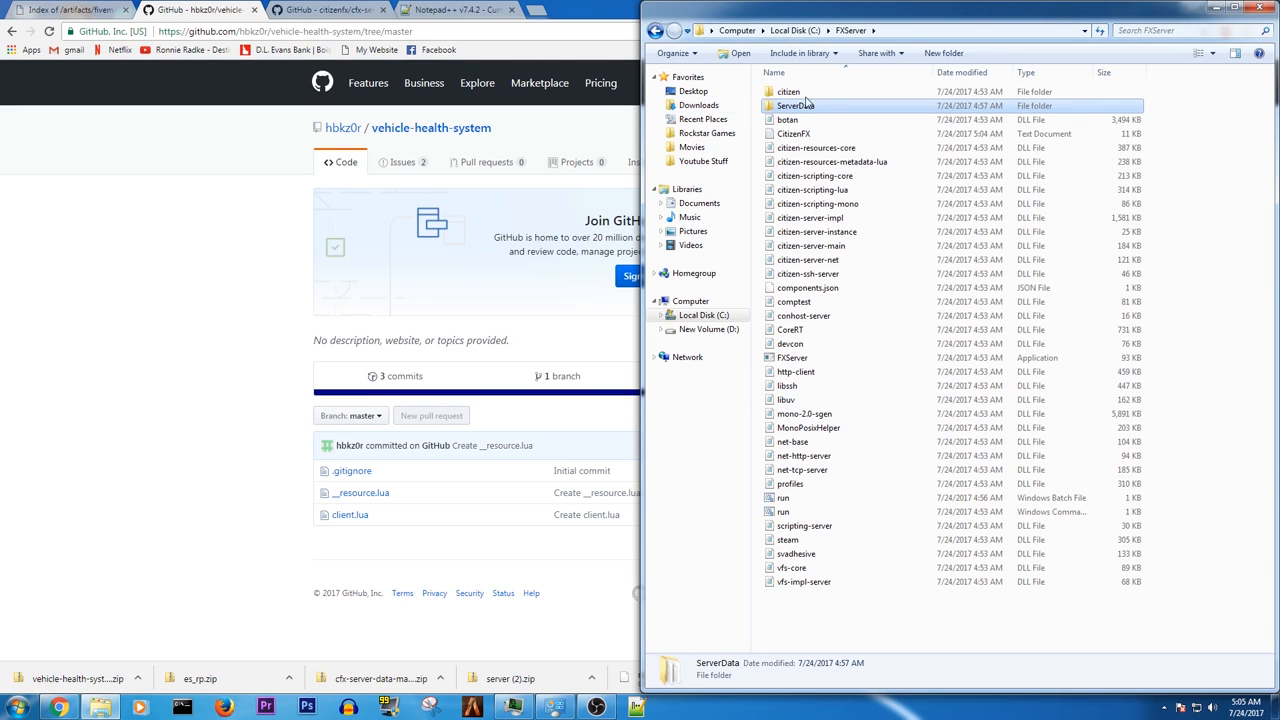
double_click(793, 105)
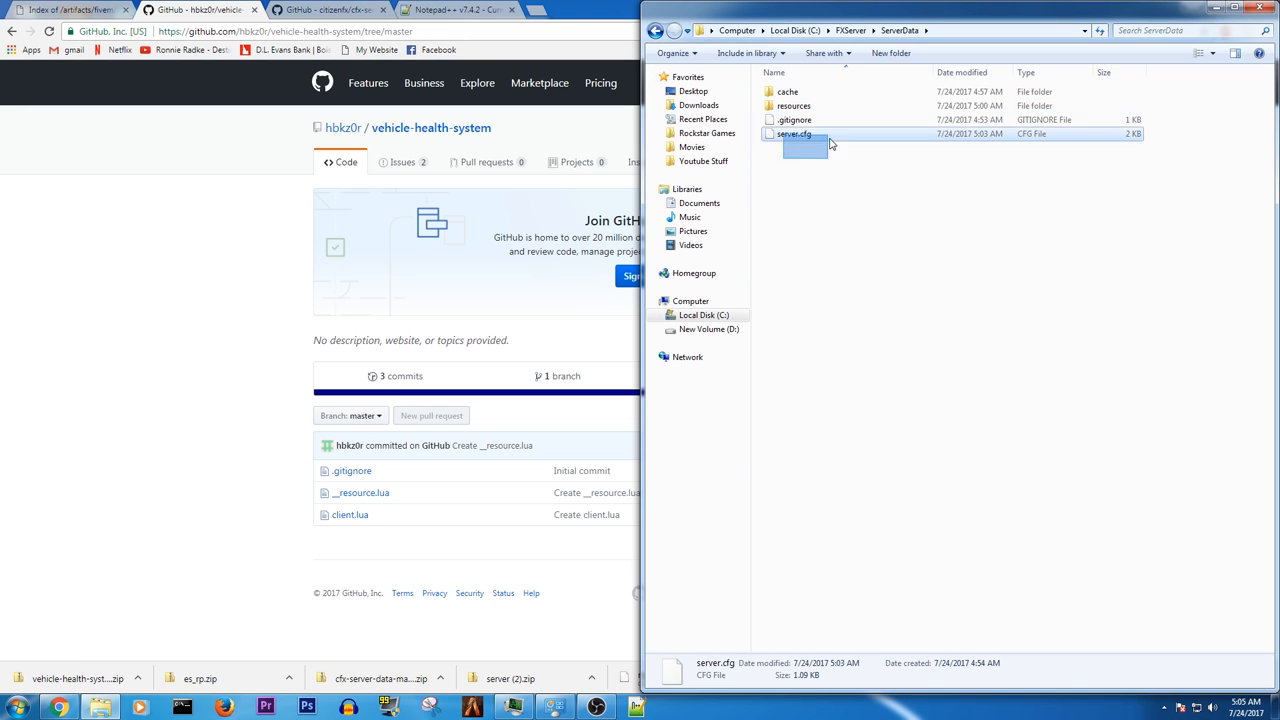
left_click(851, 30)
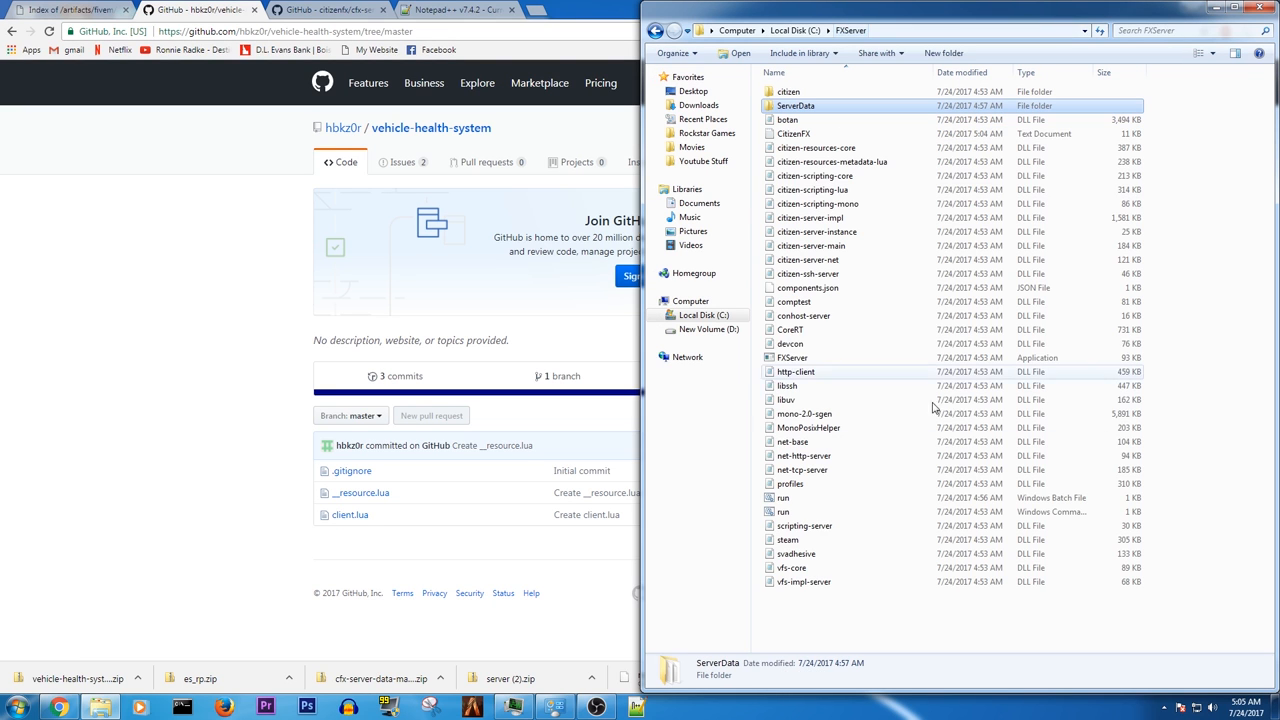
double_click(795, 105)
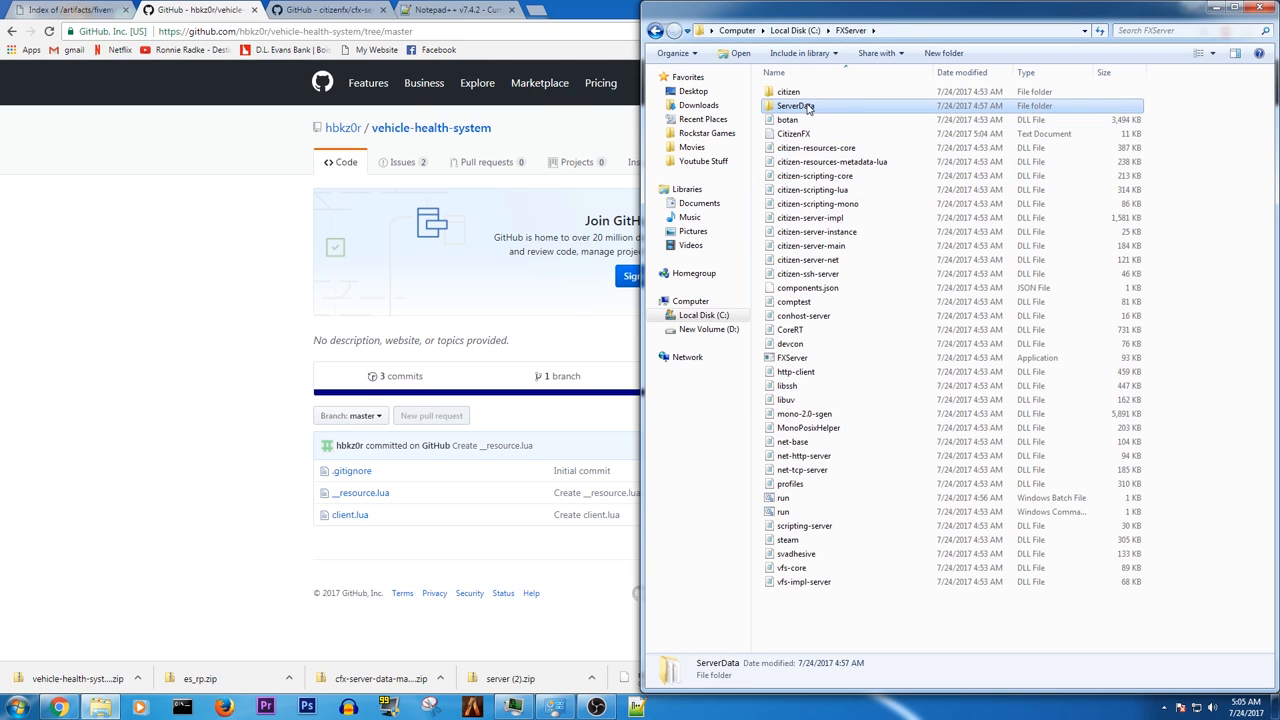
double_click(795, 106)
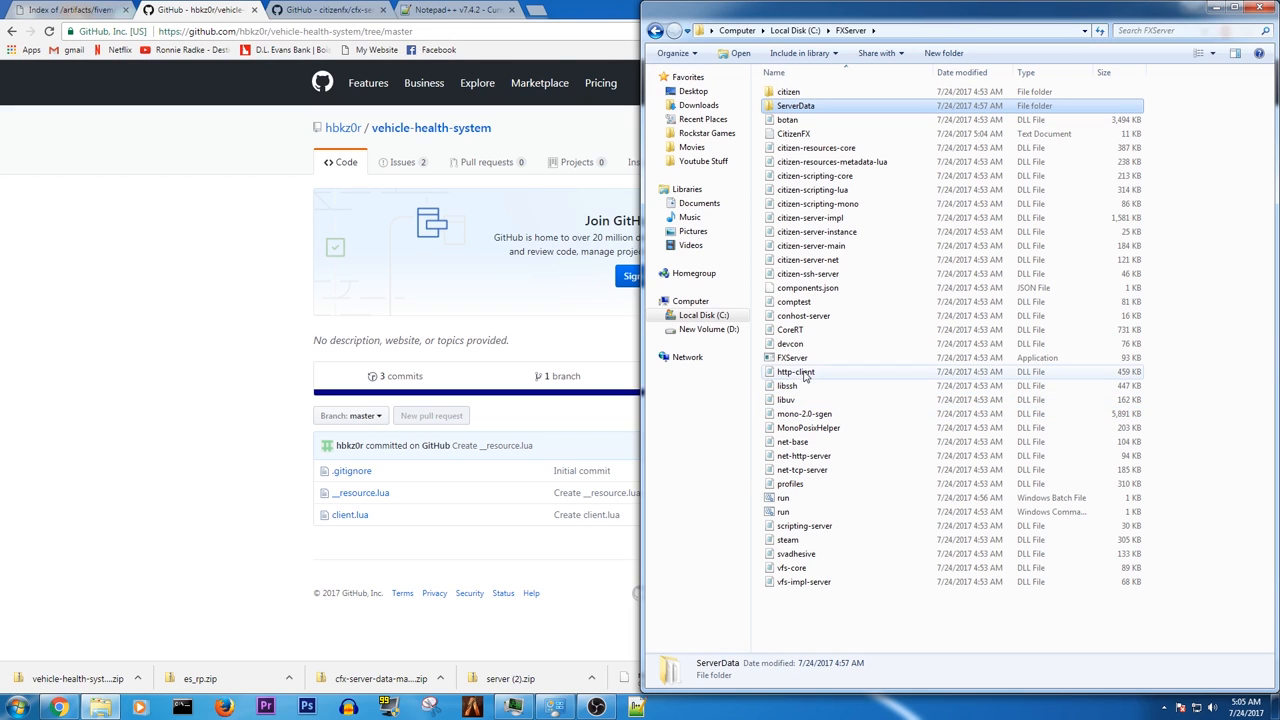
mouse_move(796, 371)
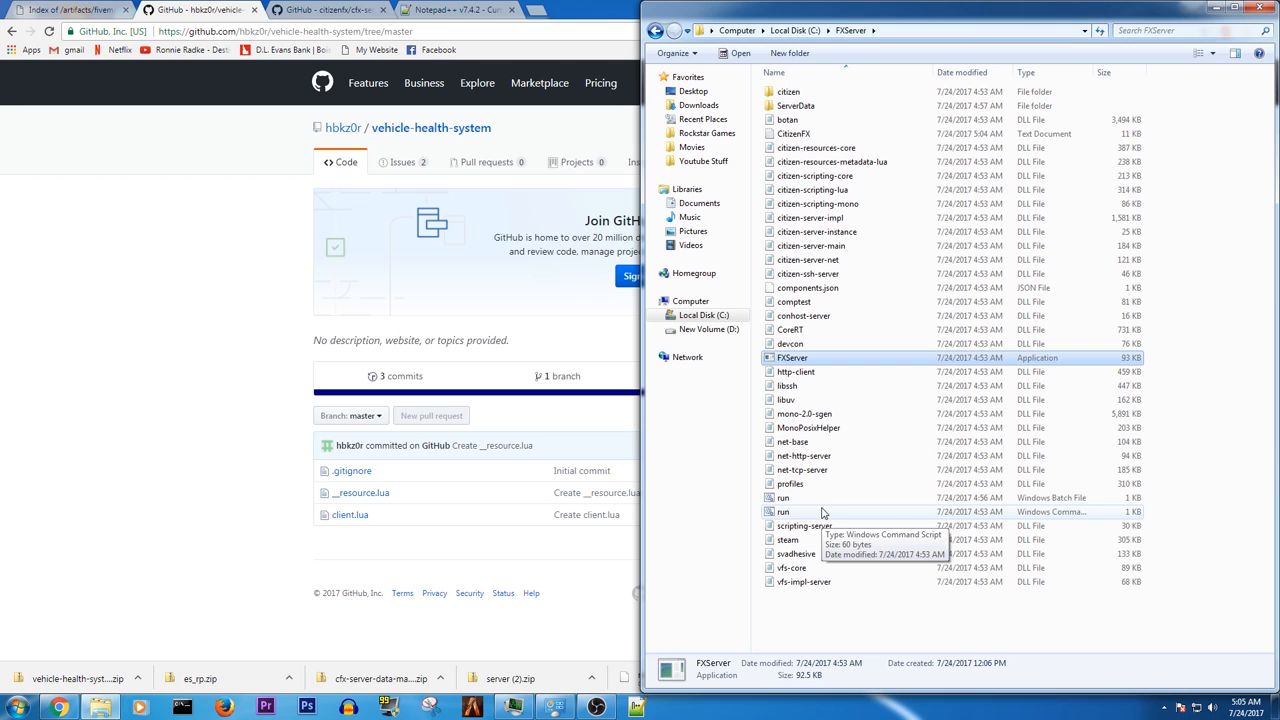
Step: Run run.cmd from the FXServer folder, accepting the security warning
double_click(783, 511)
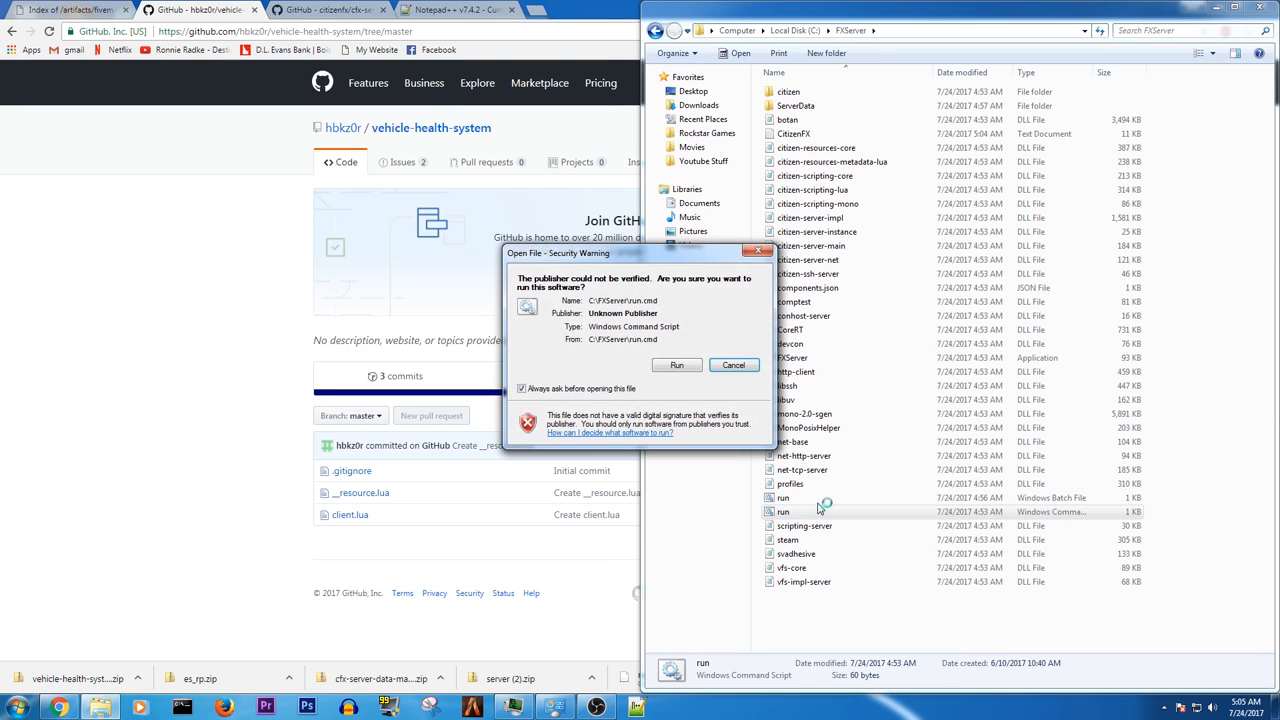
left_click(677, 365)
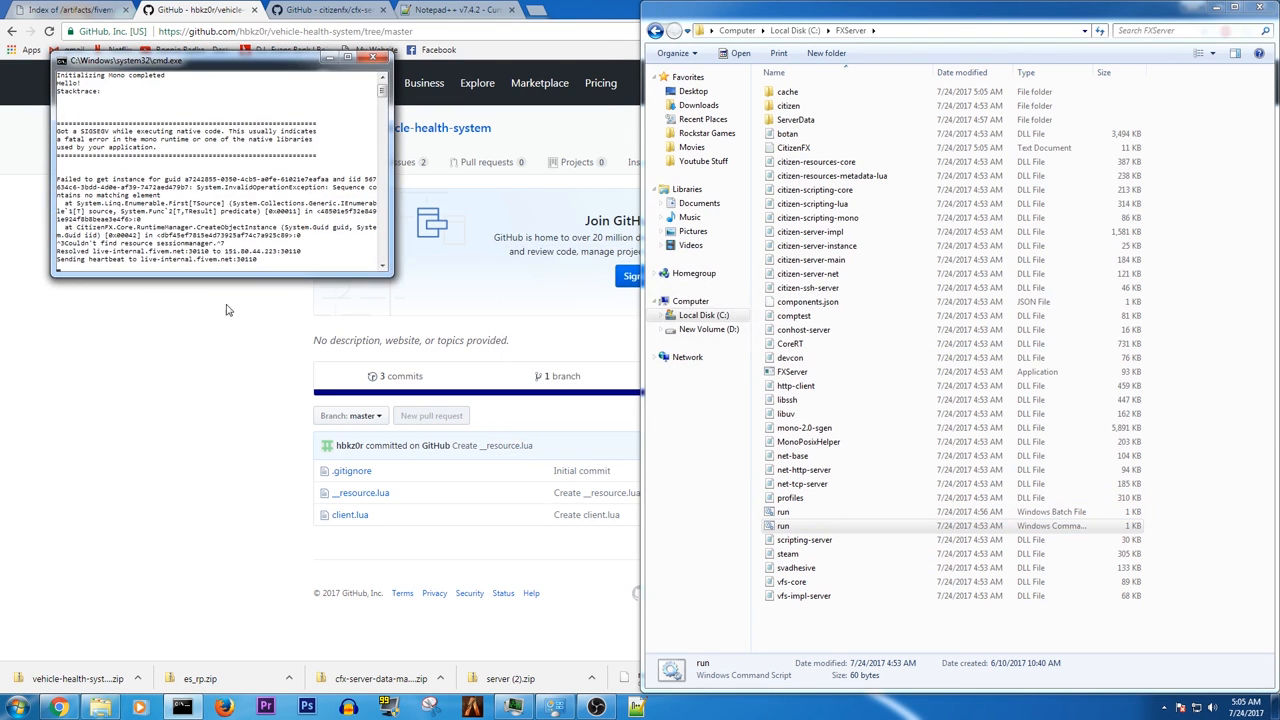
mouse_move(218, 268)
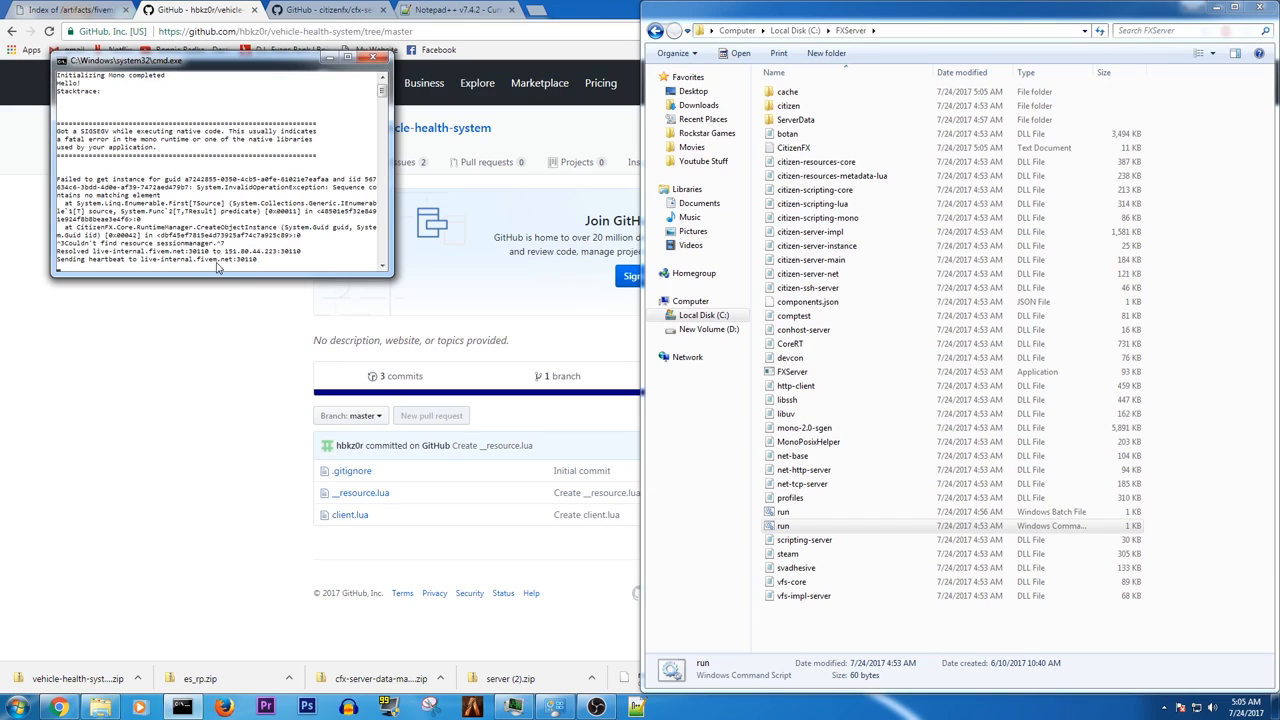
left_click(915, 415)
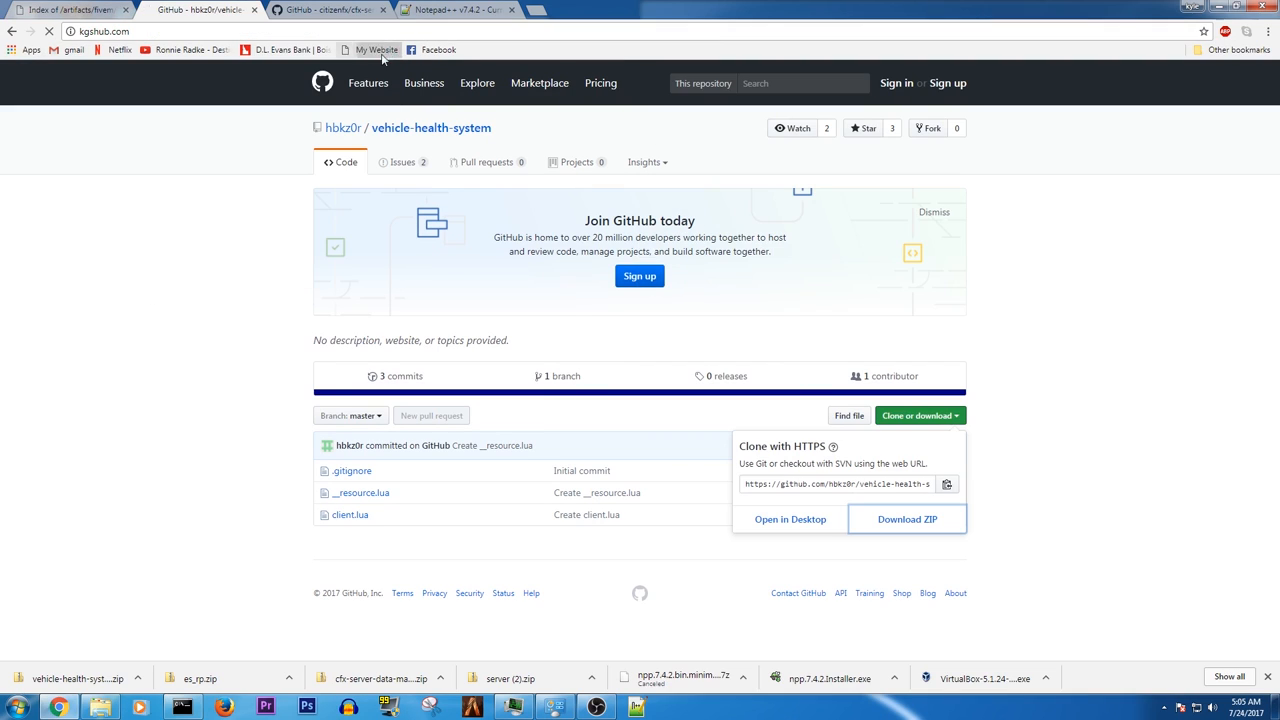
Step: Close the cmd.exe server console window
left_click(377, 49)
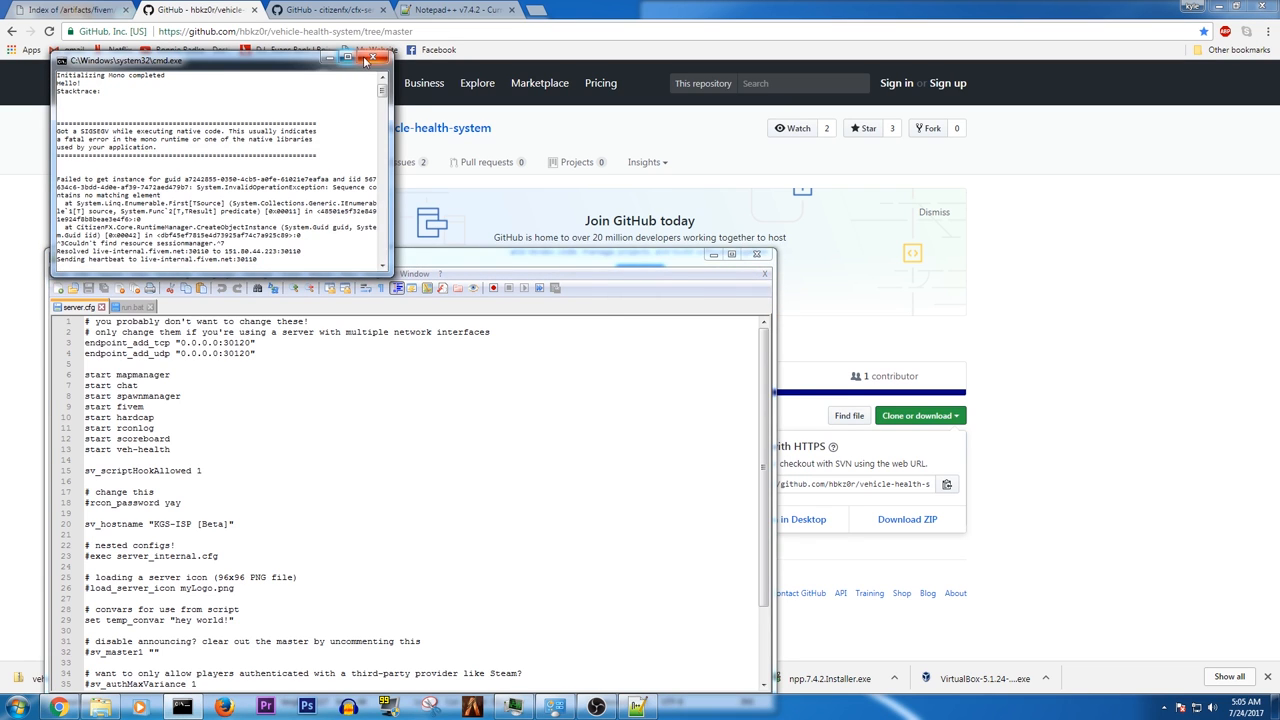
left_click(369, 60)
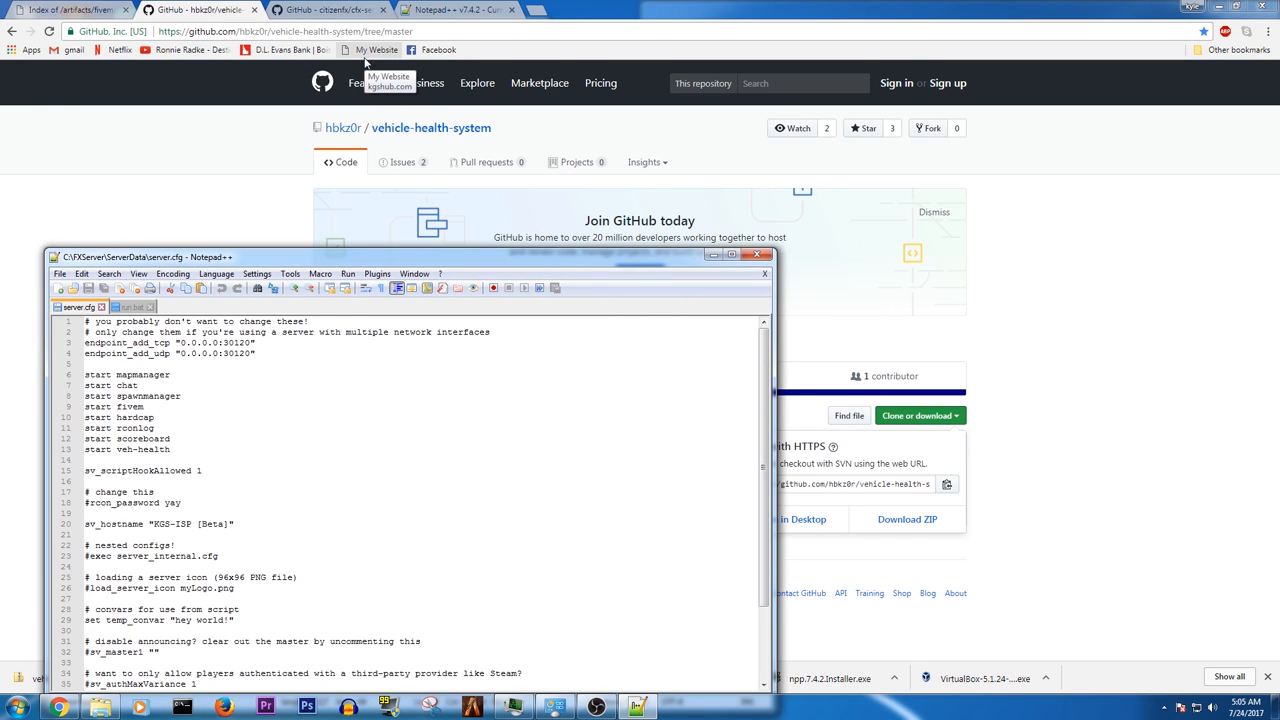